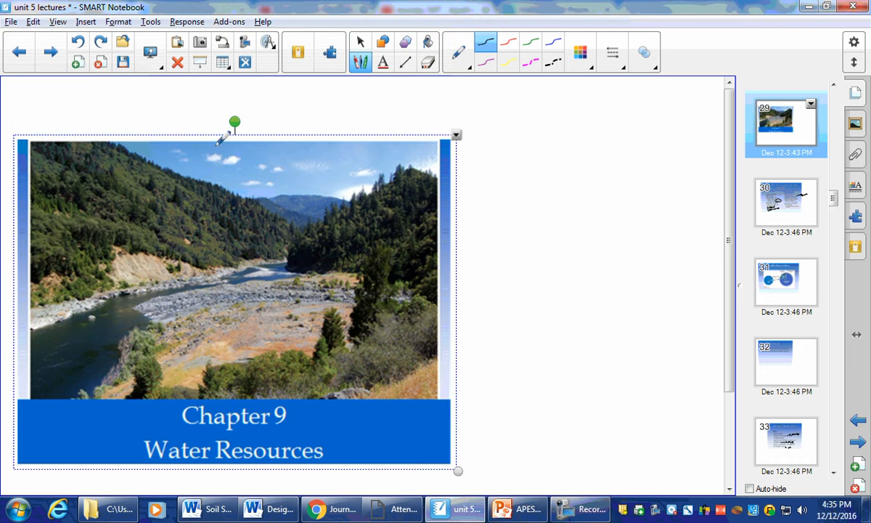
mouse_move(518, 337)
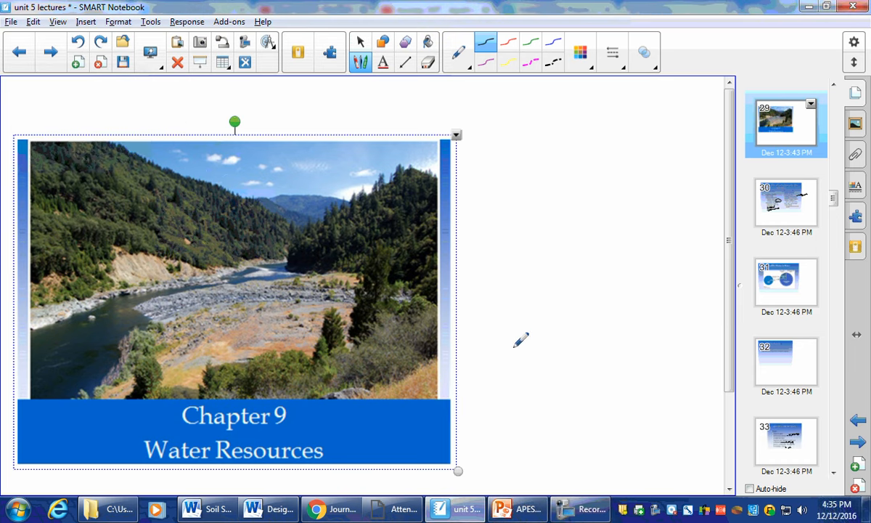
mouse_move(632, 227)
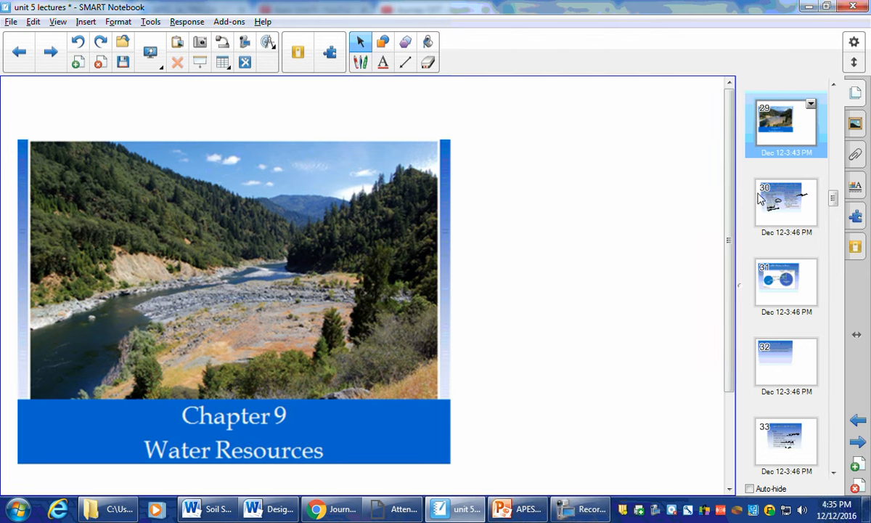
mouse_move(787, 211)
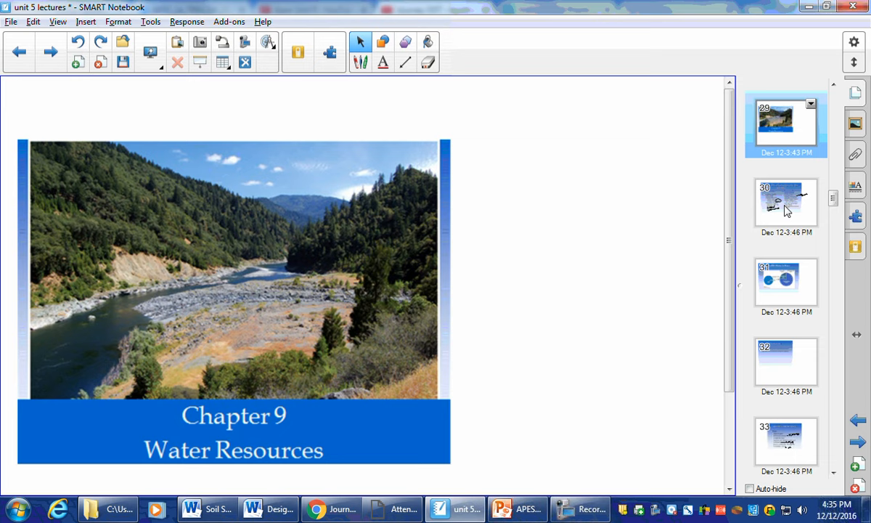
Step: Mark the estuary entries on the groundwater versus surface water slide with a black curved pen line
left_click(786, 204)
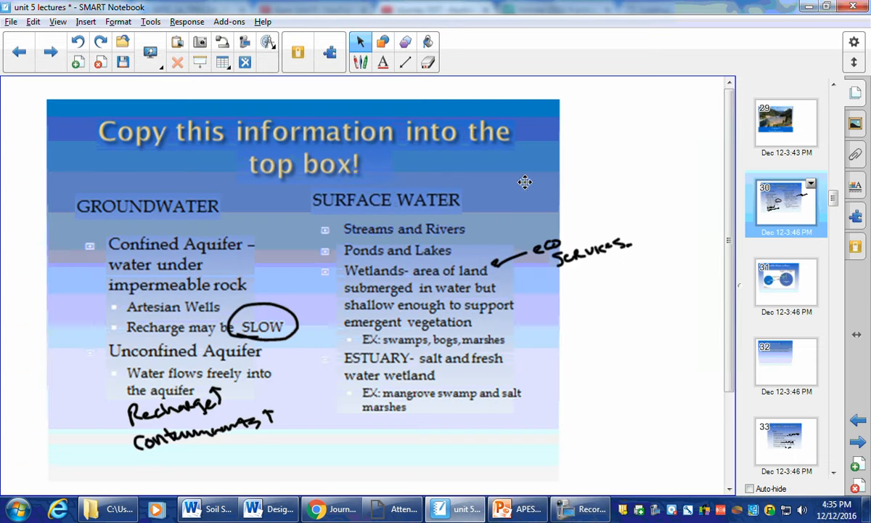
mouse_move(167, 202)
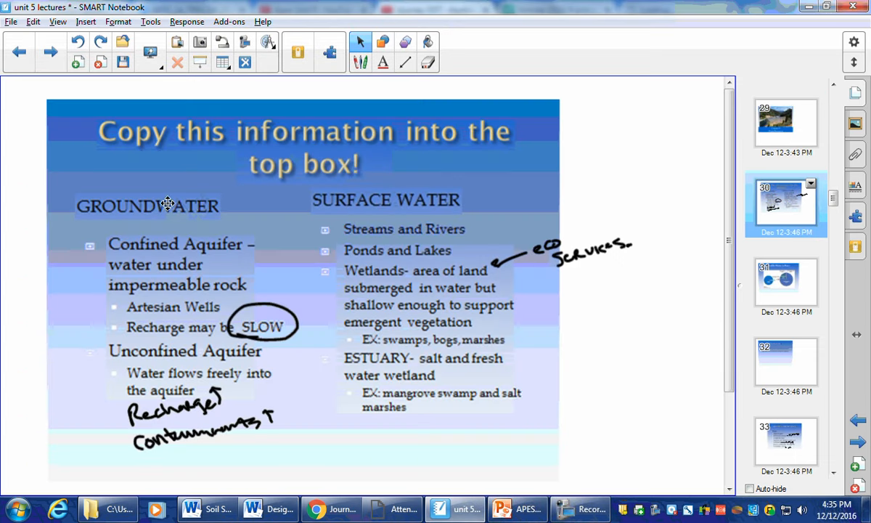
mouse_move(287, 196)
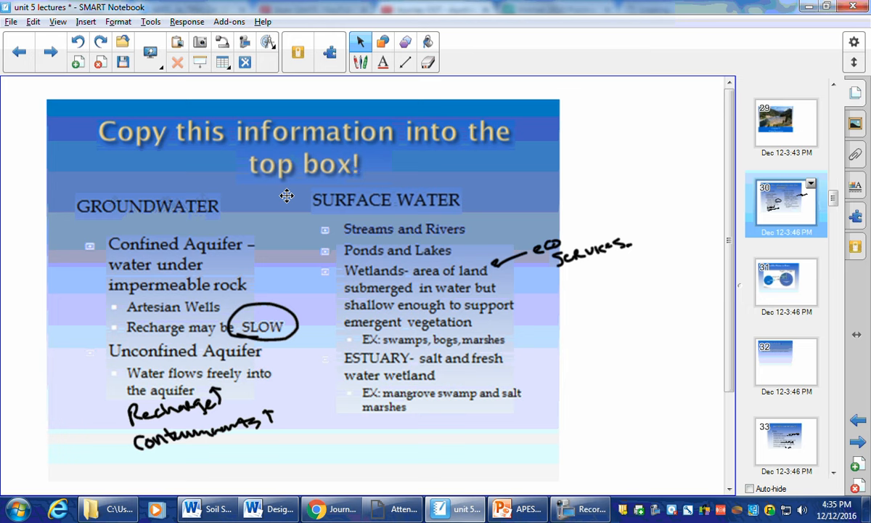
mouse_move(170, 179)
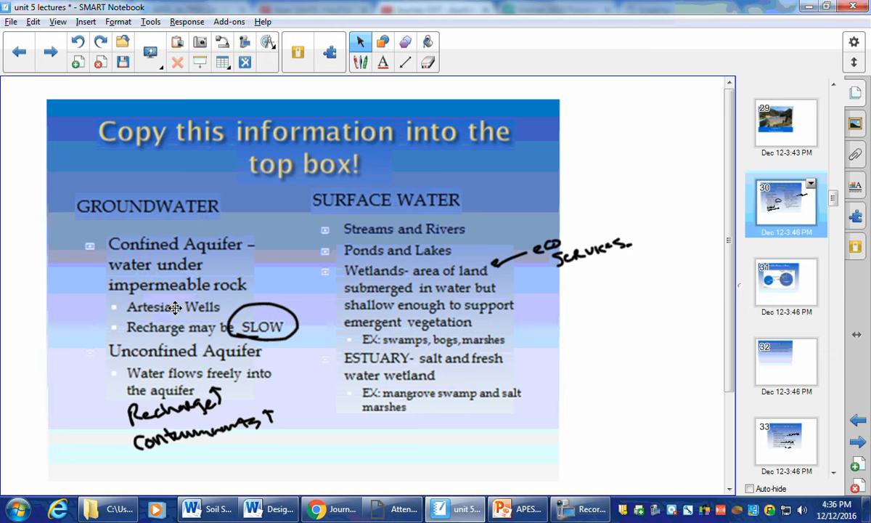
mouse_move(221, 310)
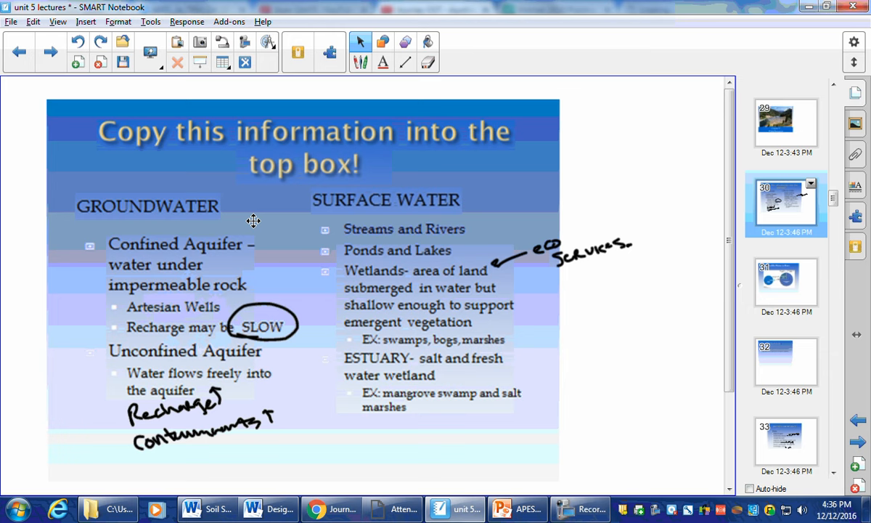
left_click(369, 44)
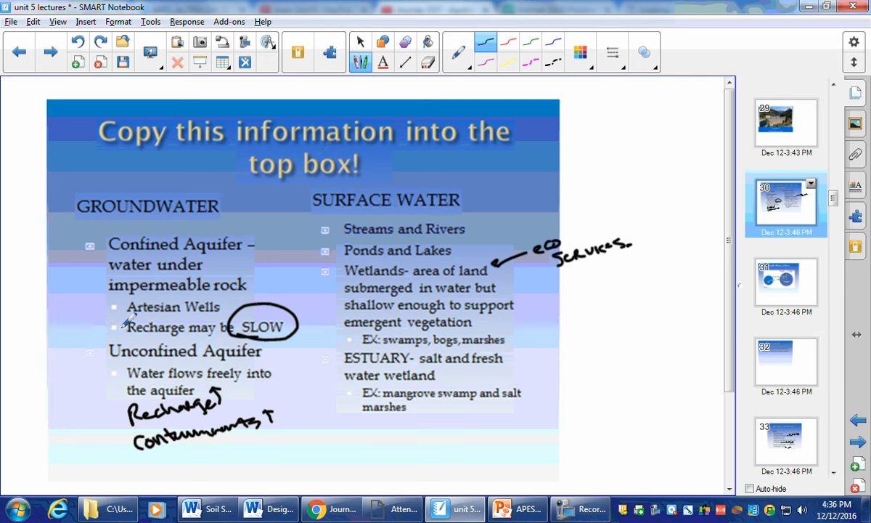
mouse_move(131, 330)
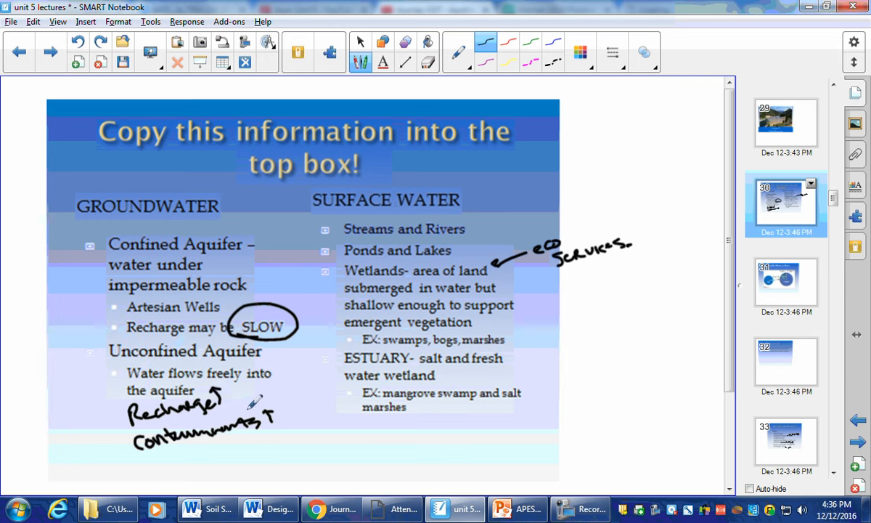
mouse_move(265, 215)
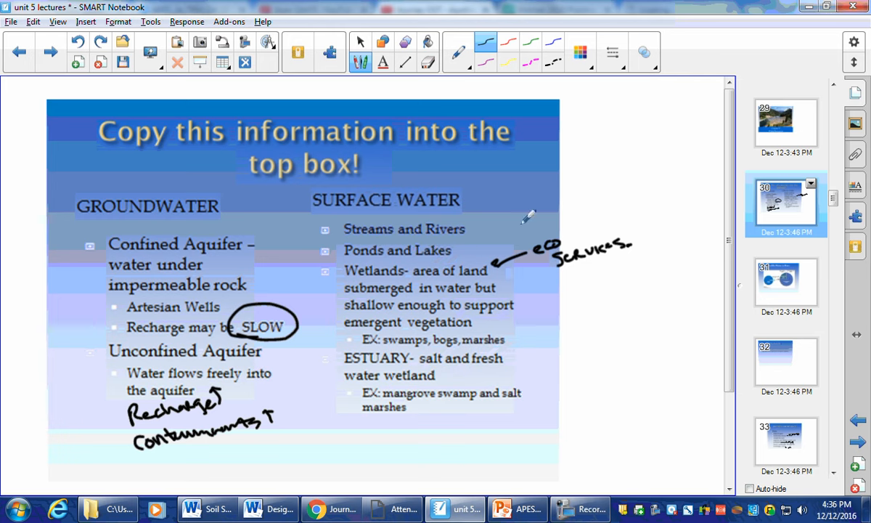
mouse_move(499, 304)
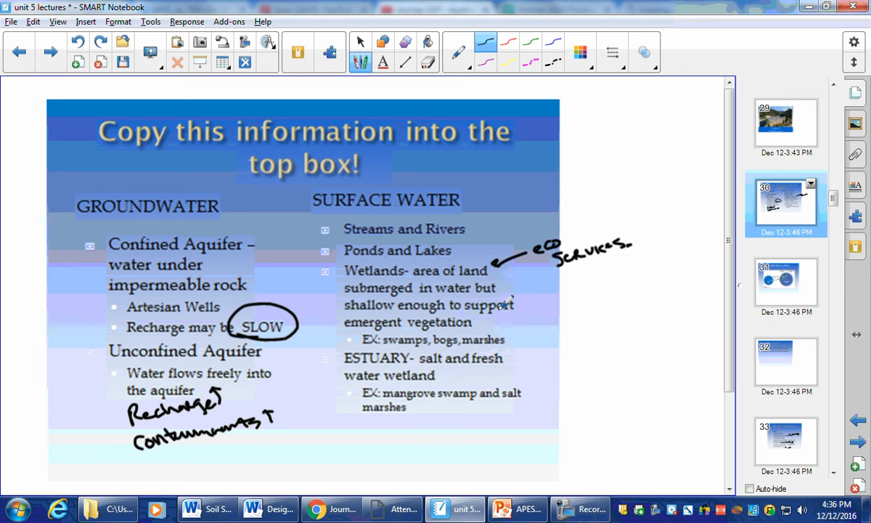
left_click_drag(530, 342, 530, 380)
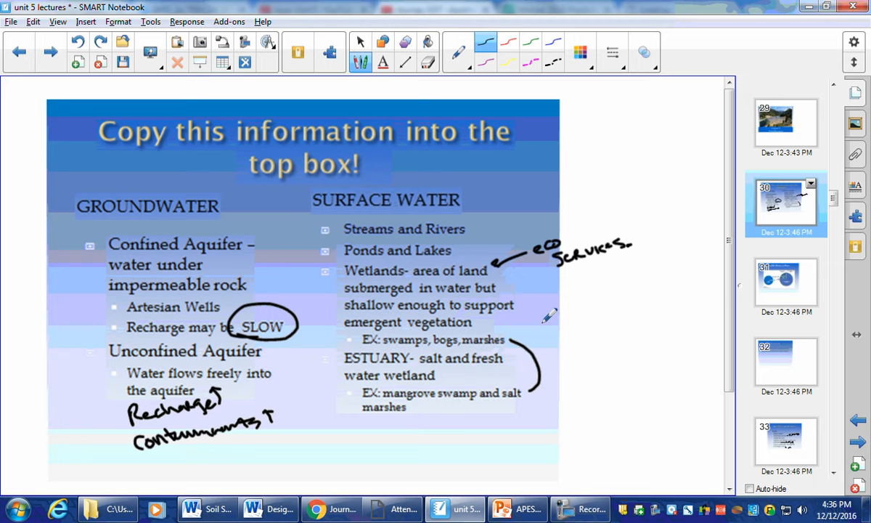
Step: Mark the ice and glaciers slice of the Usable Water is Rare chart, then continue past Freshwater to Water's Importance
left_click(786, 282)
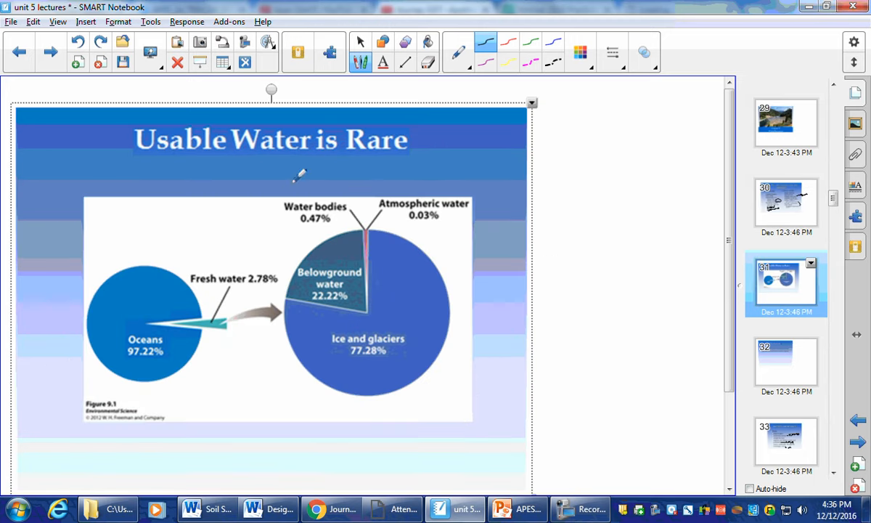
mouse_move(217, 328)
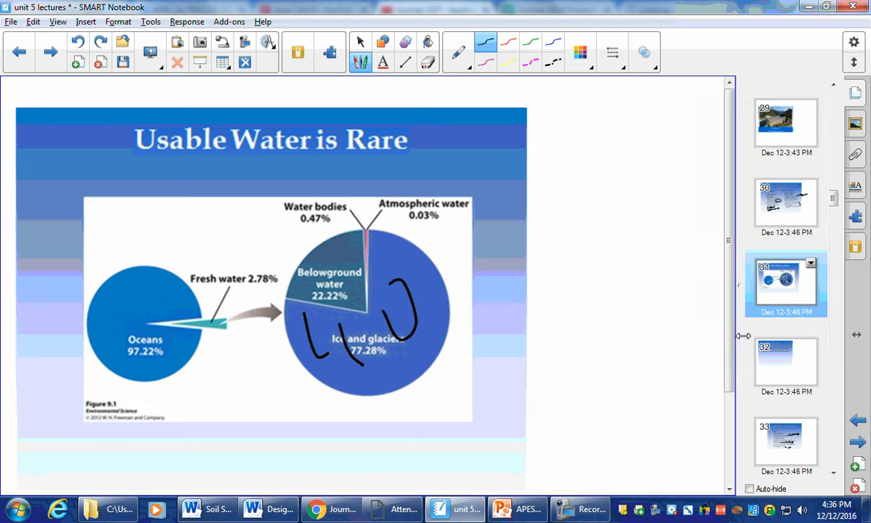
left_click(787, 363)
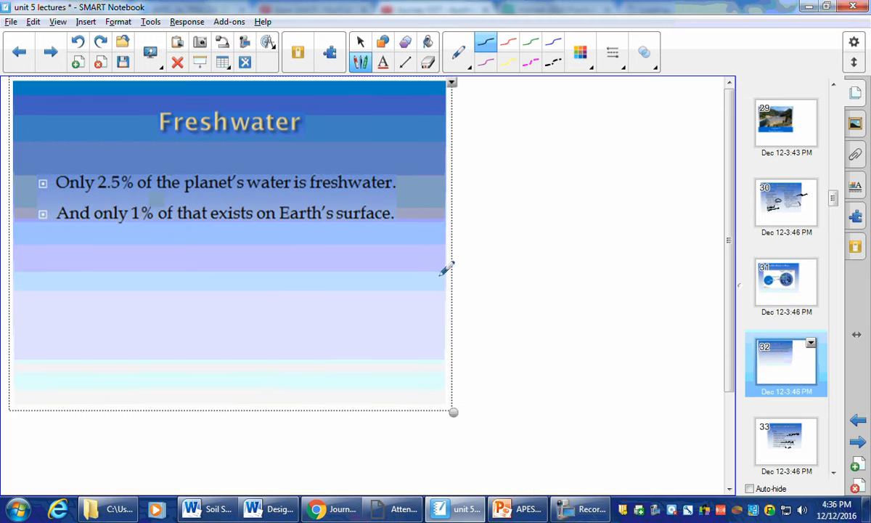
left_click(787, 447)
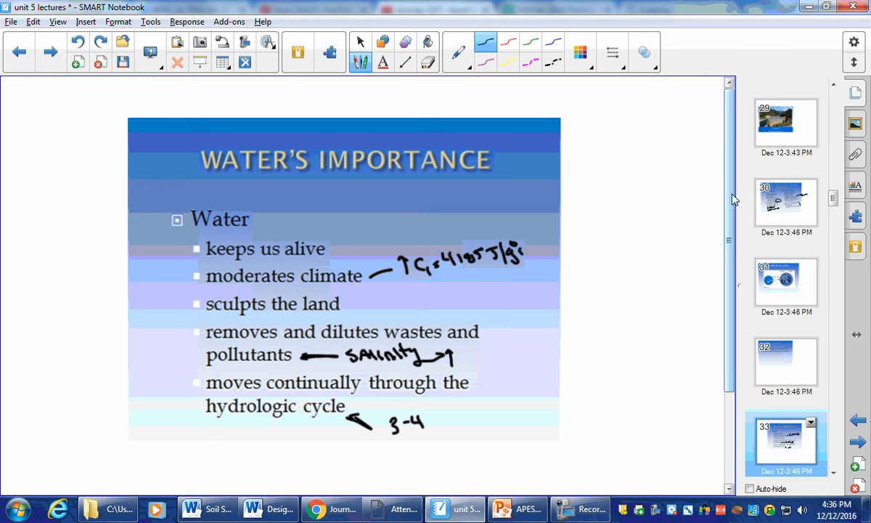
Step: Scroll the Page Sorter down toward the Water Usage slide
scroll("down", 3)
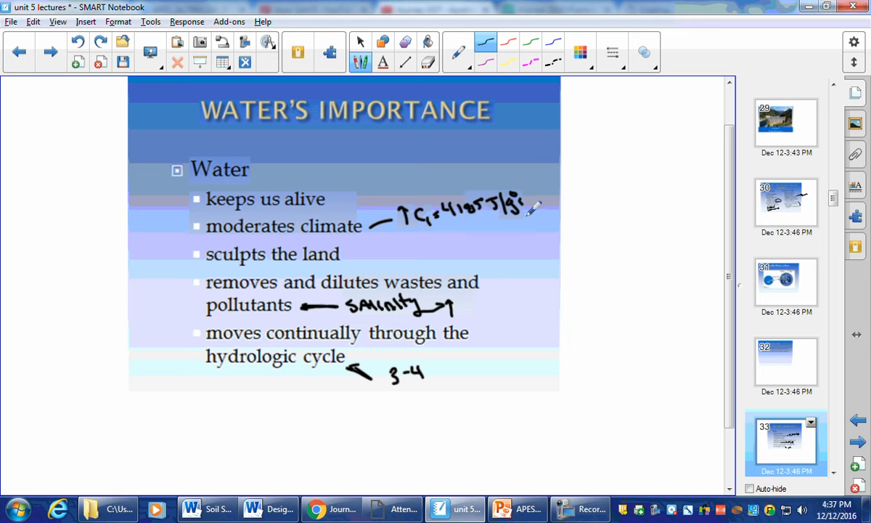
mouse_move(537, 116)
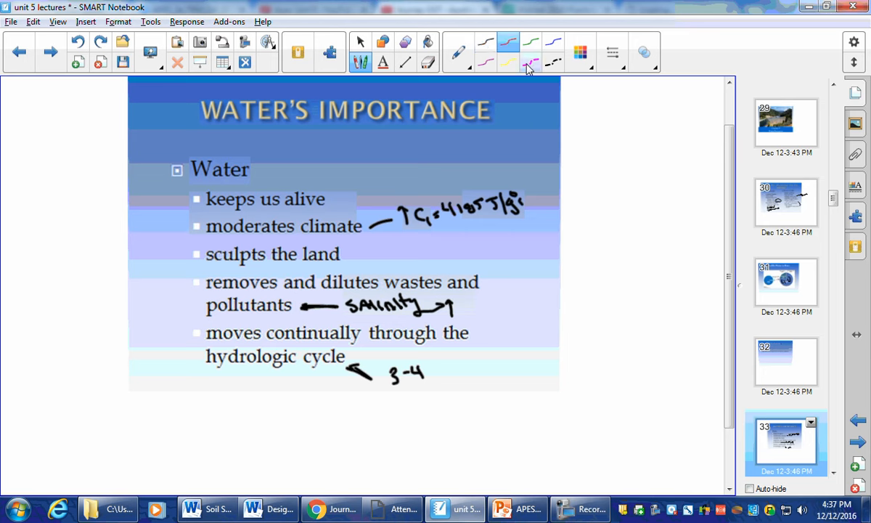
mouse_move(355, 287)
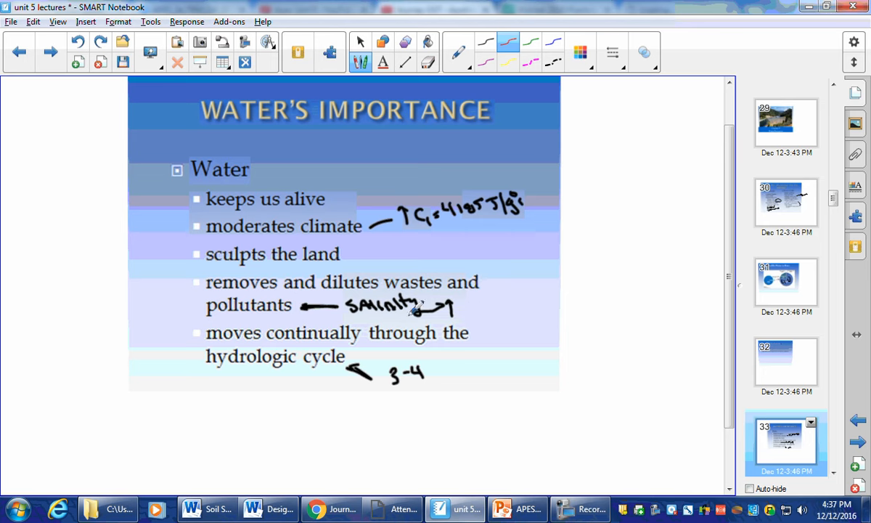
mouse_move(387, 363)
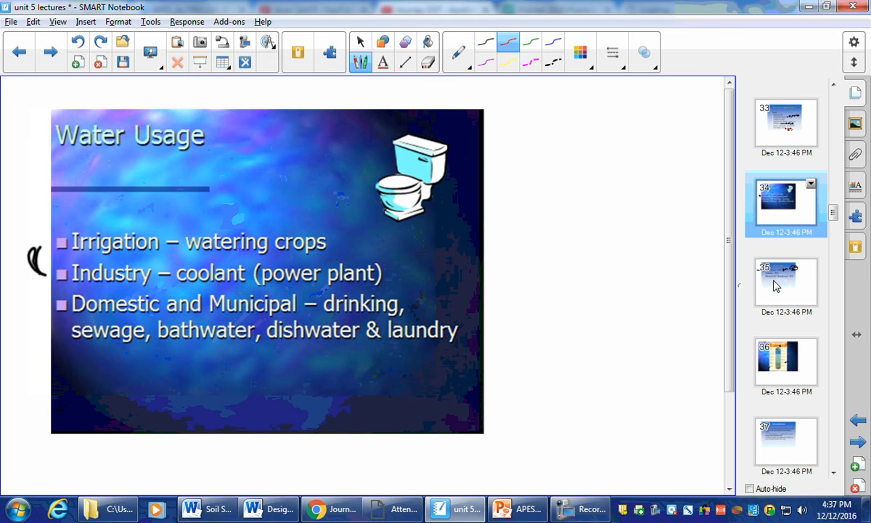
Step: Draw a red line beside Domestic and Municipal, then move on to the Groundwater slide
left_click_drag(428, 305, 537, 289)
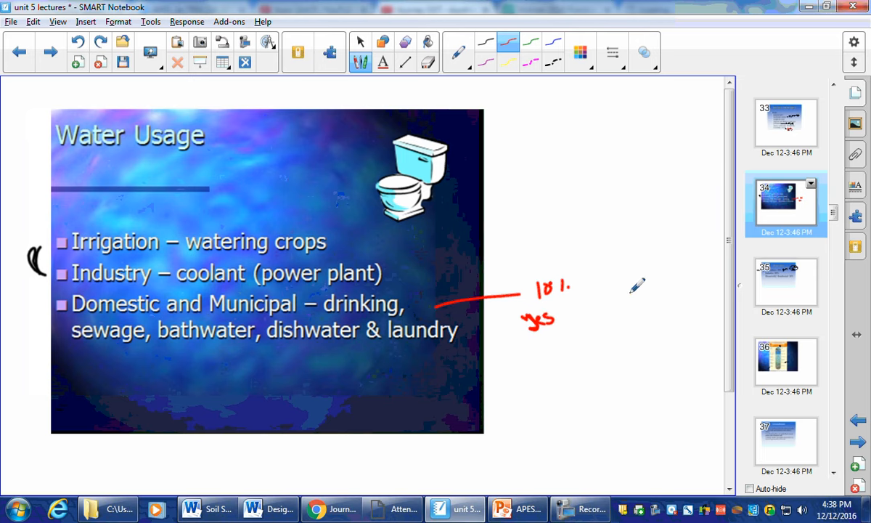
left_click(786, 283)
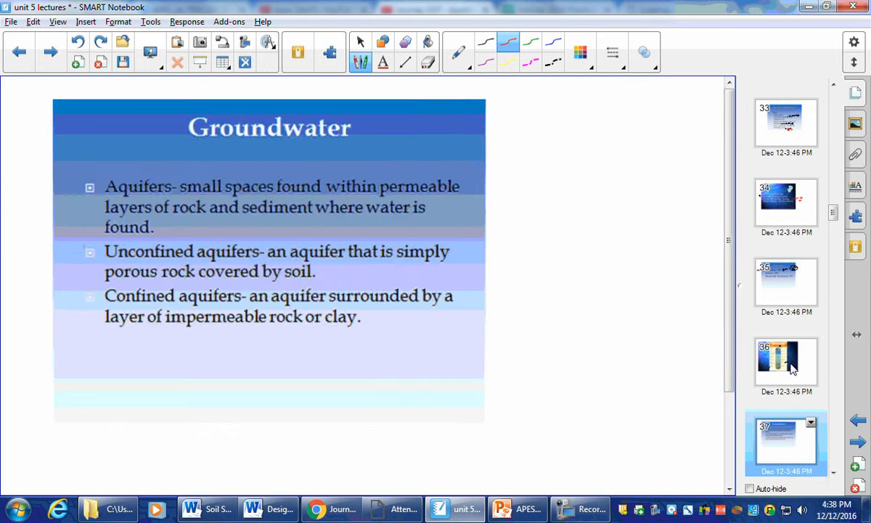
Step: Flag the ecological services on the Freshwater Systems natural capital slide with red arrows
left_click(786, 365)
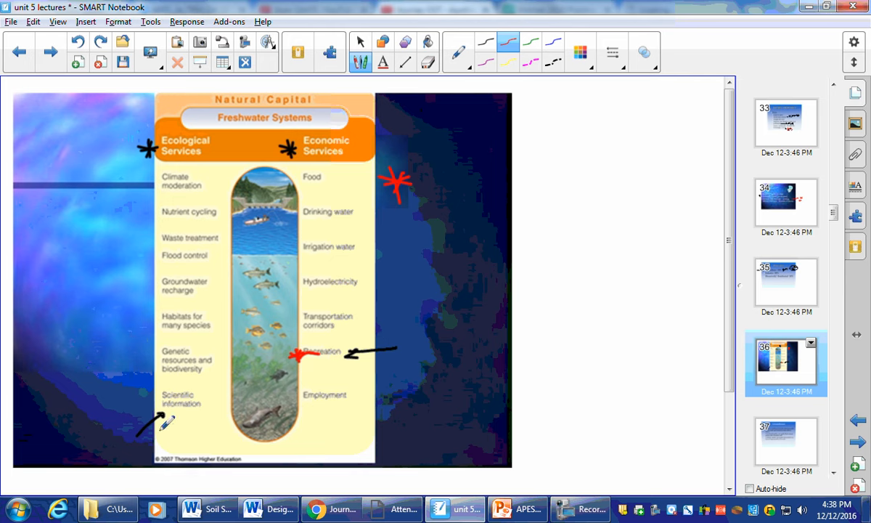
left_click_drag(138, 432, 160, 410)
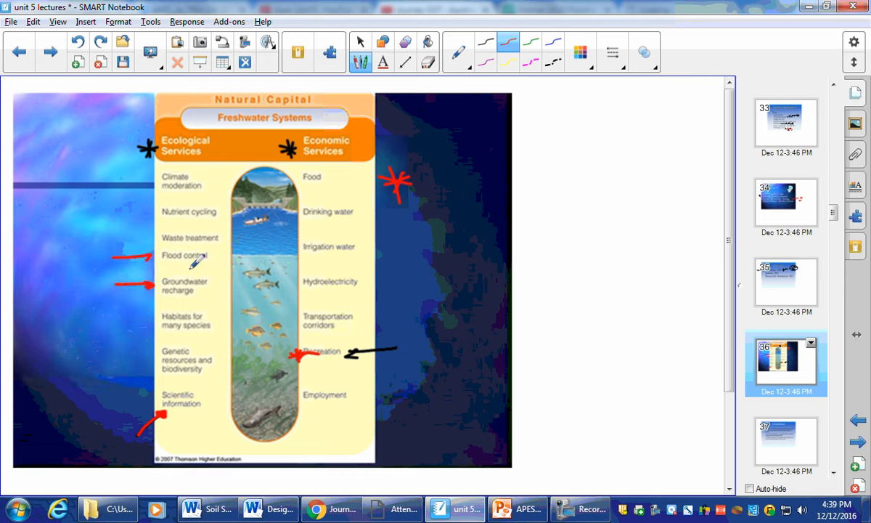
mouse_move(229, 261)
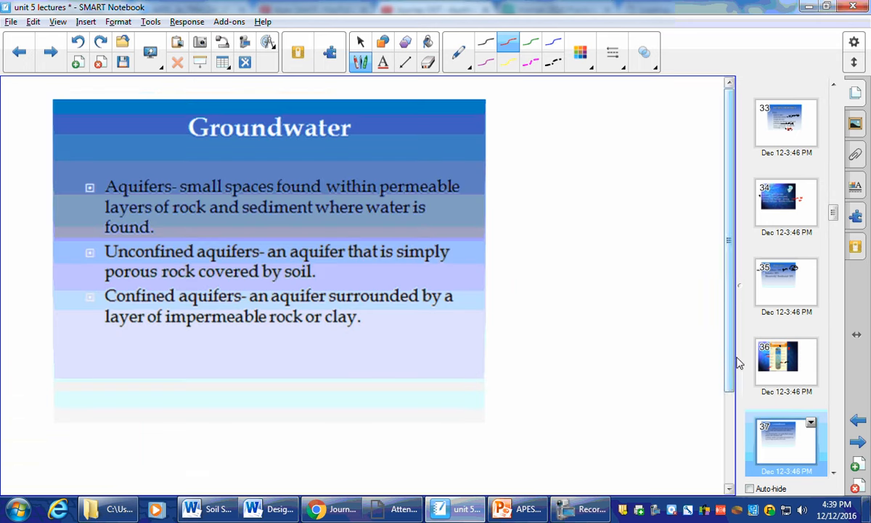
Step: Move from Freshwater Systems to the Groundwater aquifer diagram slide
left_click(786, 363)
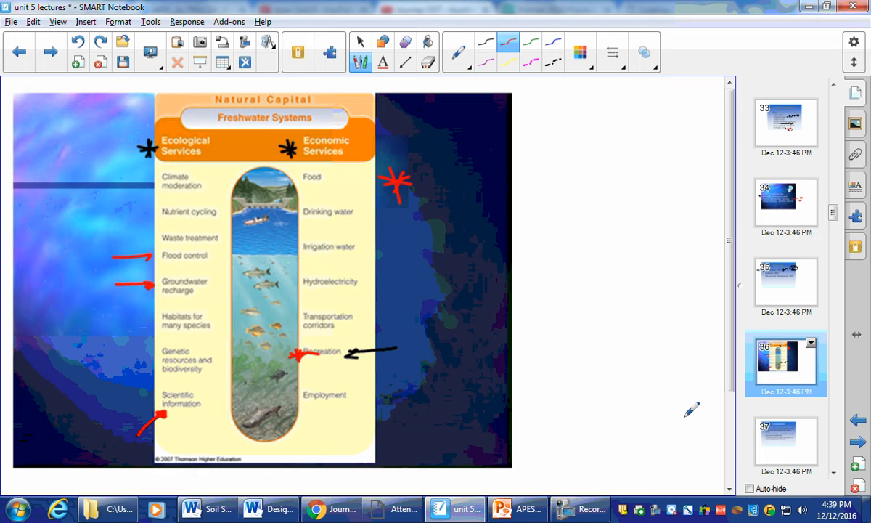
left_click(785, 447)
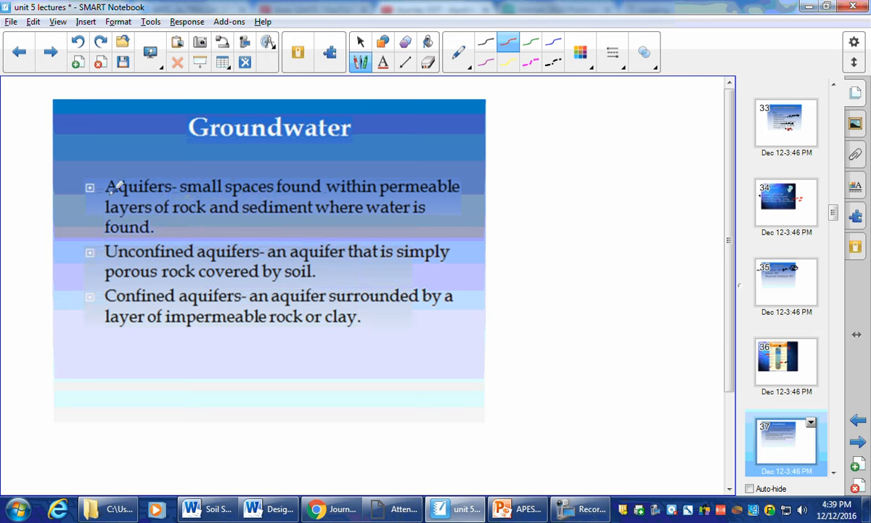
mouse_move(161, 253)
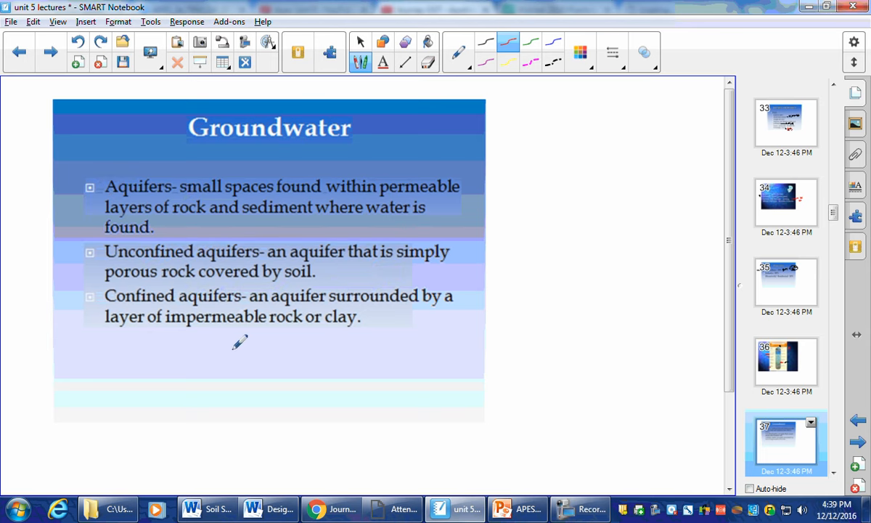
mouse_move(834, 225)
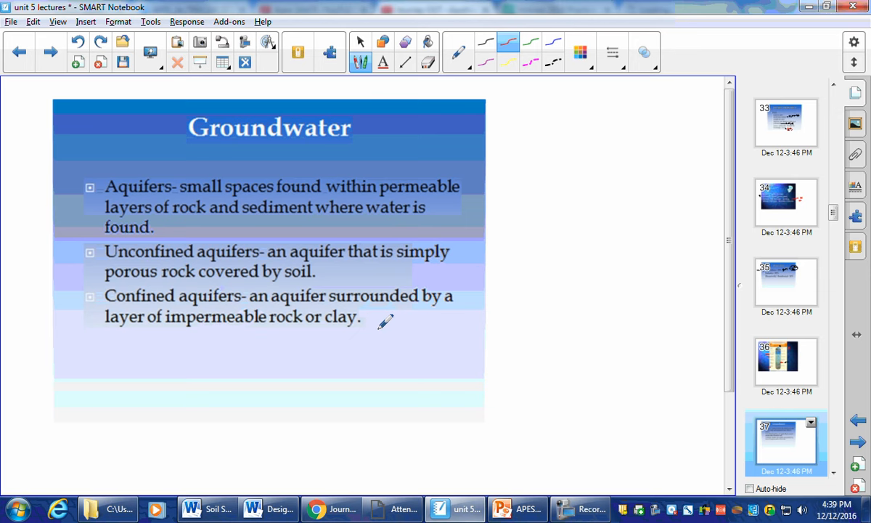
scroll("down", 3)
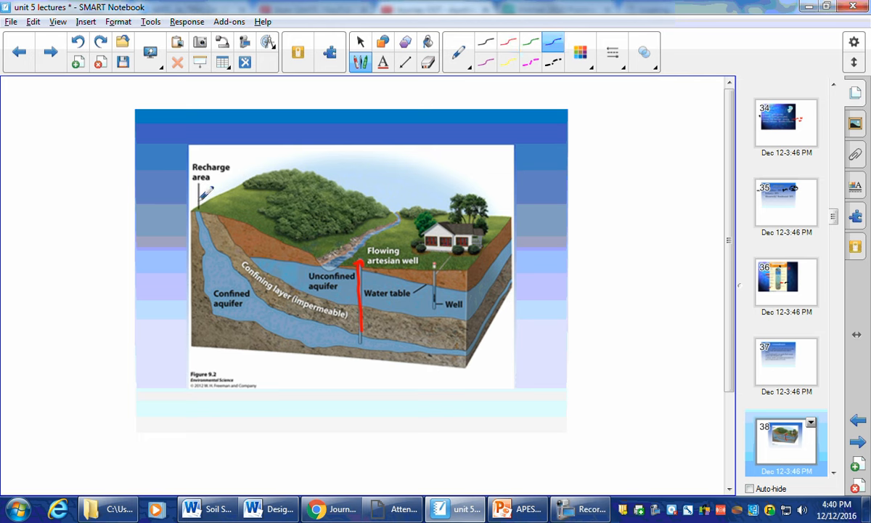
Step: Draw a blue recharge arrow on the aquifer diagram and move to the Edwards Aquifer map
left_click_drag(206, 182, 206, 210)
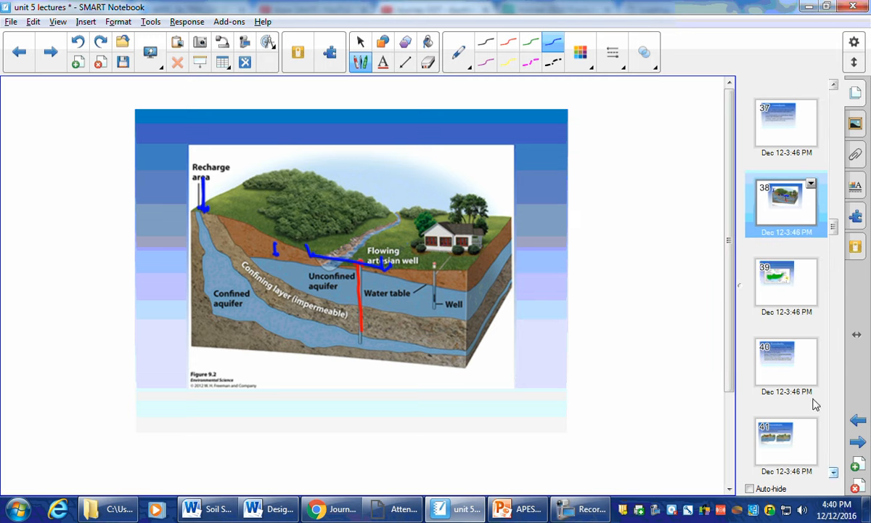
left_click(785, 282)
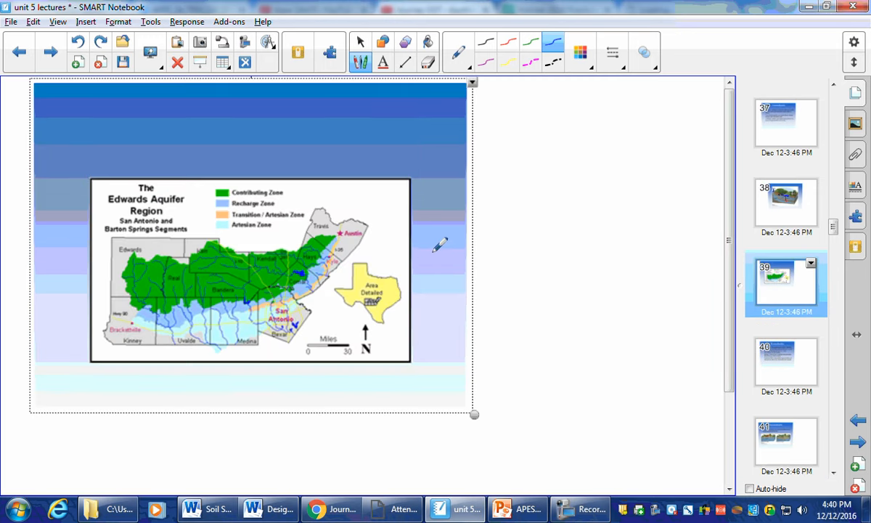
mouse_move(336, 313)
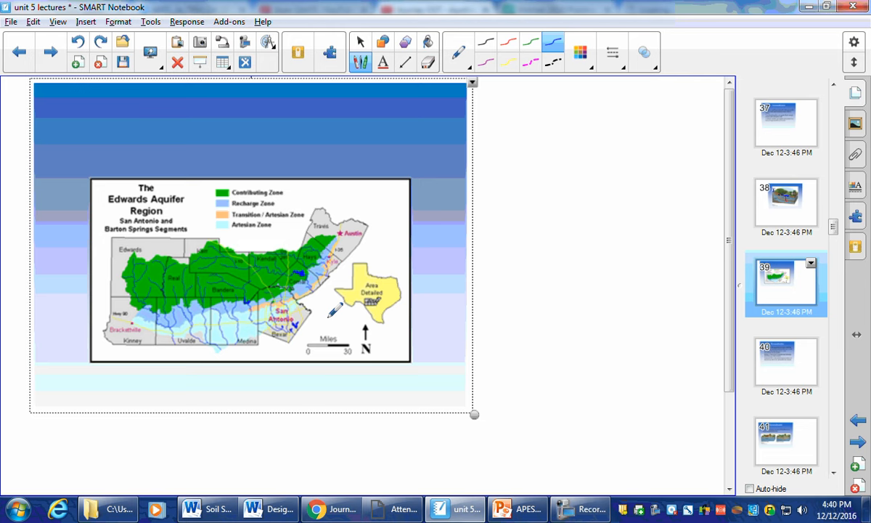
mouse_move(162, 322)
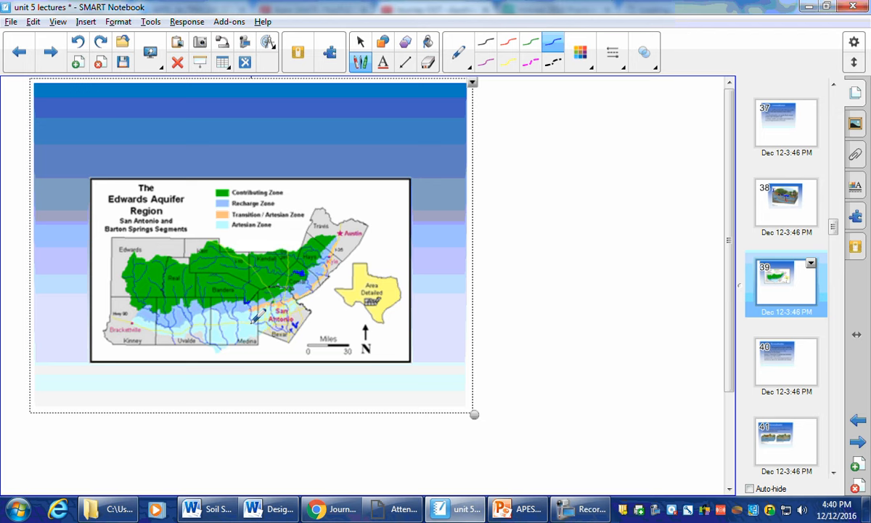
Step: Underline Springs and Artesian Well in blue on the definitions slide, then advance to the cone of depression slide
left_click(785, 363)
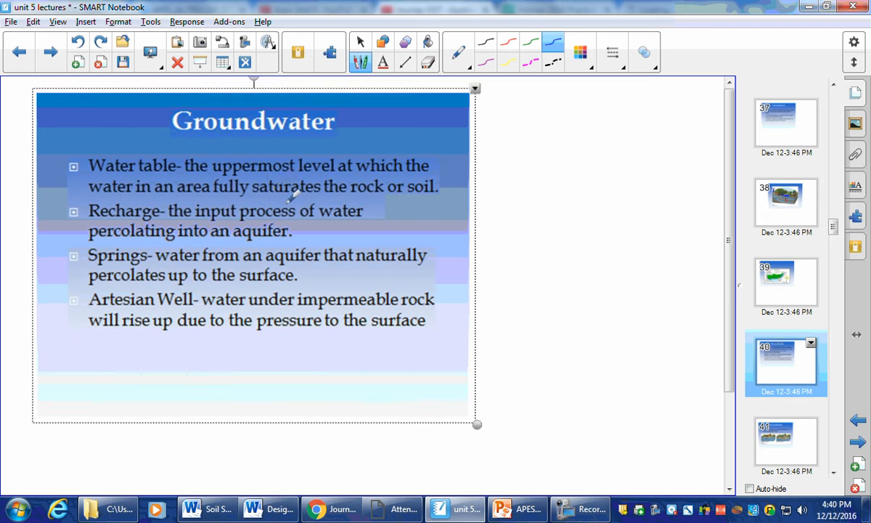
mouse_move(273, 196)
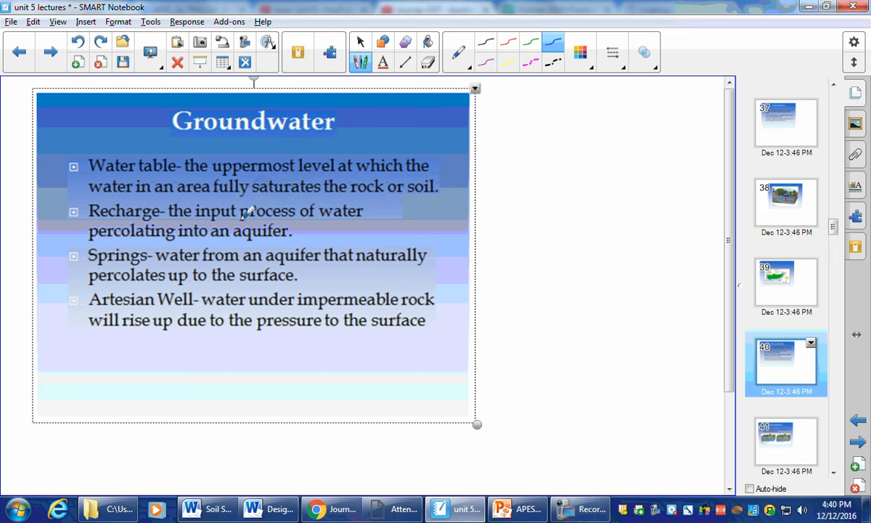
mouse_move(240, 180)
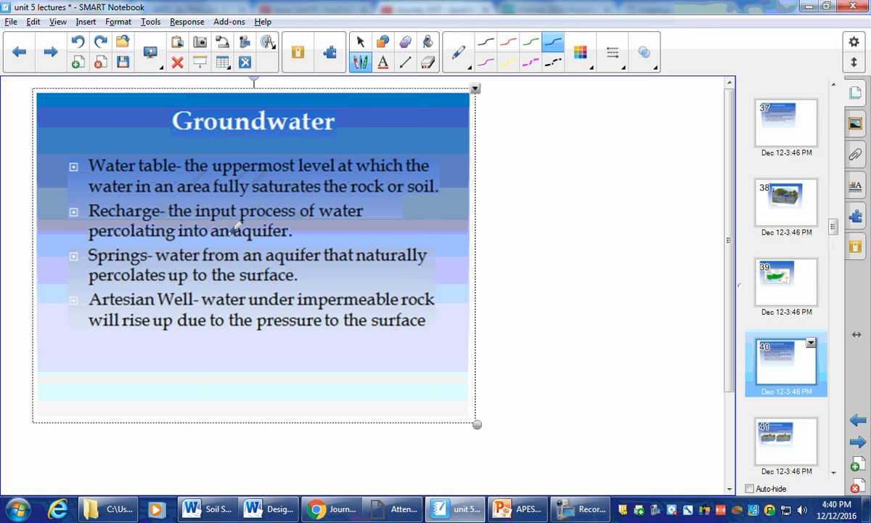
mouse_move(246, 239)
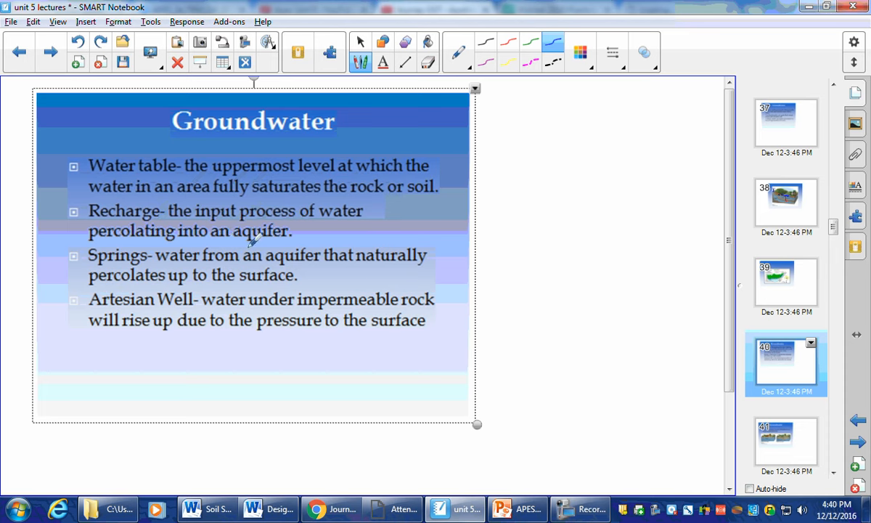
mouse_move(240, 279)
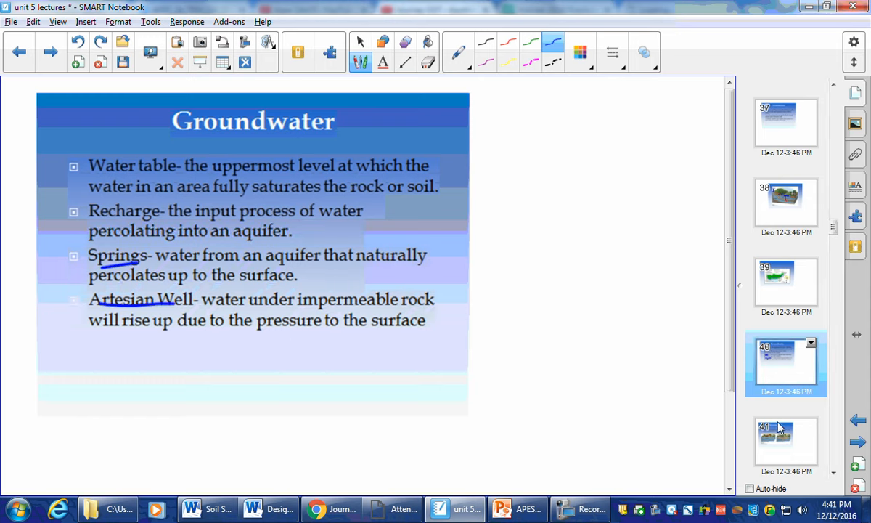
left_click(787, 443)
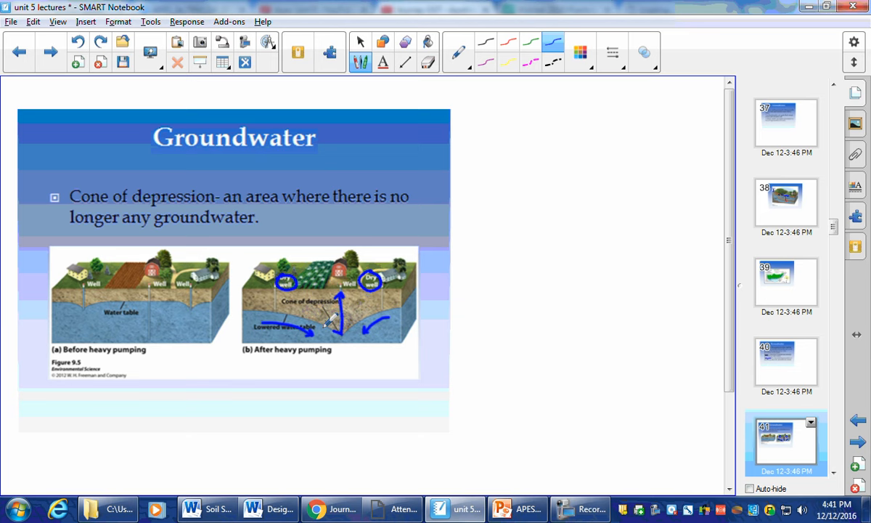
Step: Draw blue flow arrows on the heavy-pumping diagram, then advance to the saltwater intrusion slide
left_click_drag(342, 326, 395, 297)
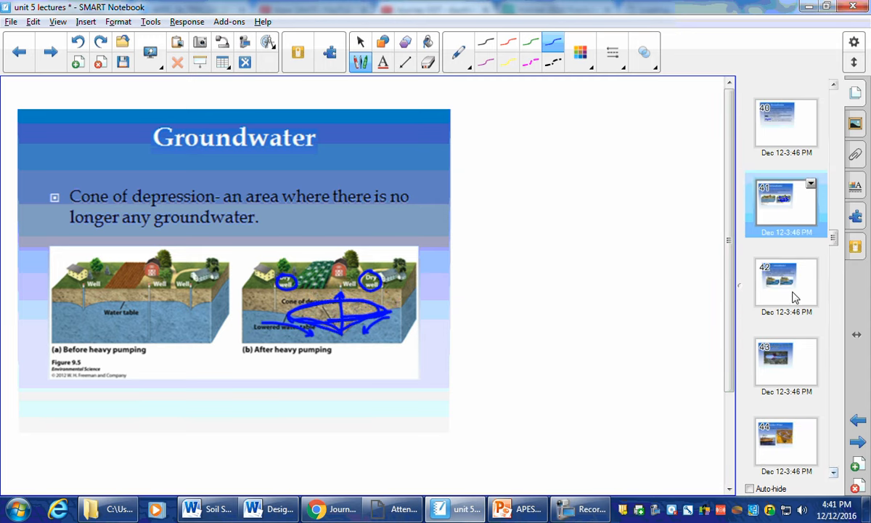
left_click(787, 282)
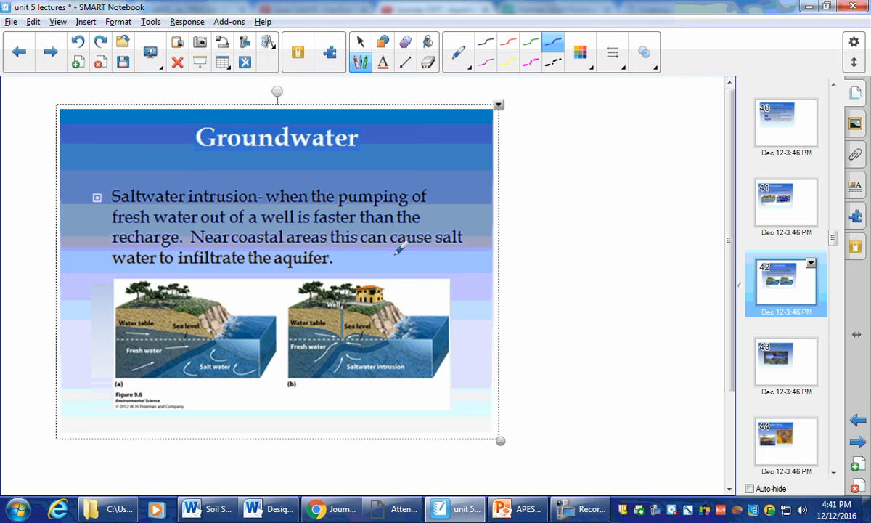
mouse_move(360, 250)
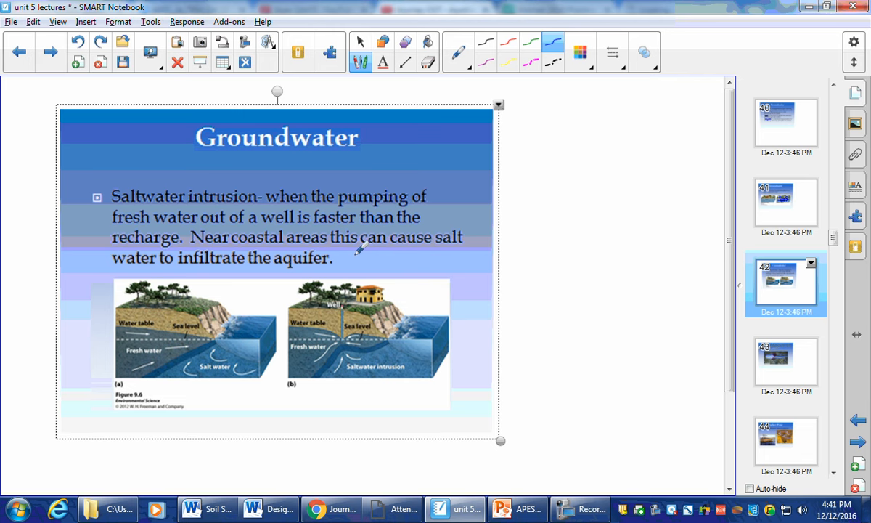
mouse_move(139, 342)
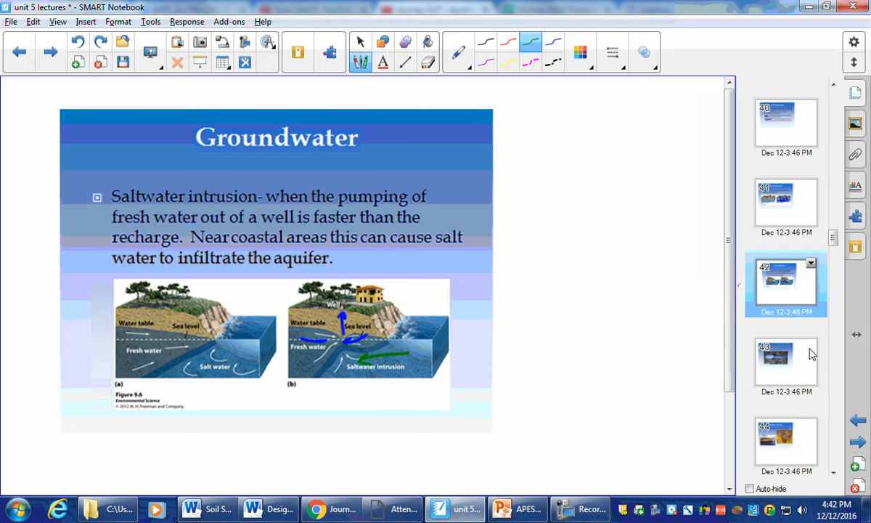
Step: Advance from the saltwater intrusion diagram to the groundwater depletion species slide
left_click(786, 360)
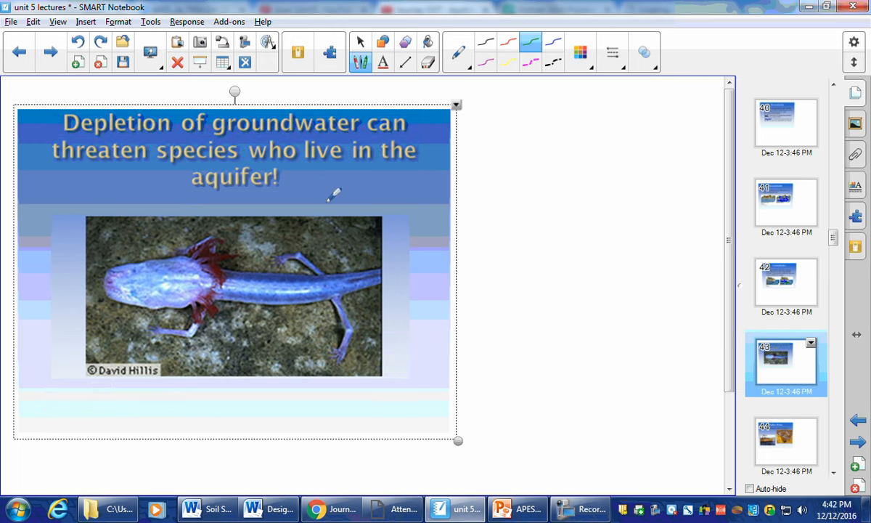
mouse_move(336, 293)
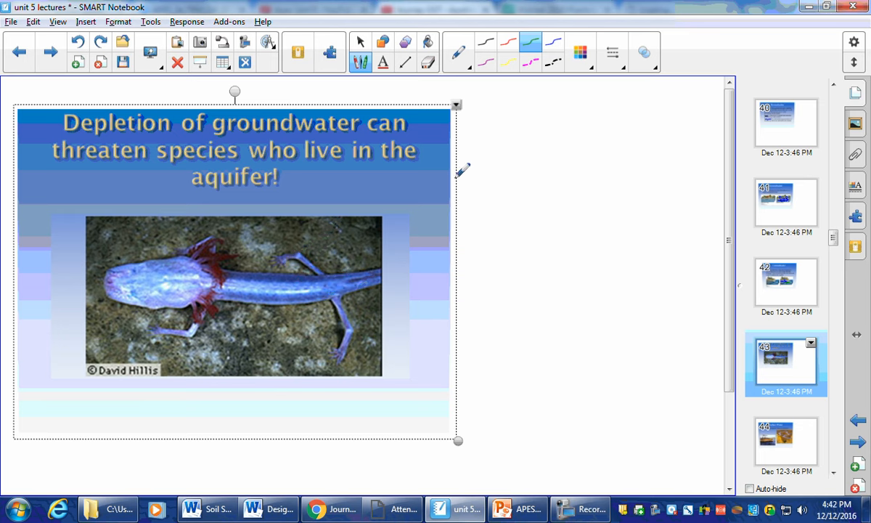
mouse_move(476, 158)
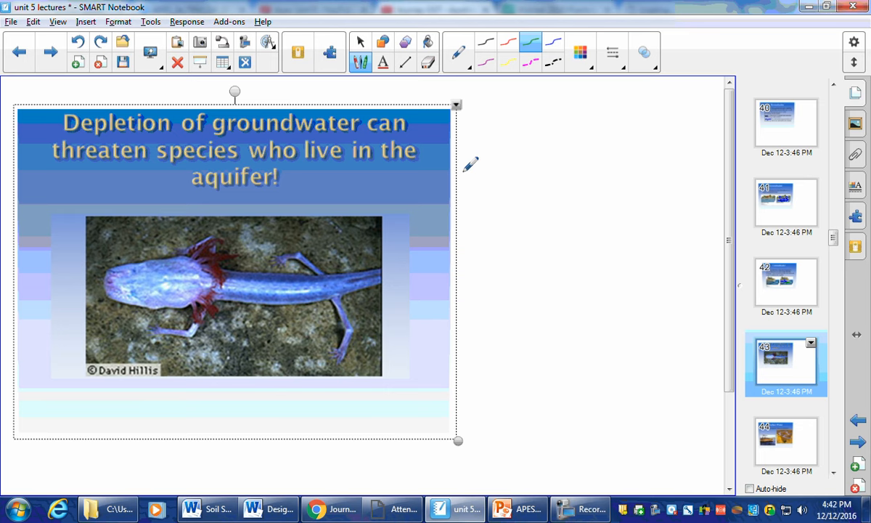
mouse_move(645, 287)
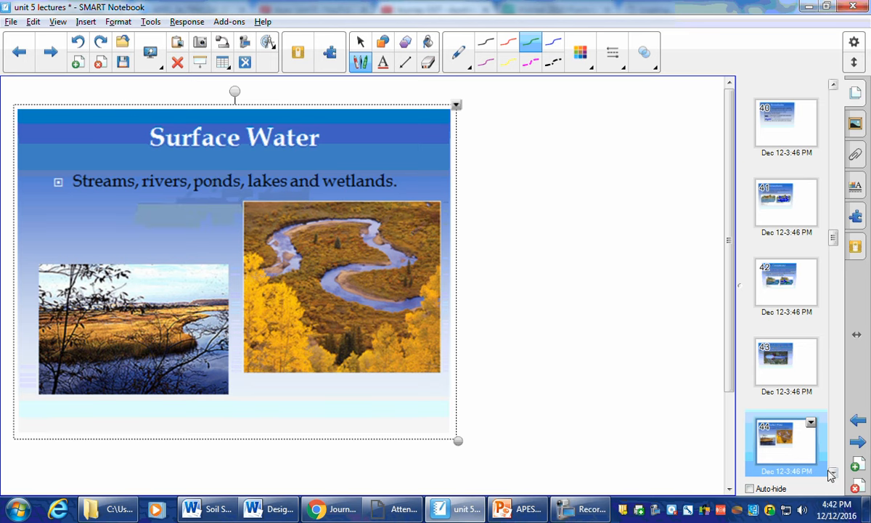
Step: Advance past the Surface Water overview to the lake productivity slide
left_click(784, 203)
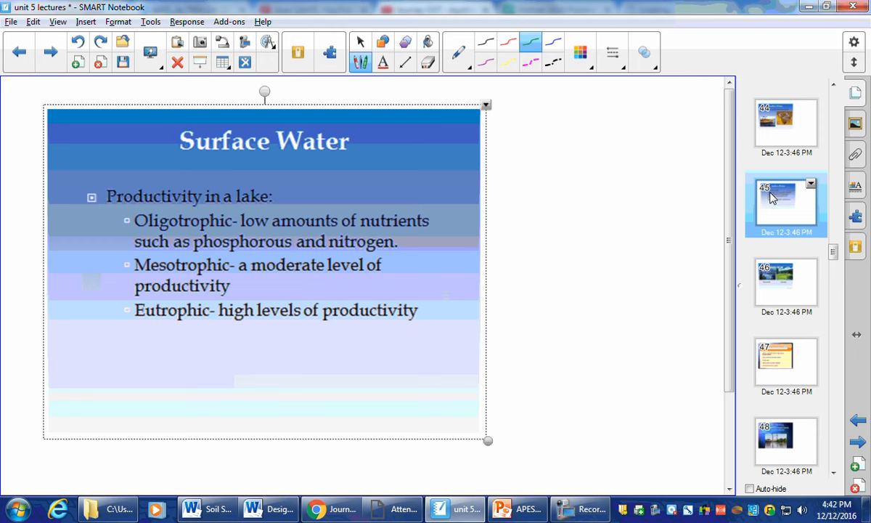
mouse_move(175, 217)
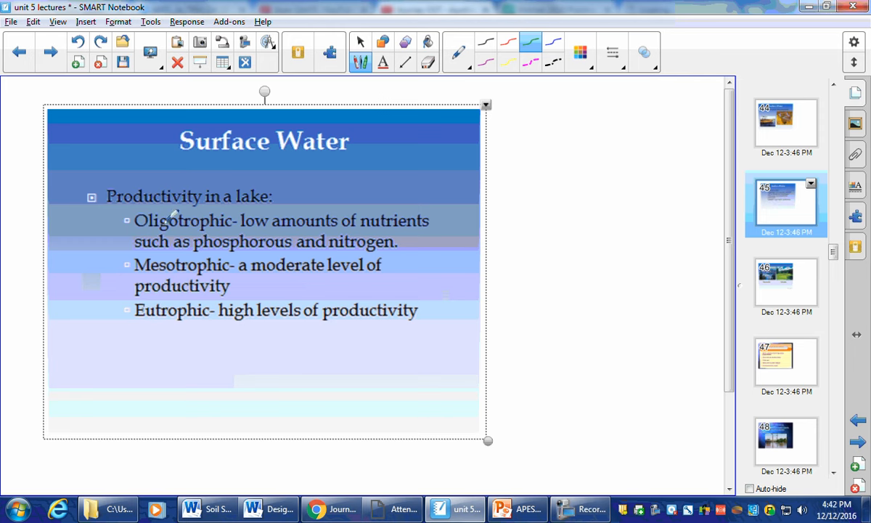
mouse_move(378, 218)
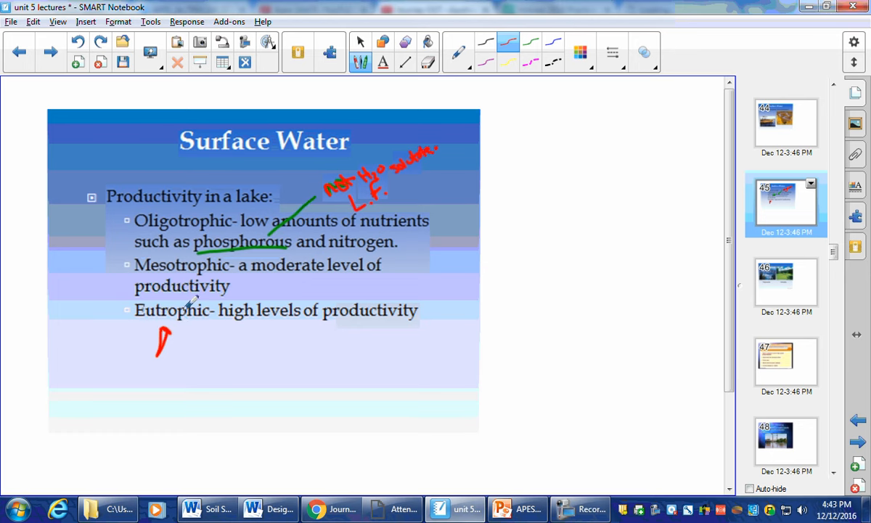
mouse_move(782, 283)
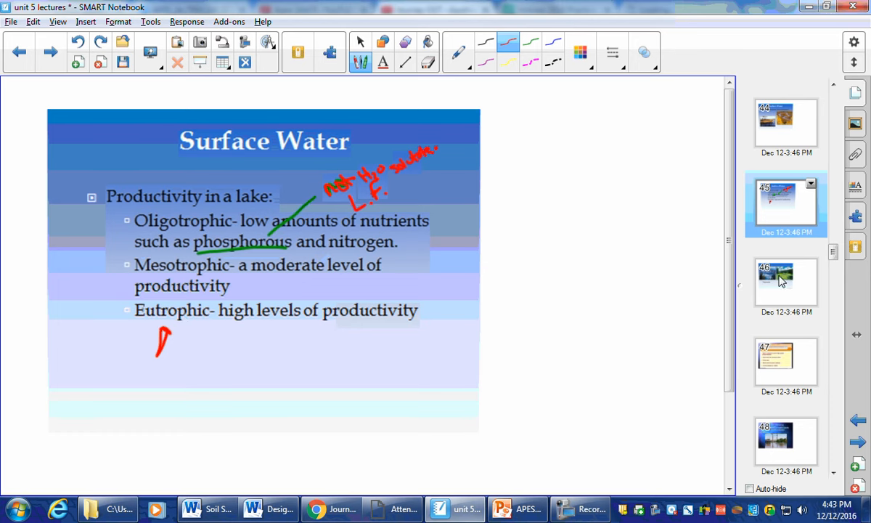
Step: Move from the annotated lake productivity slide to the Oligotrophic versus Eutrophic photos slide
left_click(781, 281)
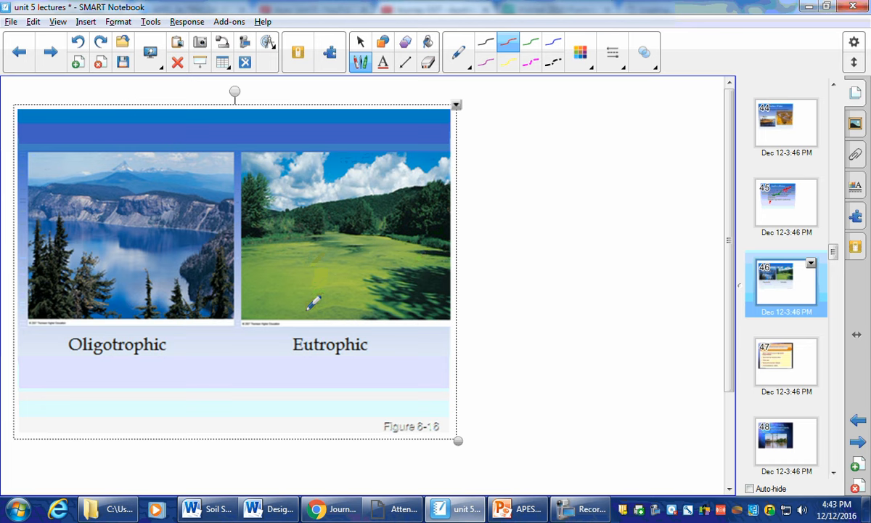
mouse_move(256, 256)
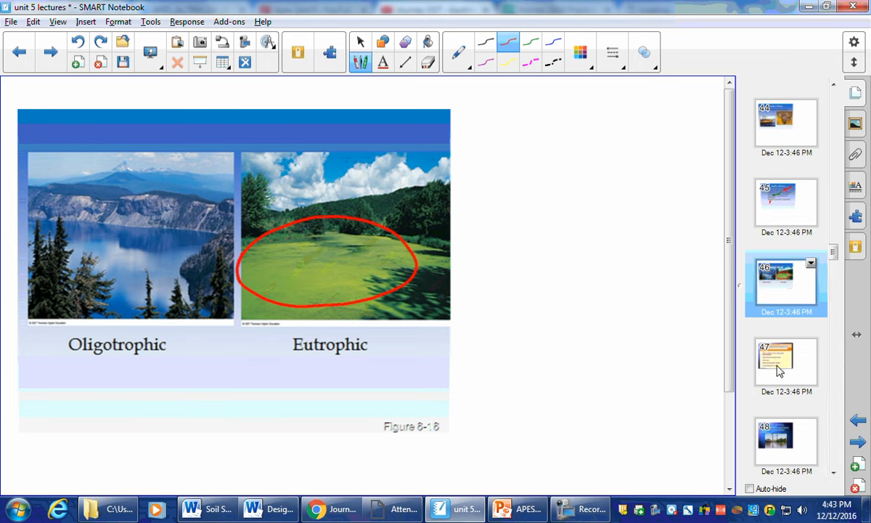
Step: Bring up the Ecological Services of Rivers slide from the Page Sorter
left_click(785, 363)
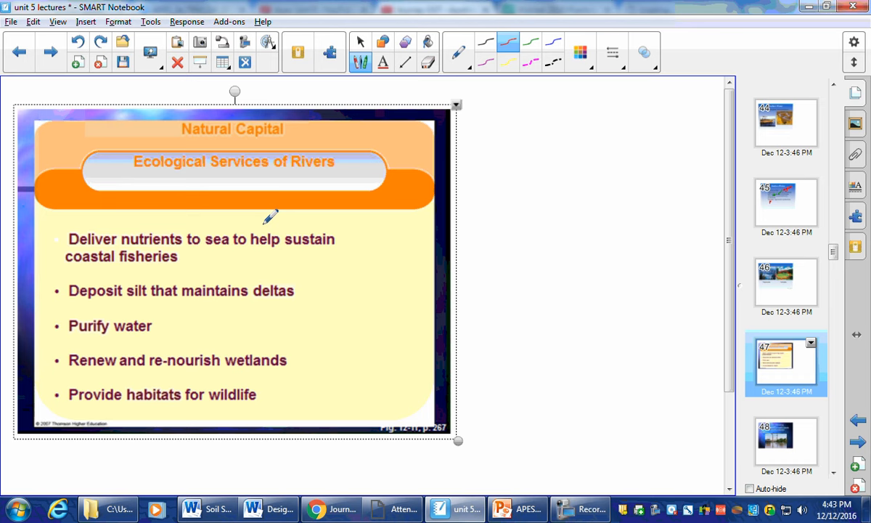
mouse_move(185, 230)
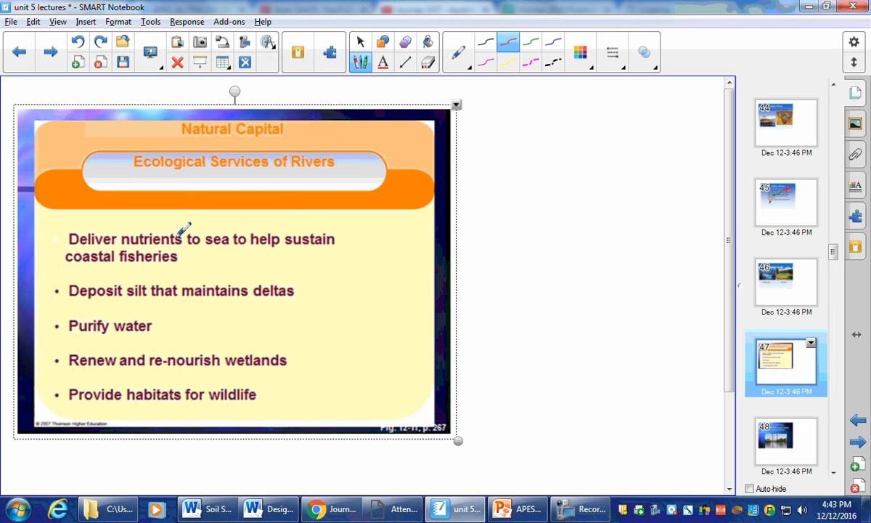
mouse_move(154, 238)
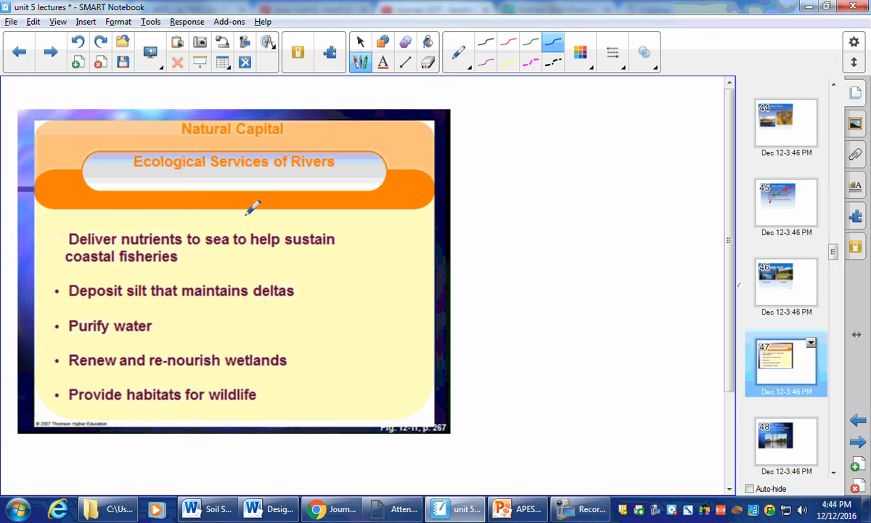
mouse_move(109, 279)
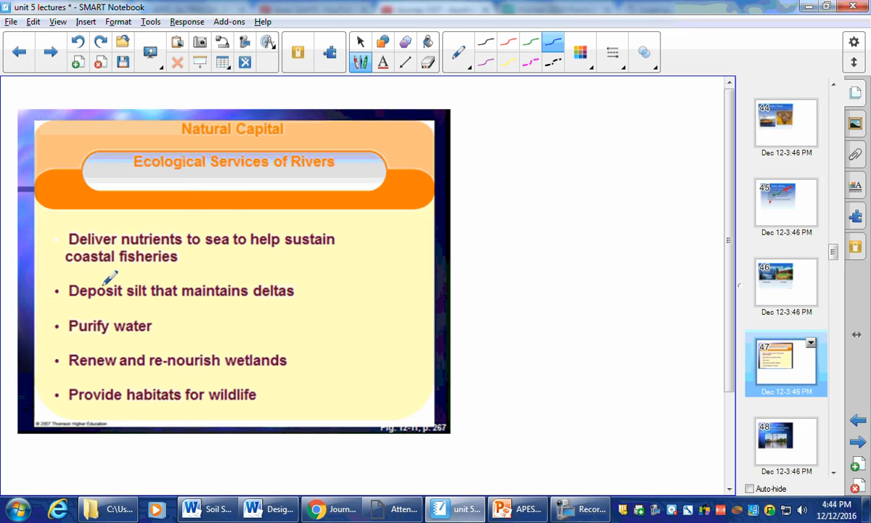
mouse_move(239, 287)
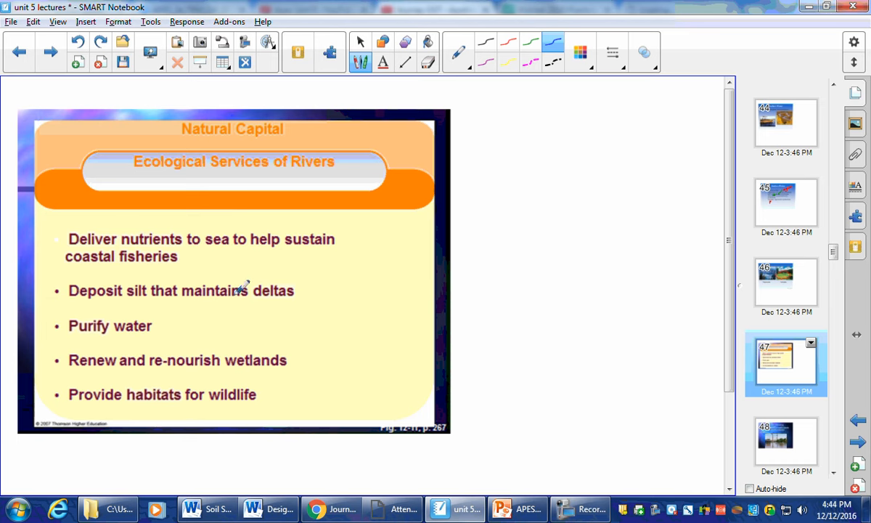
mouse_move(166, 332)
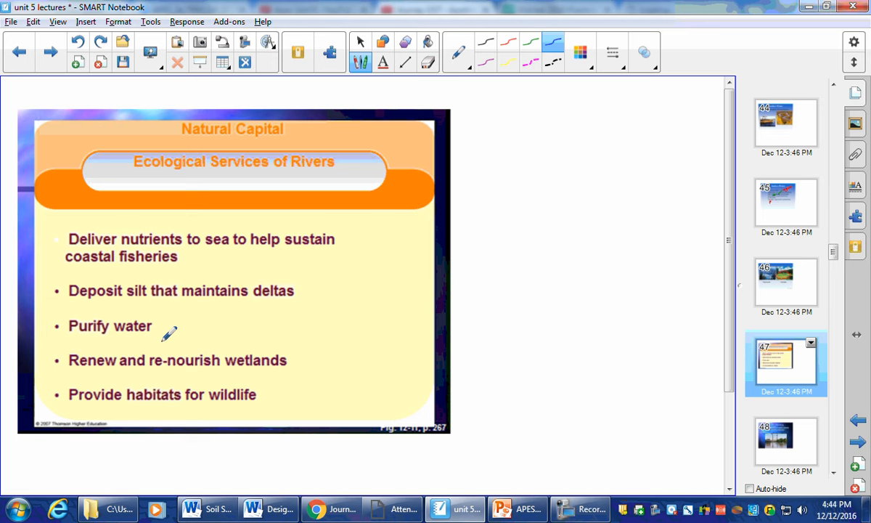
mouse_move(103, 392)
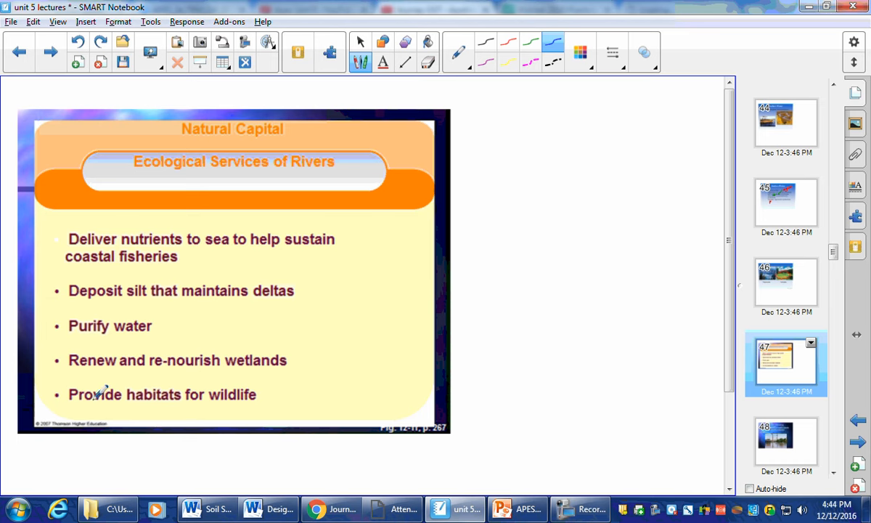
mouse_move(314, 331)
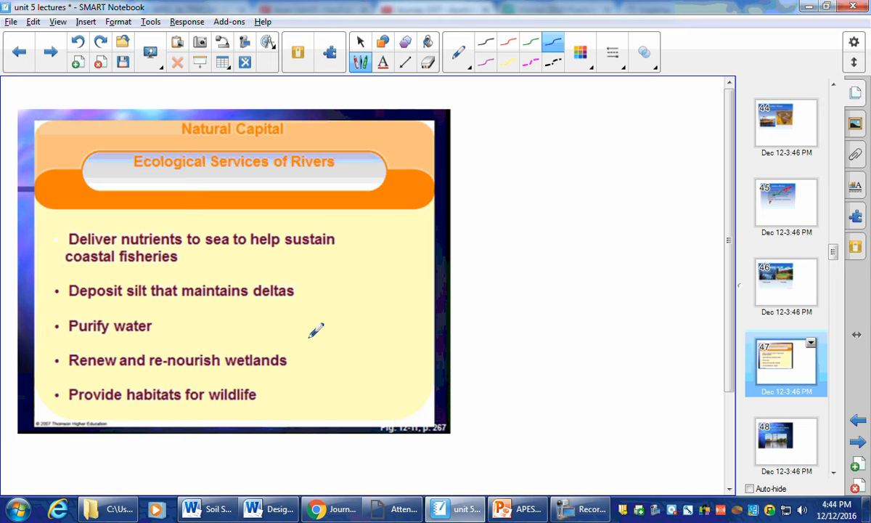
left_click_drag(218, 167, 269, 165)
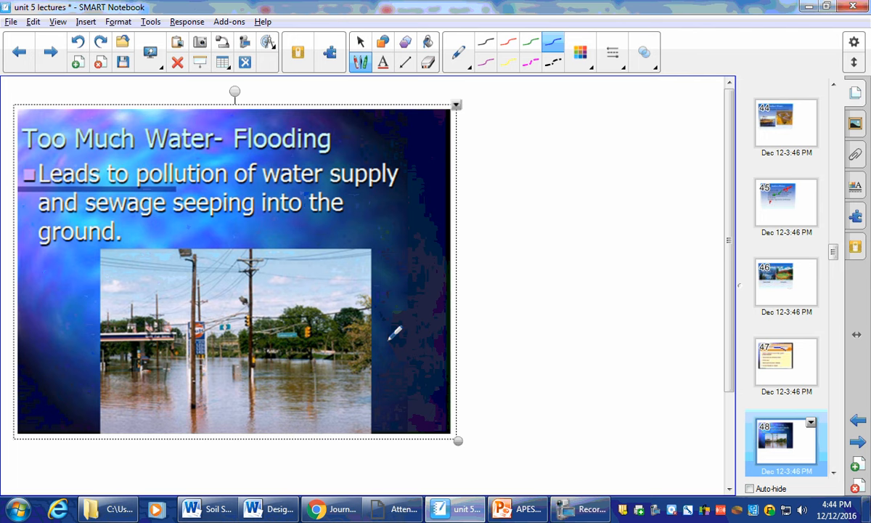
mouse_move(239, 209)
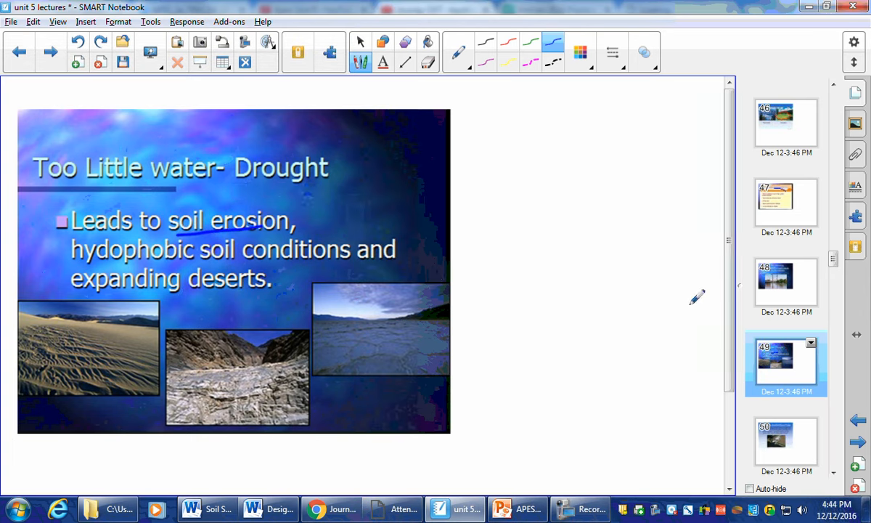
mouse_move(383, 356)
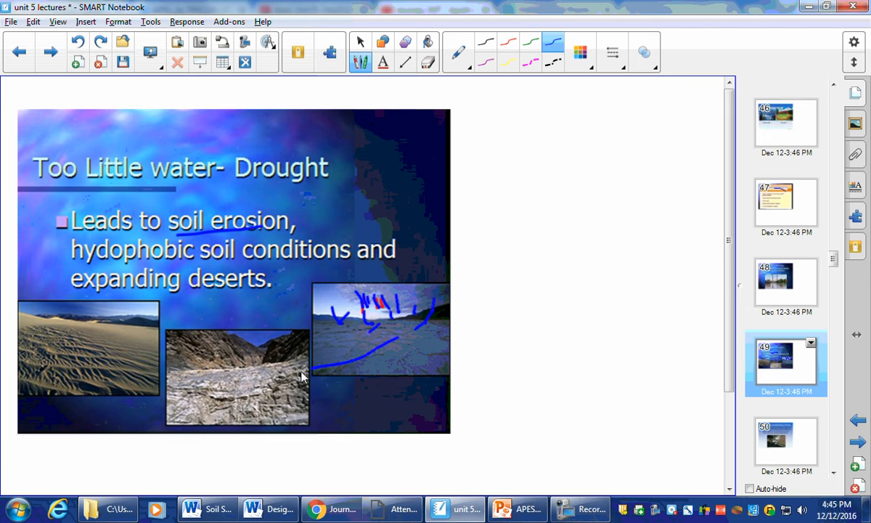
Step: Scribble blue ink over the cracked-ground drought photo, then move to the levees and dikes slide
left_click_drag(312, 365, 385, 341)
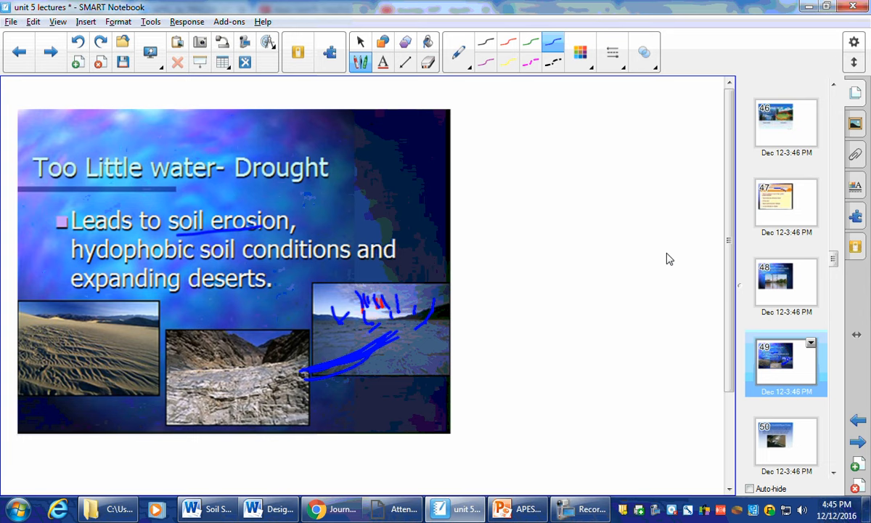
left_click(786, 282)
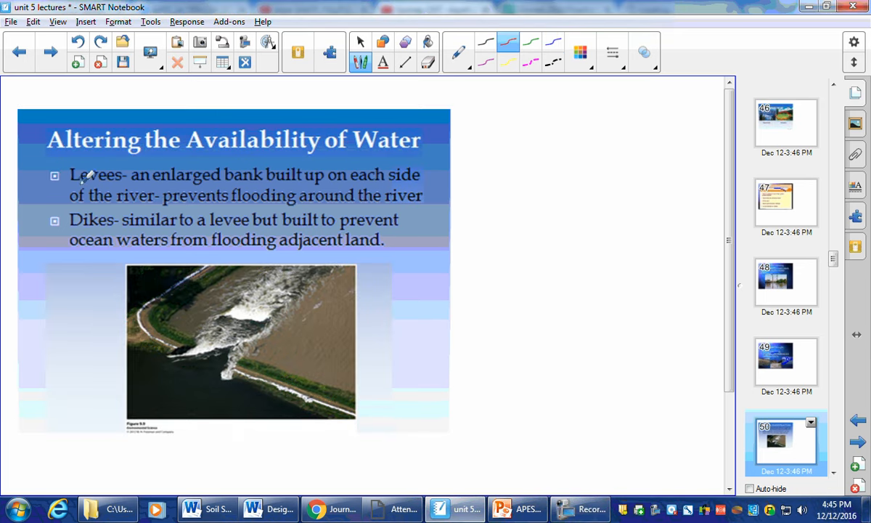
Step: Underline Levees in red and sketch two black levee walls with blue water marks between them
left_click_drag(69, 183, 122, 183)
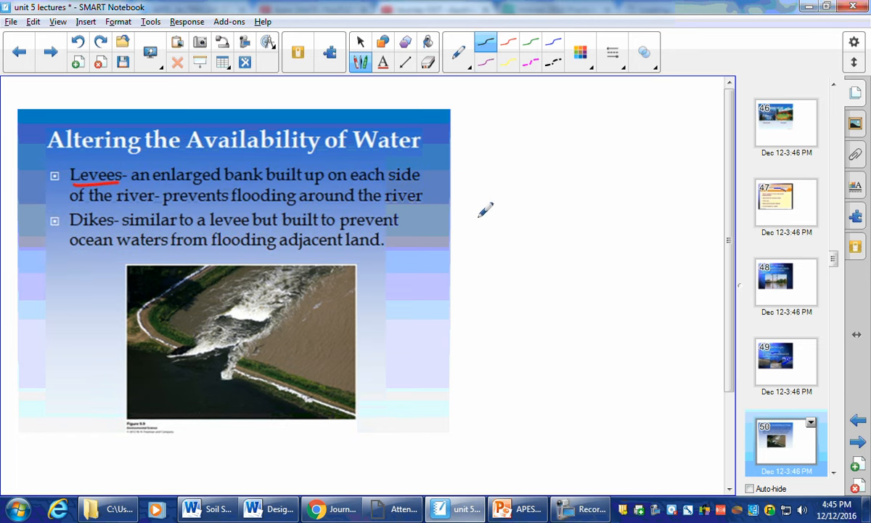
left_click_drag(480, 195, 485, 297)
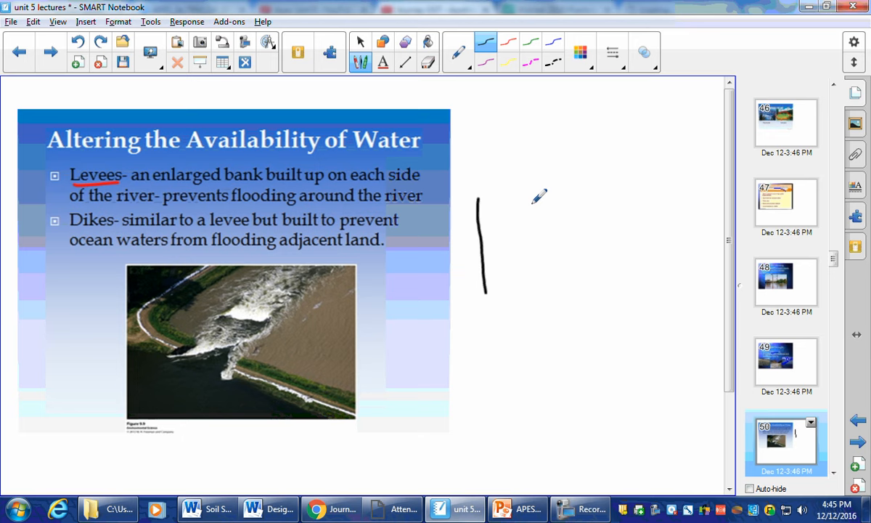
left_click_drag(530, 206, 523, 293)
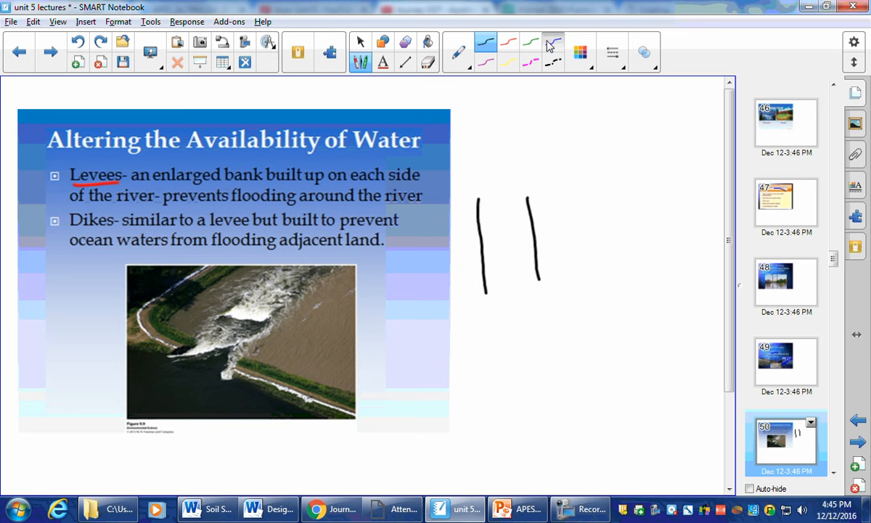
left_click_drag(499, 290, 500, 225)
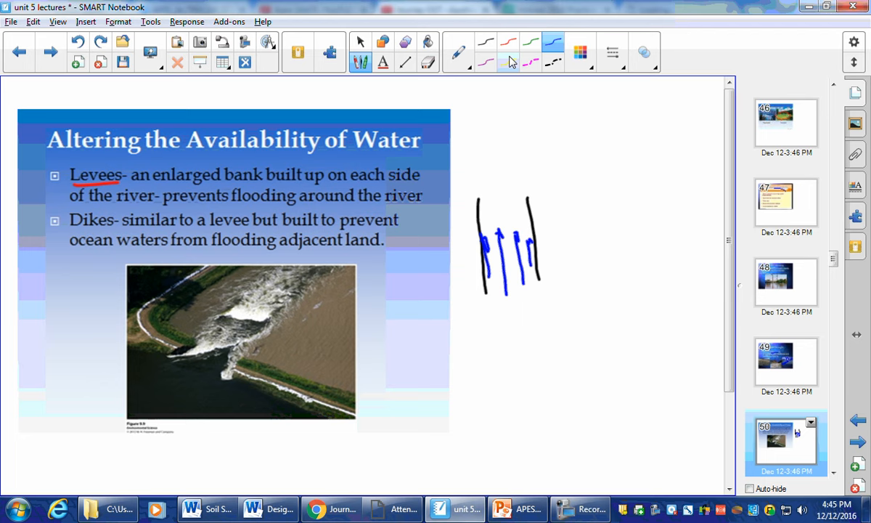
Step: Erase the extra ink from the levee sketch, then show the dams and reservoir slide
left_click(363, 41)
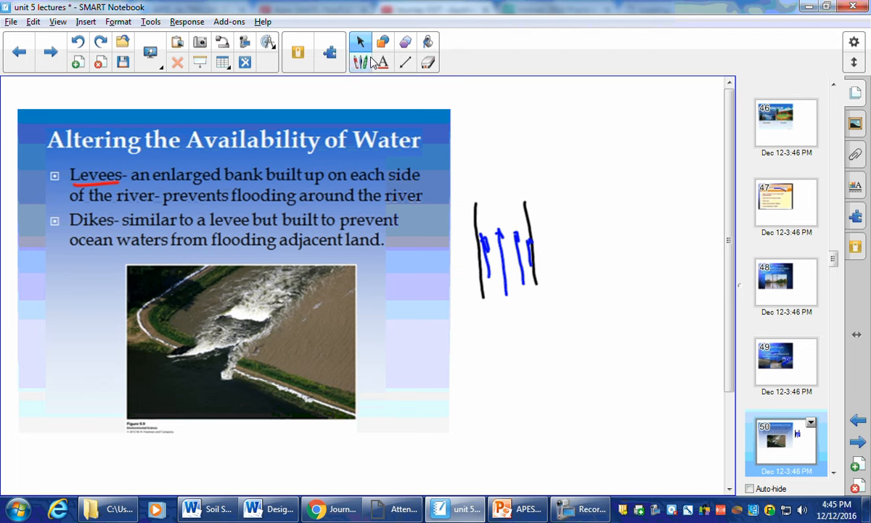
left_click(431, 61)
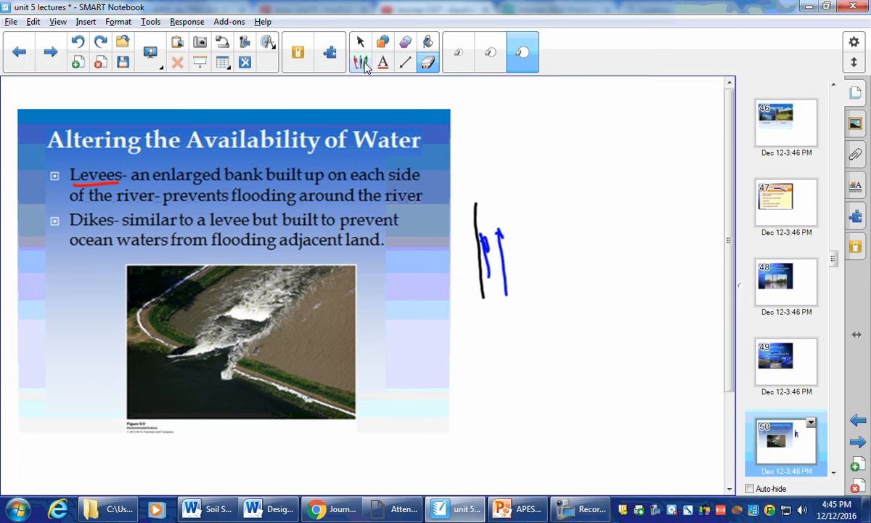
left_click(366, 61)
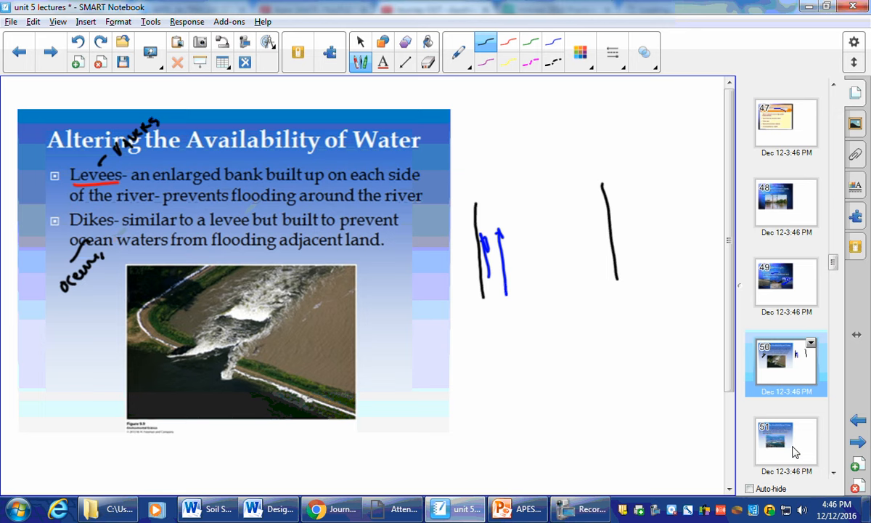
left_click(786, 447)
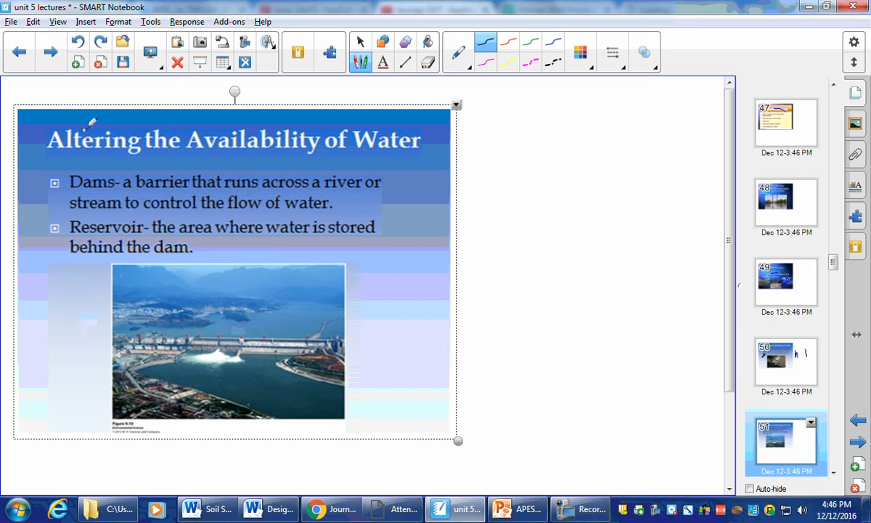
mouse_move(304, 200)
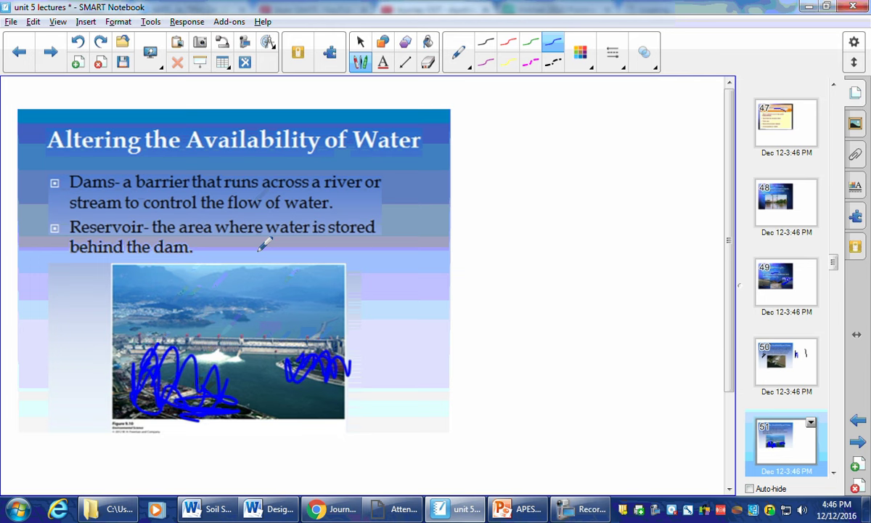
mouse_move(194, 228)
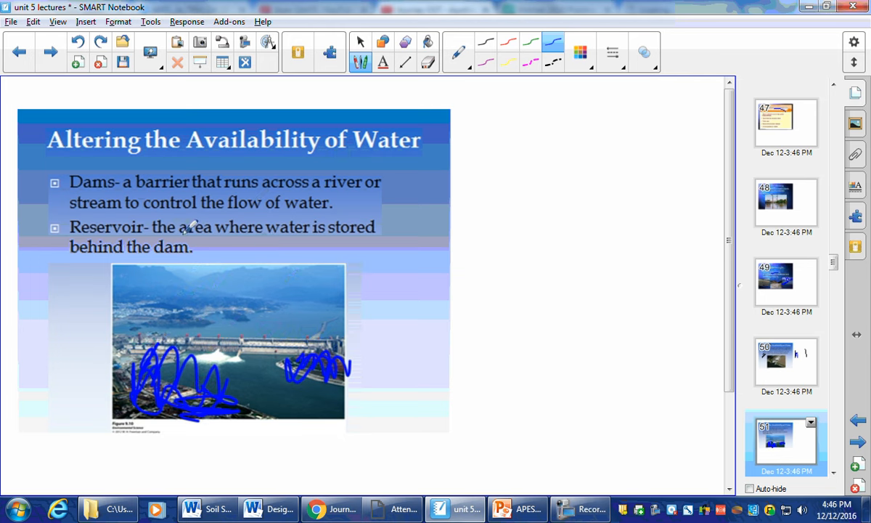
mouse_move(250, 224)
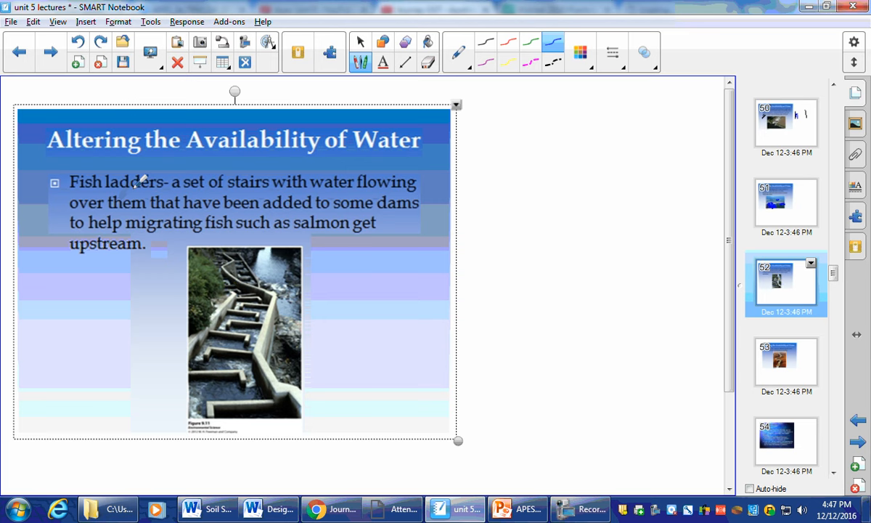
mouse_move(273, 175)
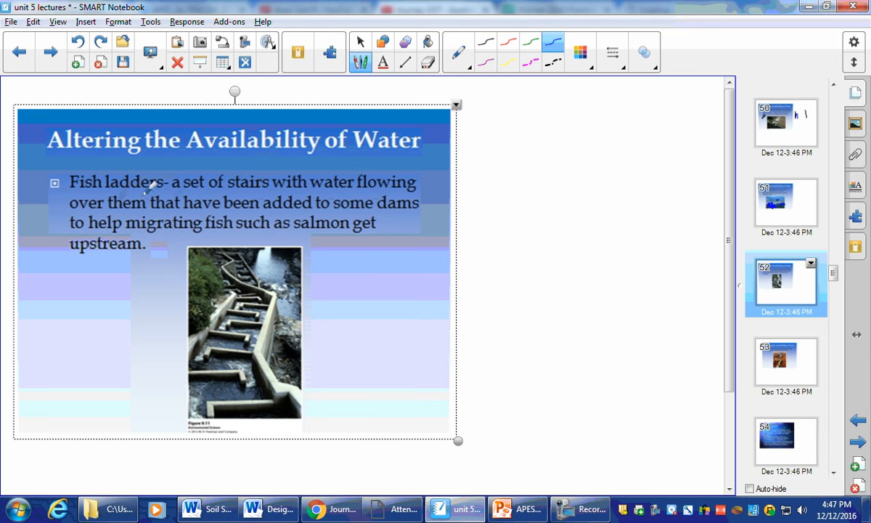
Step: Add a blue arrow to the dam photo, then mark the fish ladders slide heading on the way to aqueducts
left_click(784, 202)
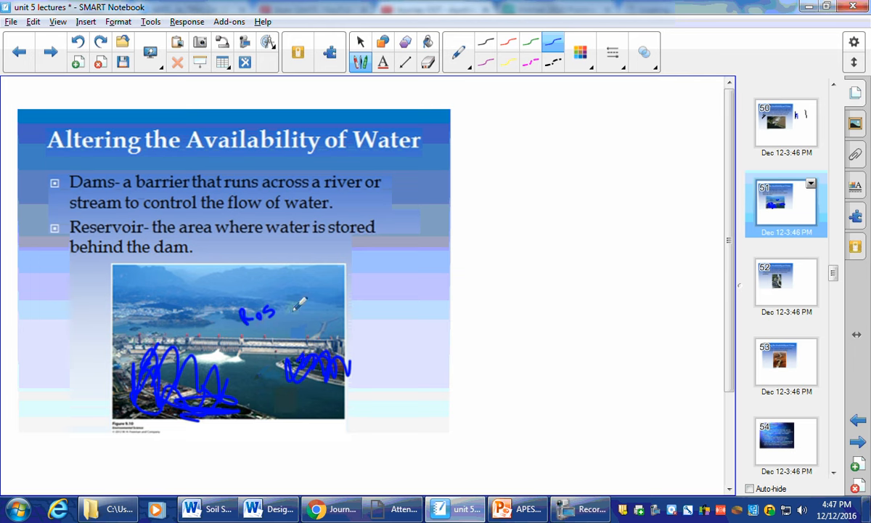
left_click_drag(283, 308, 250, 341)
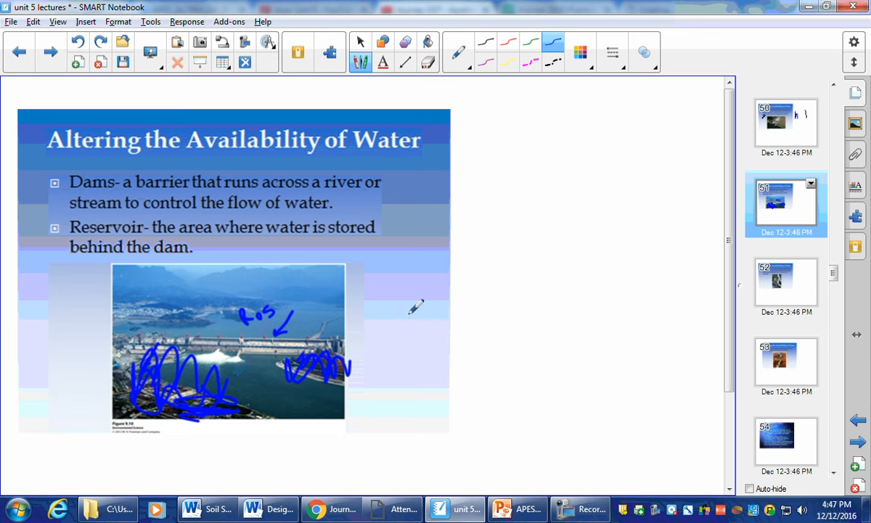
mouse_move(537, 283)
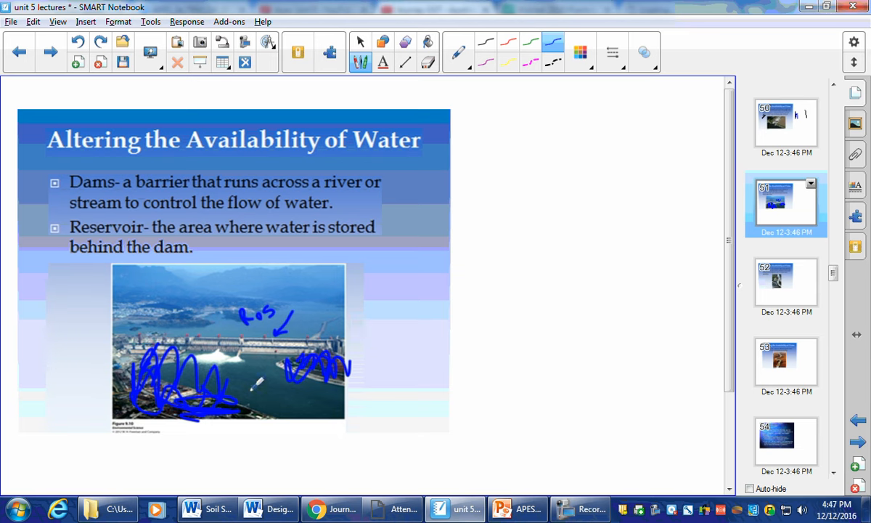
mouse_move(783, 287)
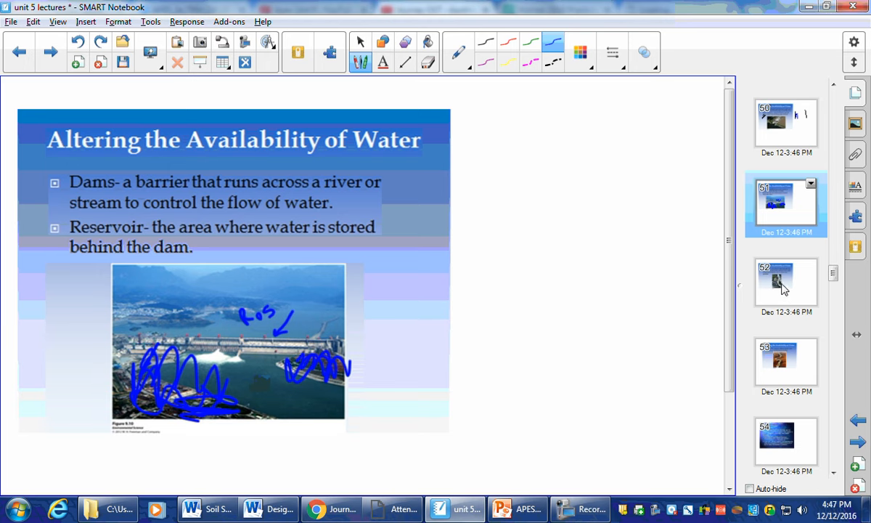
left_click(785, 281)
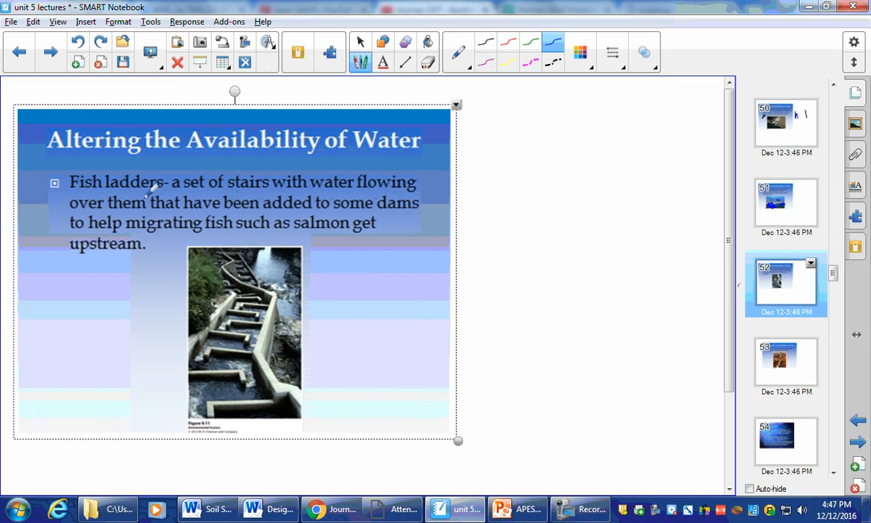
left_click_drag(70, 195, 152, 195)
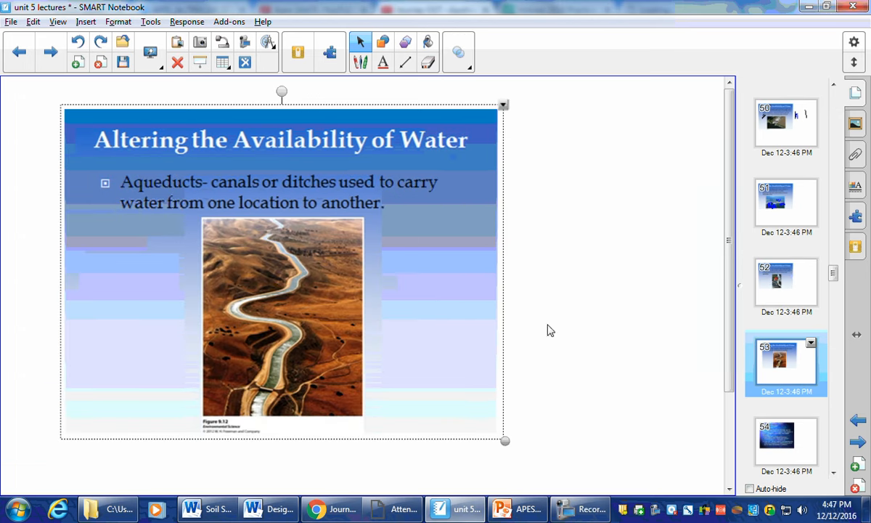
mouse_move(173, 255)
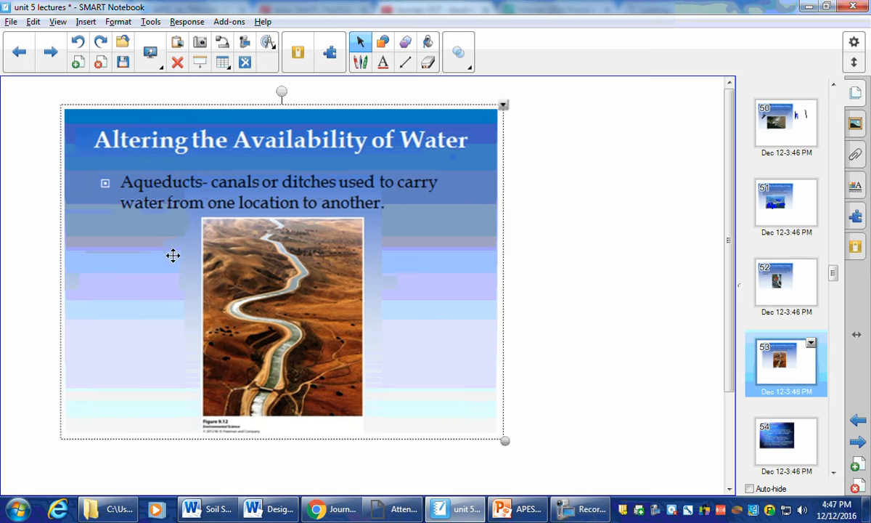
mouse_move(110, 299)
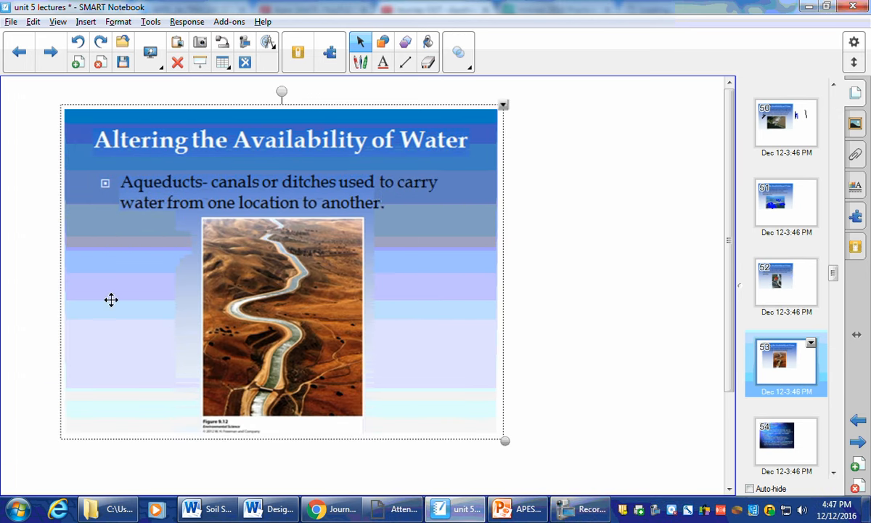
mouse_move(56, 304)
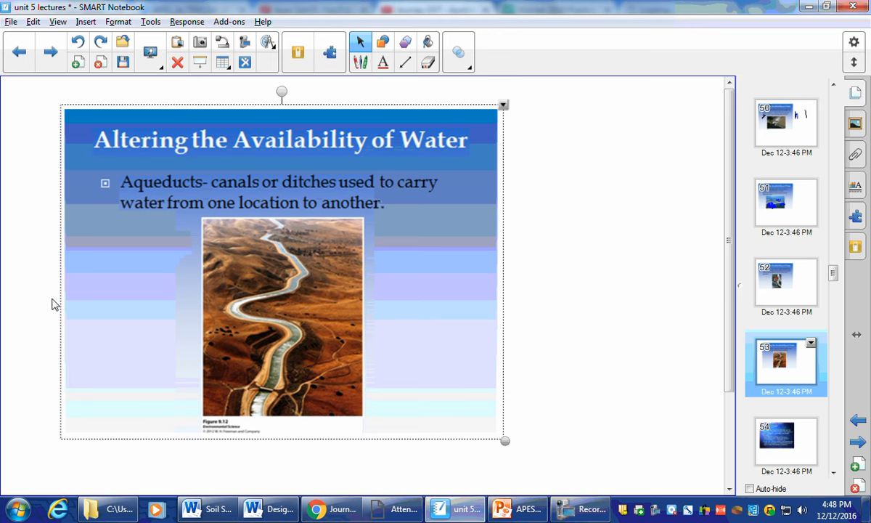
mouse_move(64, 297)
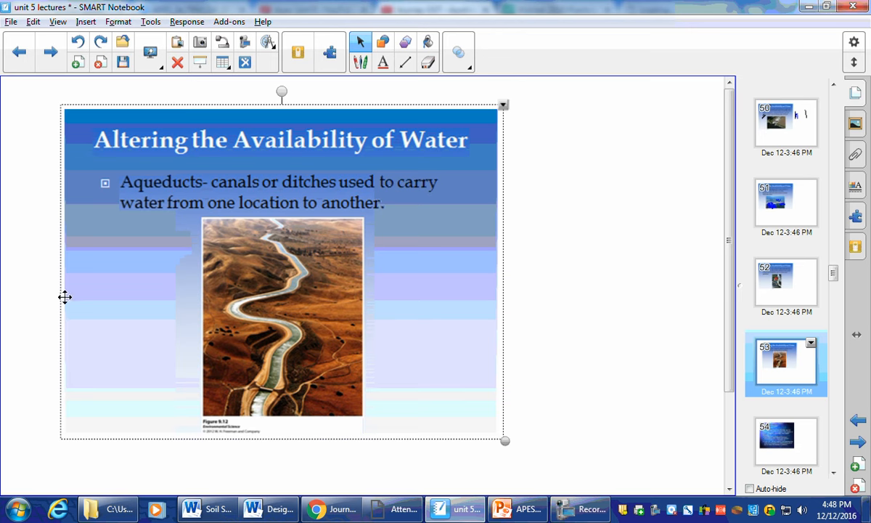
mouse_move(38, 300)
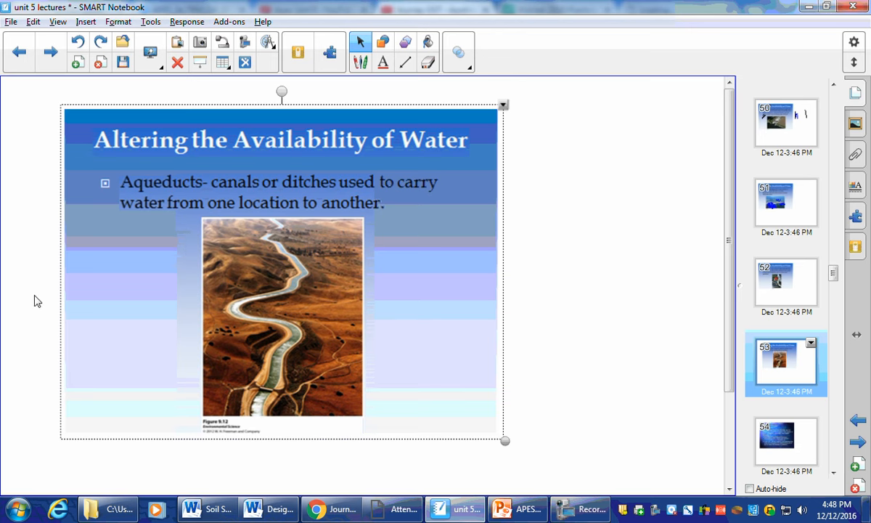
mouse_move(35, 296)
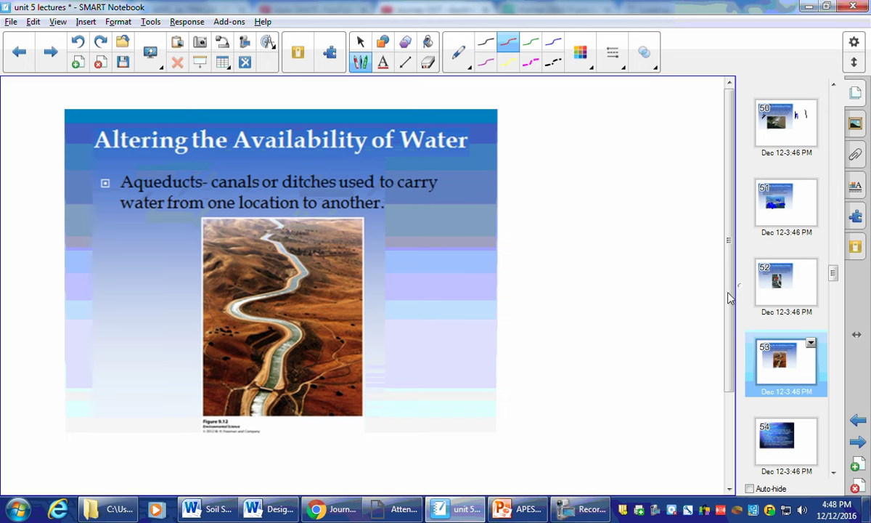
left_click(785, 450)
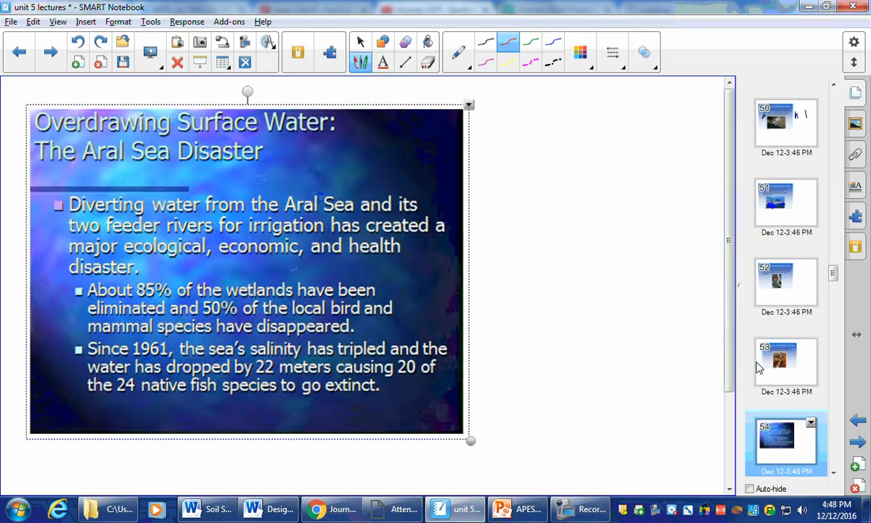
Step: Move on to the Aral Sea 1973 slide
left_click(784, 361)
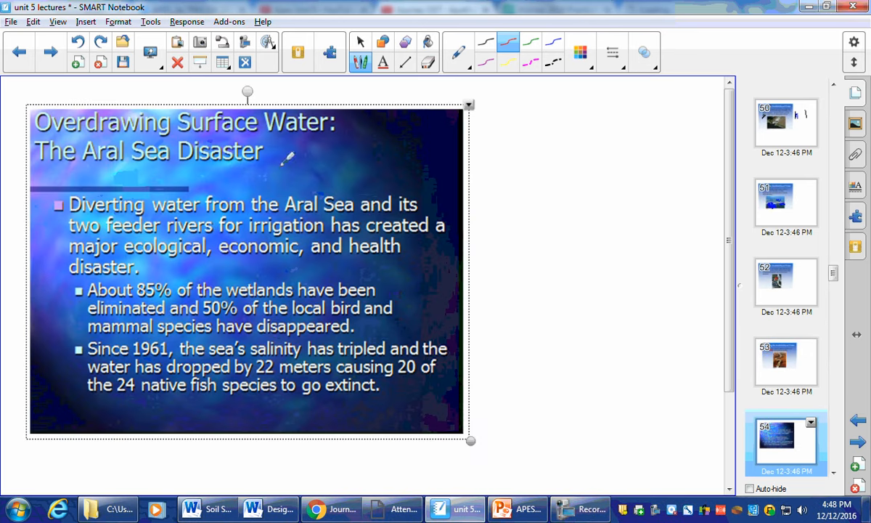
mouse_move(250, 243)
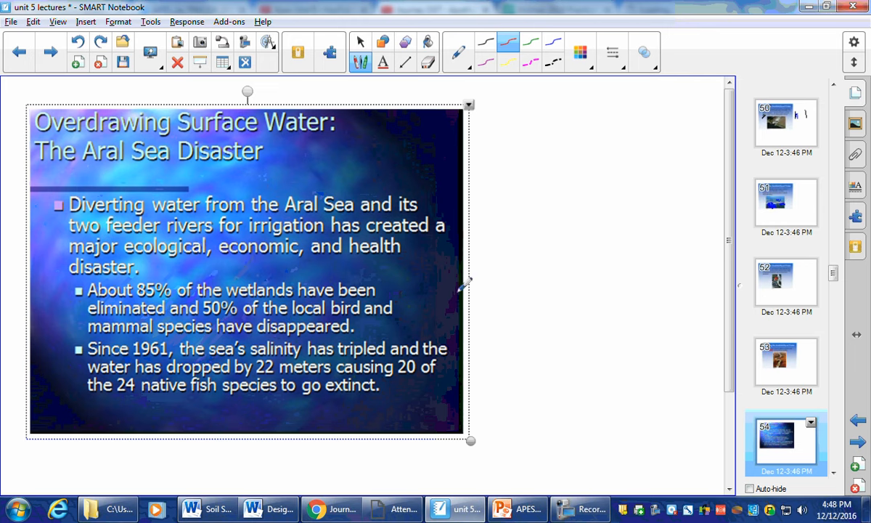
scroll("down", 3)
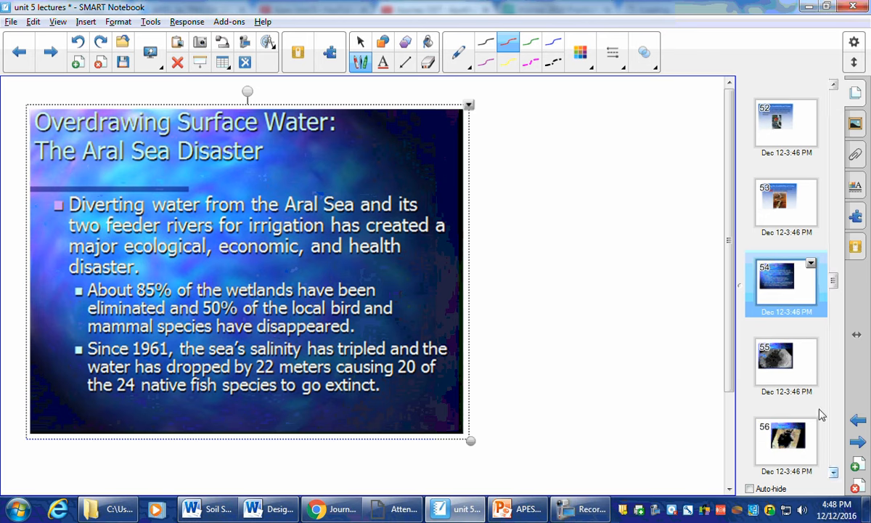
mouse_move(790, 350)
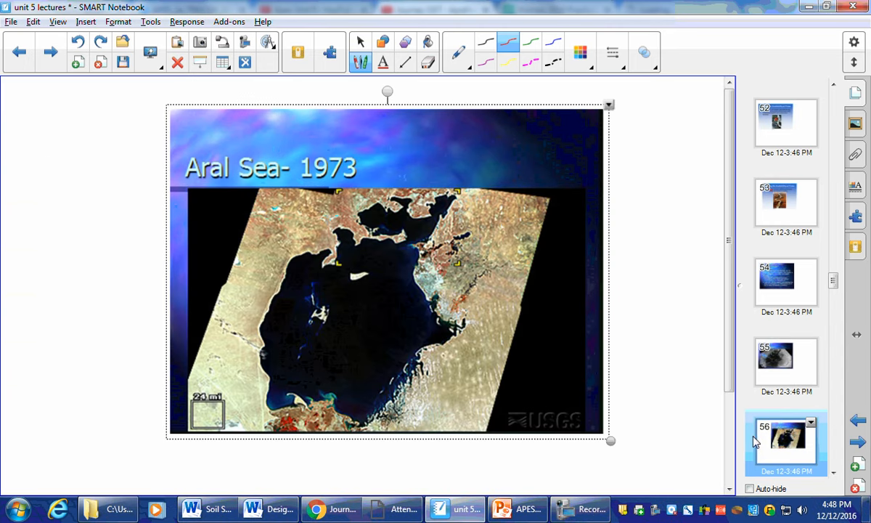
Step: Advance to the Aral Sea 2009 satellite image slide
scroll("down", 3)
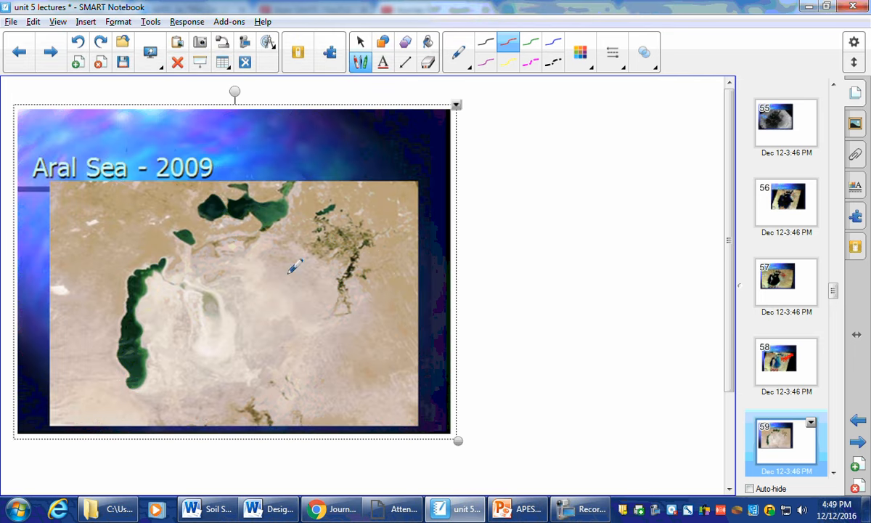
Step: Write 'Salinity' and 'Pesticides' in red on the 2009 image, then show the 1989 versus 2008 comparison
left_click_drag(233, 269, 273, 258)
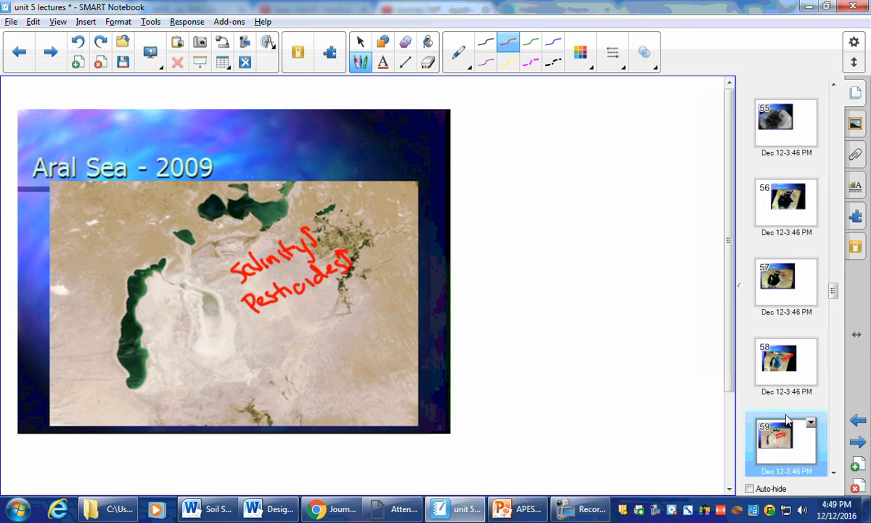
scroll("down", 3)
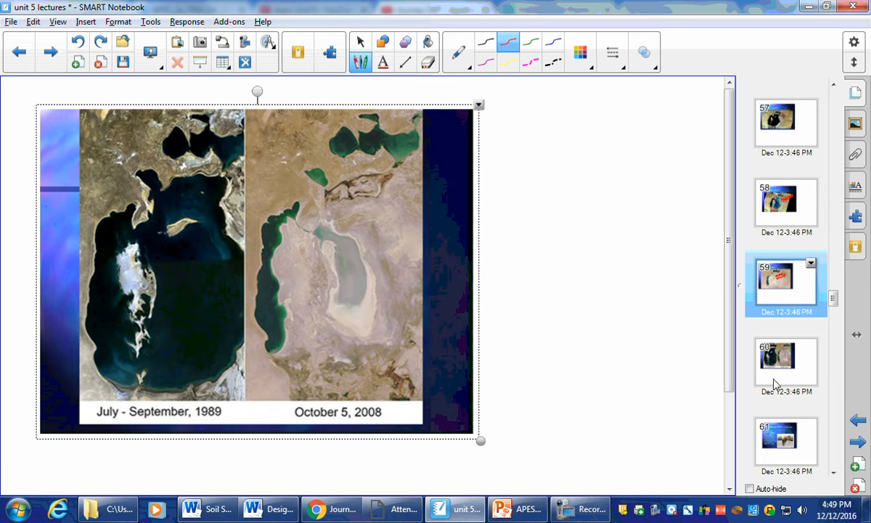
Step: Step past the stranded-ships Aral Sea slide to the desalination slide
left_click(786, 360)
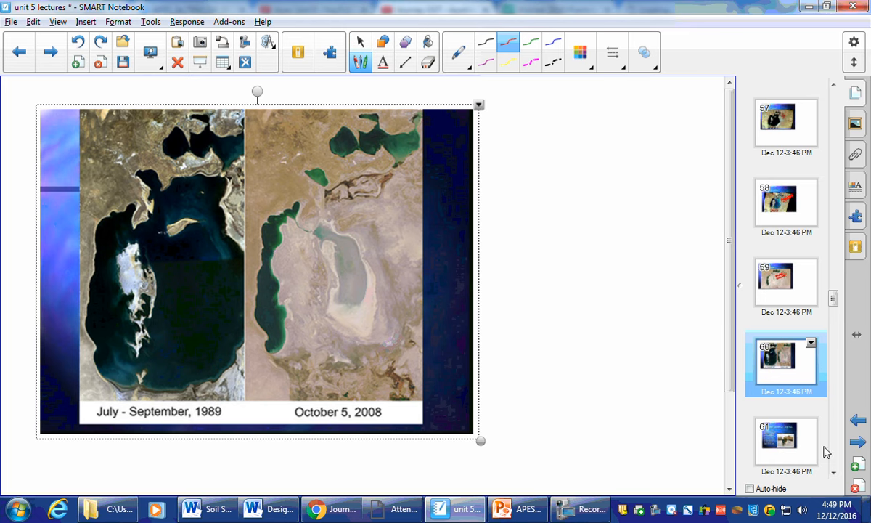
mouse_move(833, 471)
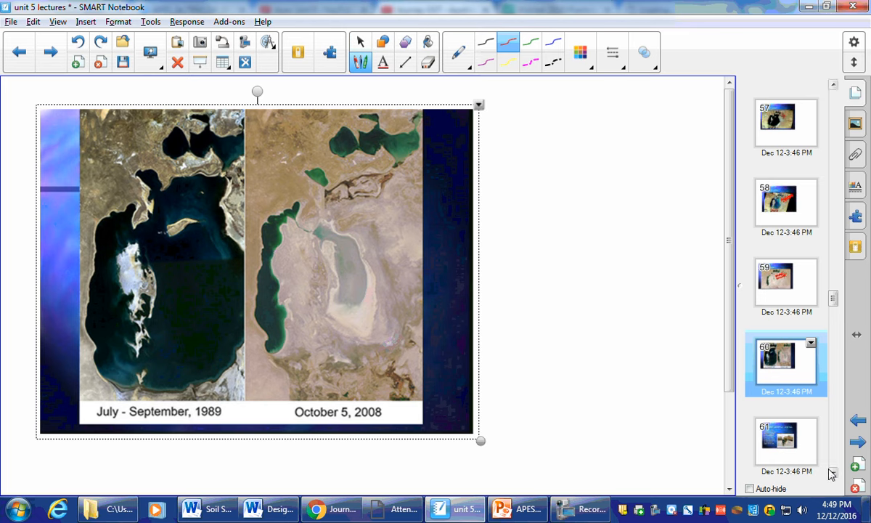
left_click(786, 363)
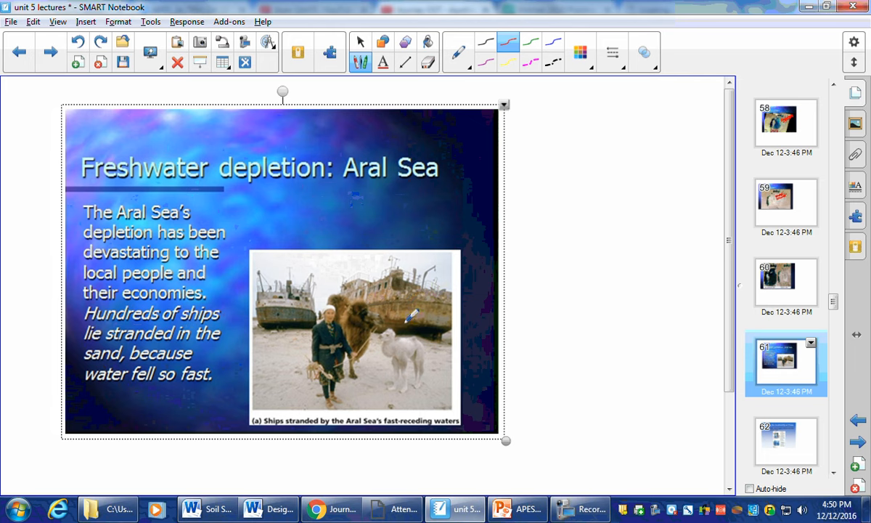
mouse_move(206, 316)
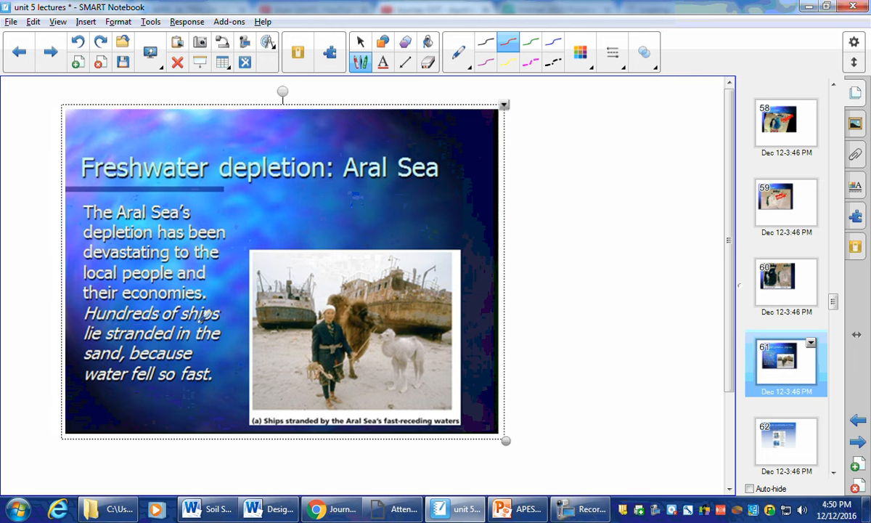
left_click(786, 444)
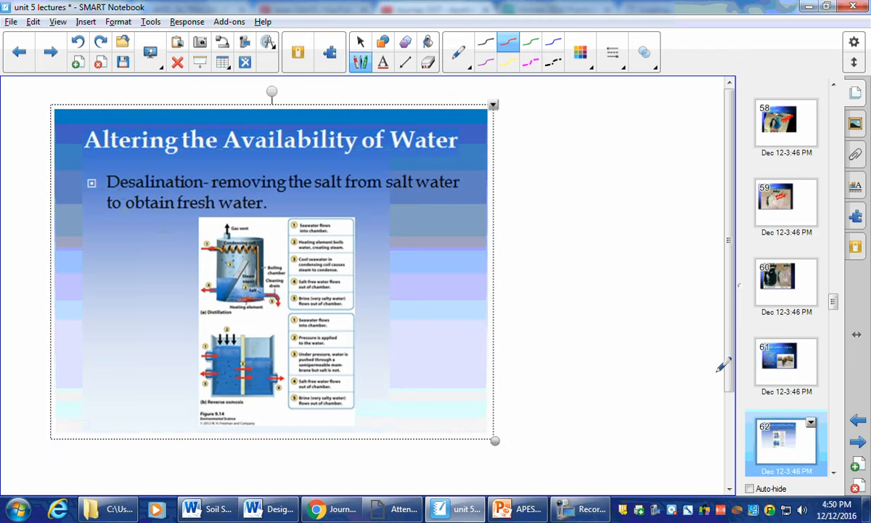
mouse_move(730, 217)
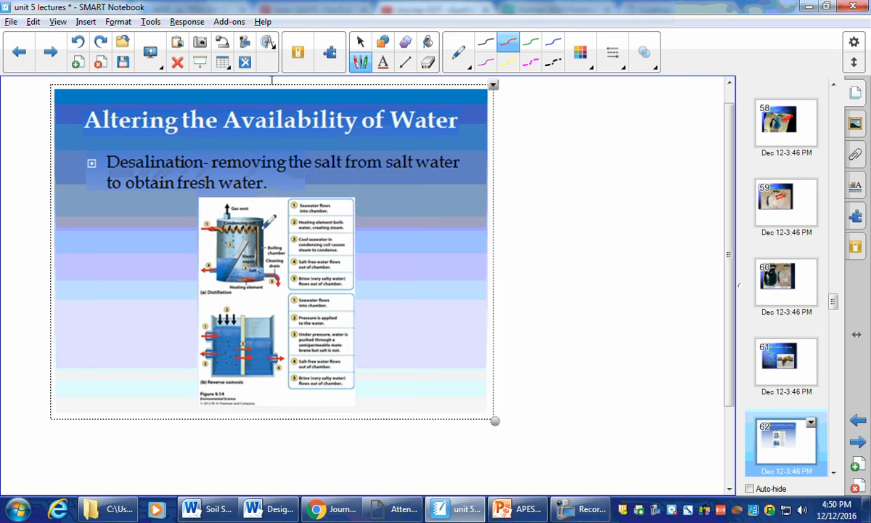
mouse_move(385, 75)
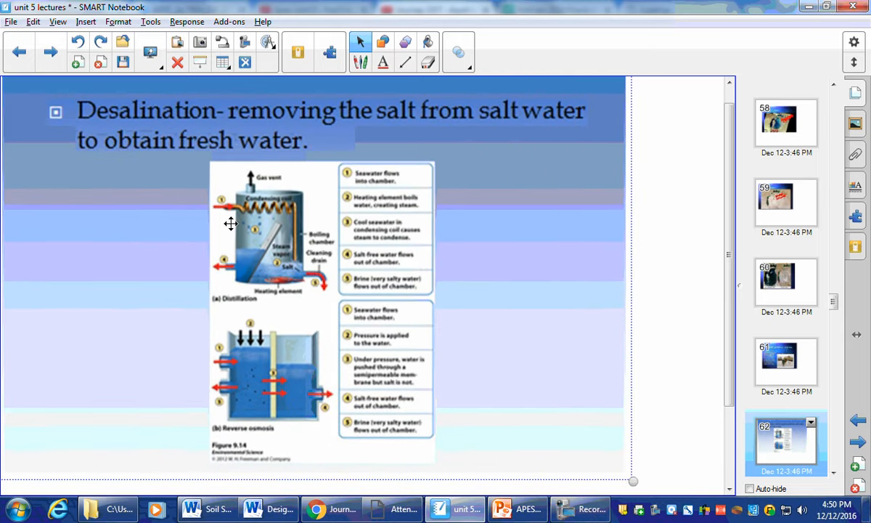
mouse_move(296, 261)
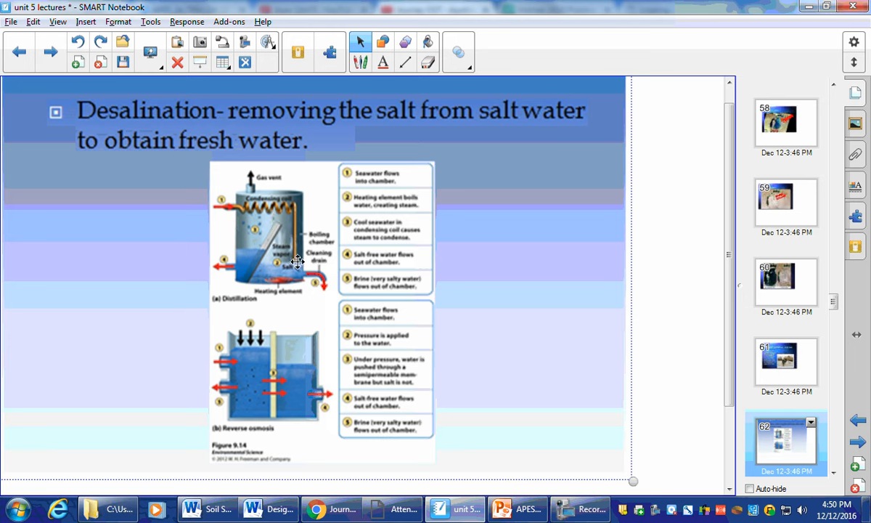
mouse_move(293, 250)
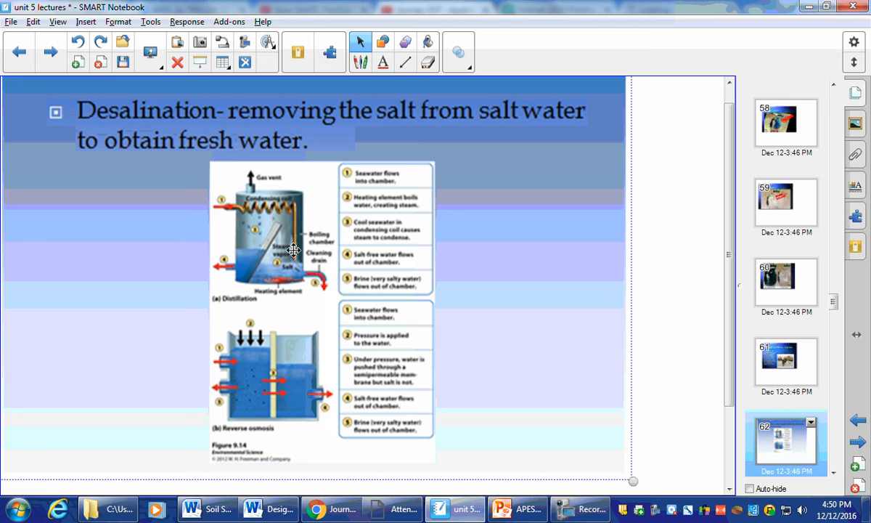
mouse_move(256, 209)
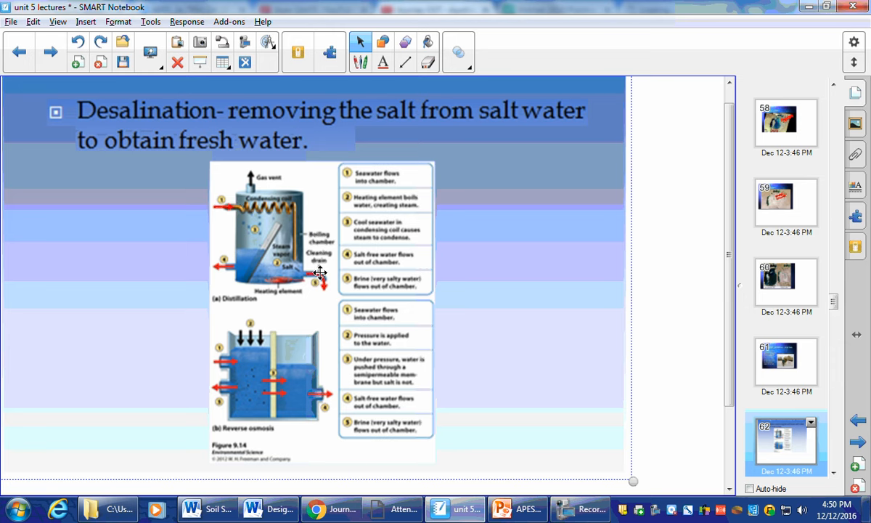
mouse_move(326, 293)
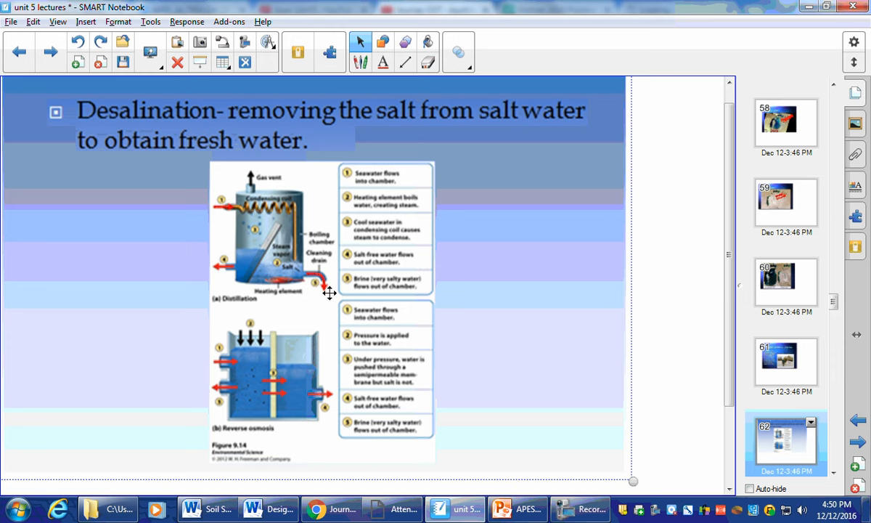
mouse_move(343, 299)
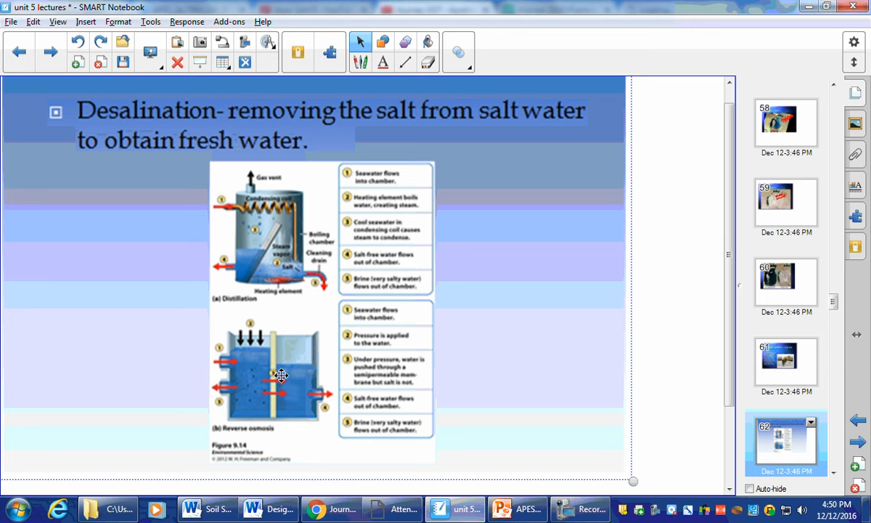
mouse_move(256, 381)
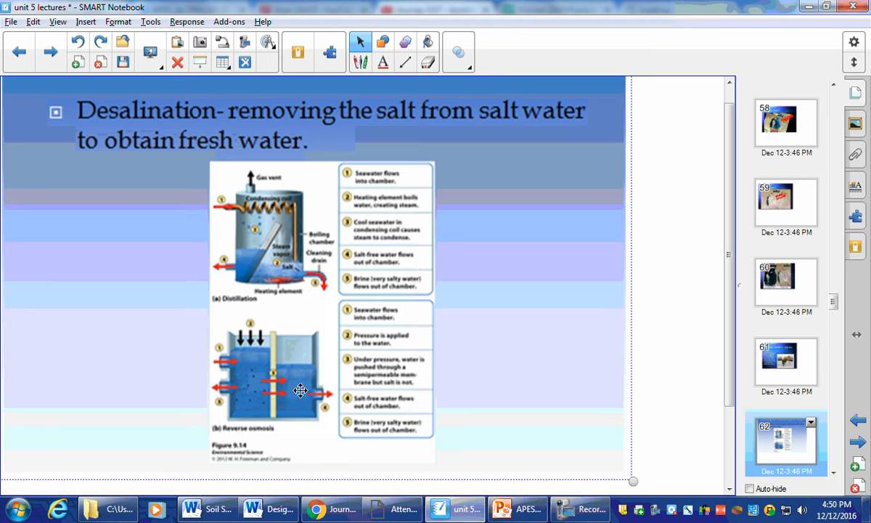
mouse_move(275, 369)
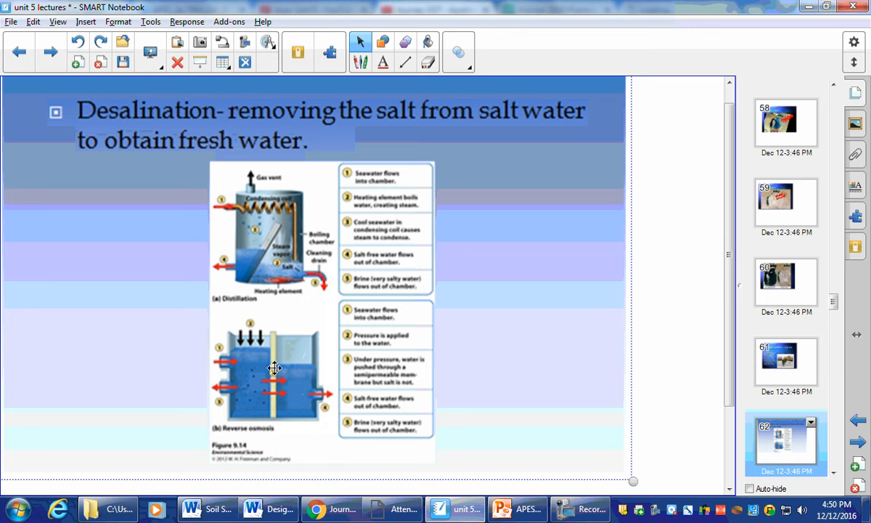
mouse_move(279, 354)
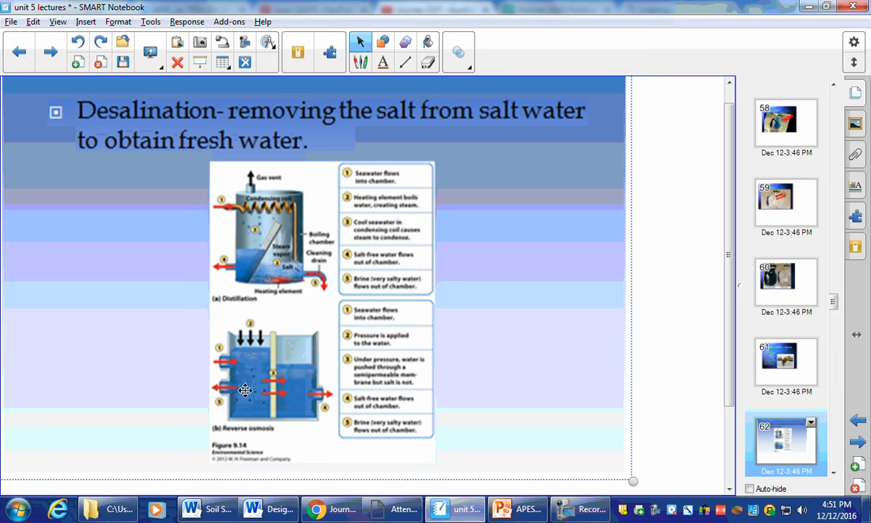
mouse_move(246, 308)
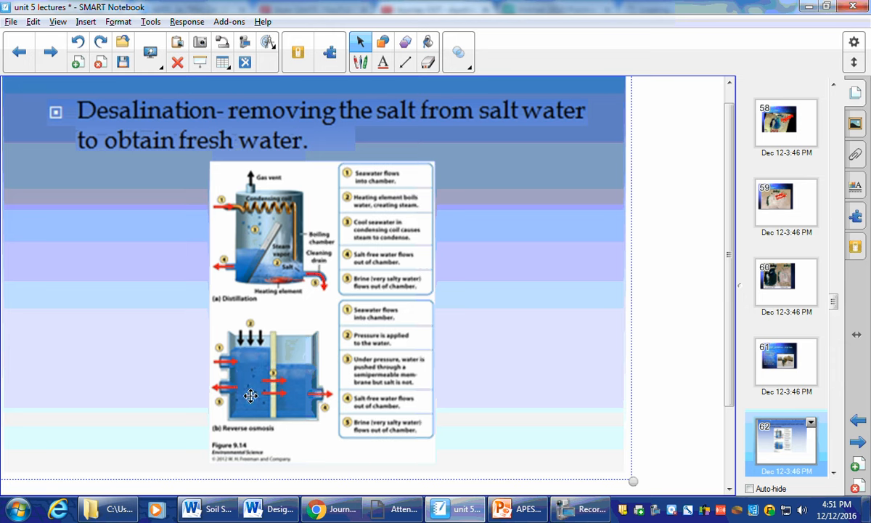
mouse_move(255, 377)
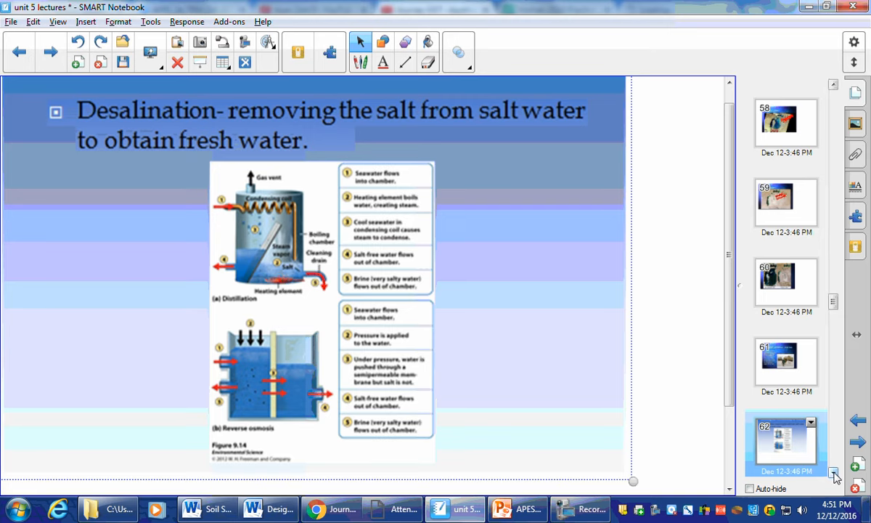
Step: Rank the irrigation photos in red (flood marked 3), then show the irrigation techniques text slide
left_click(786, 364)
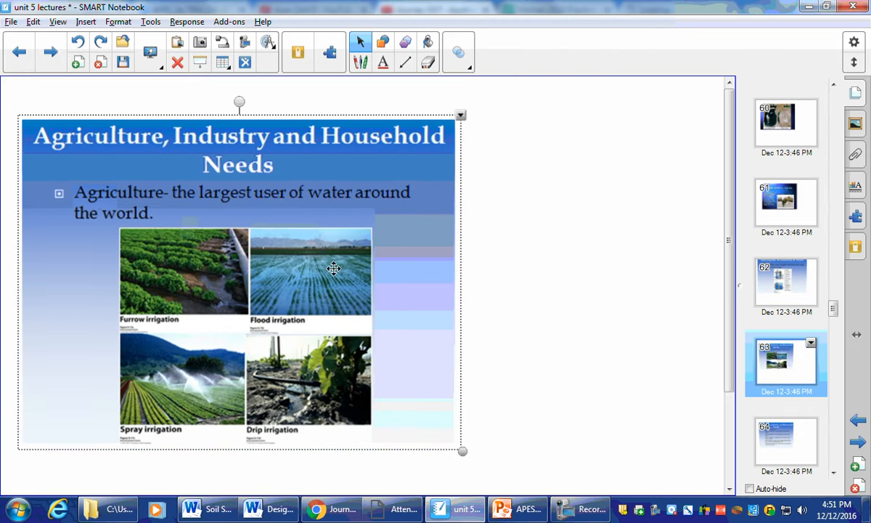
mouse_move(239, 293)
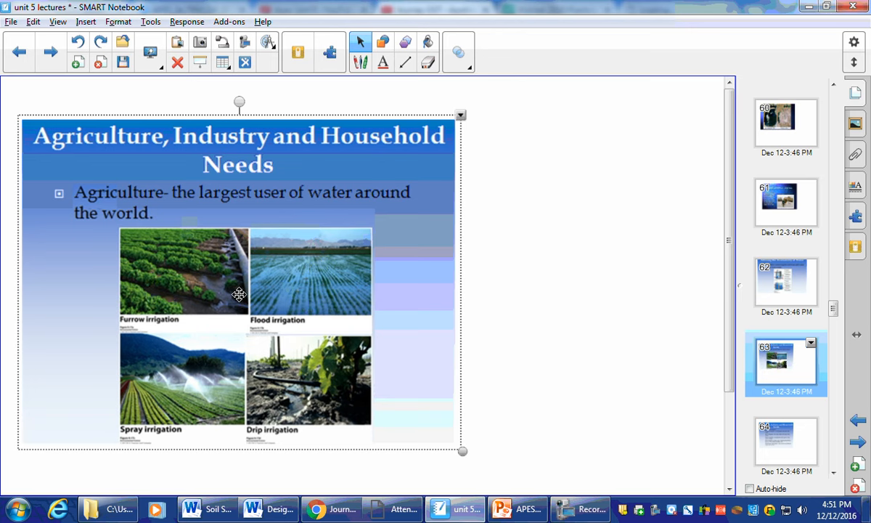
mouse_move(696, 180)
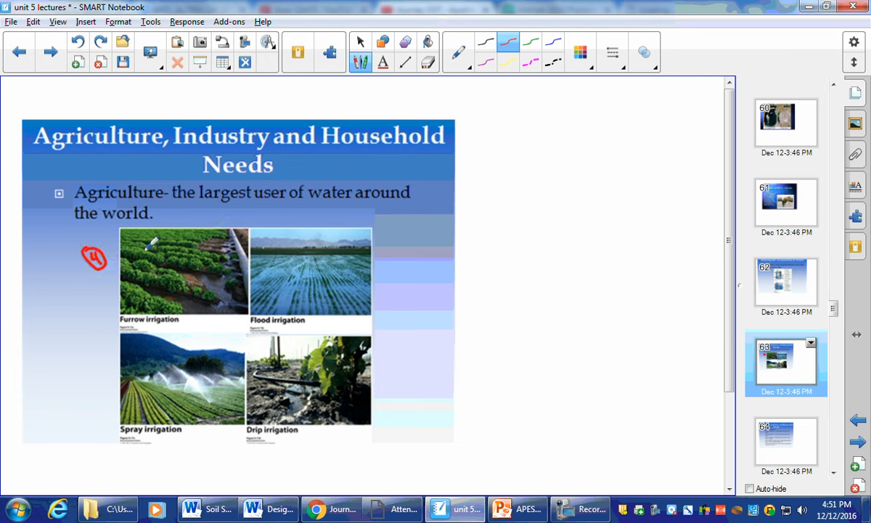
mouse_move(383, 239)
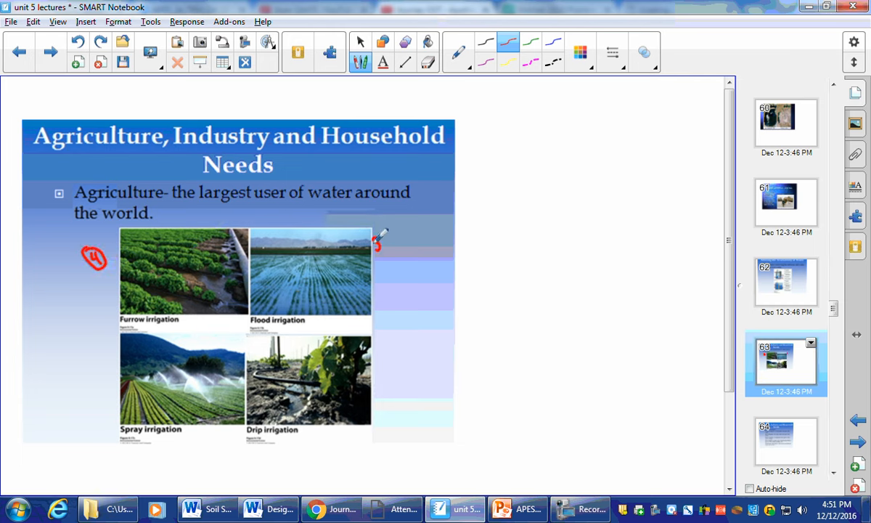
left_click_drag(376, 244, 385, 246)
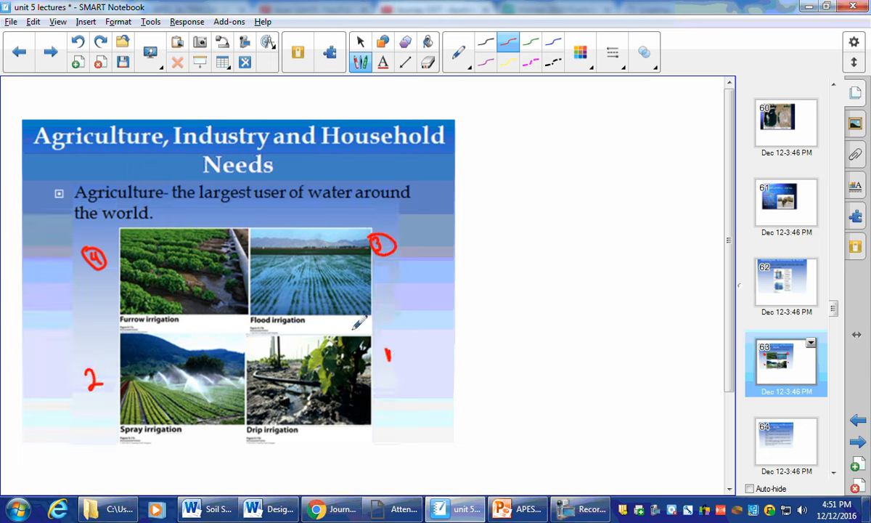
left_click(785, 453)
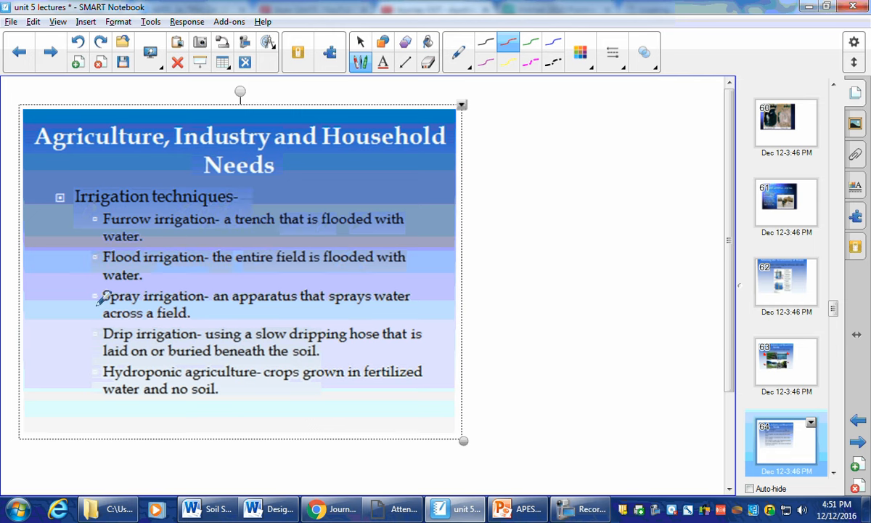
mouse_move(350, 325)
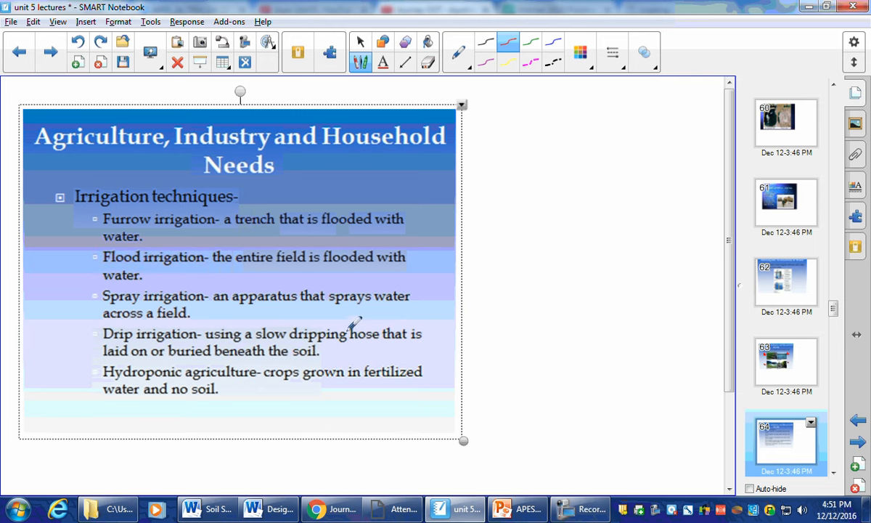
mouse_move(104, 350)
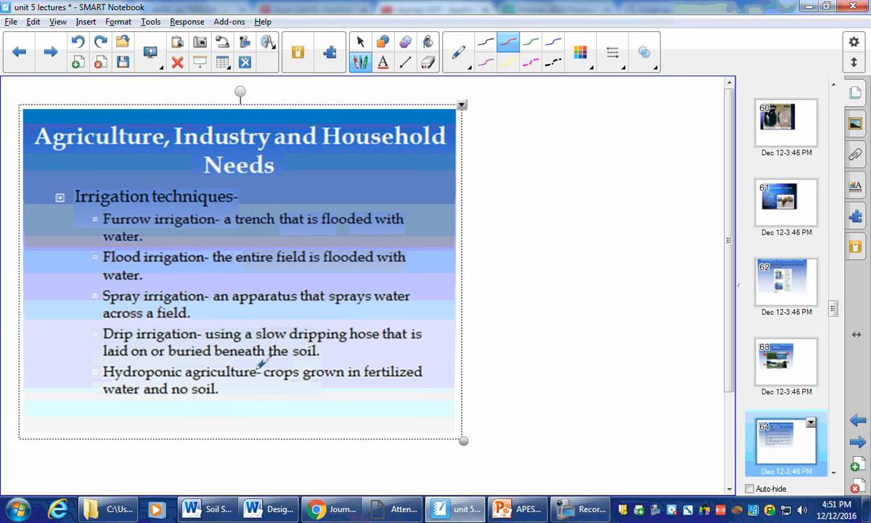
mouse_move(206, 393)
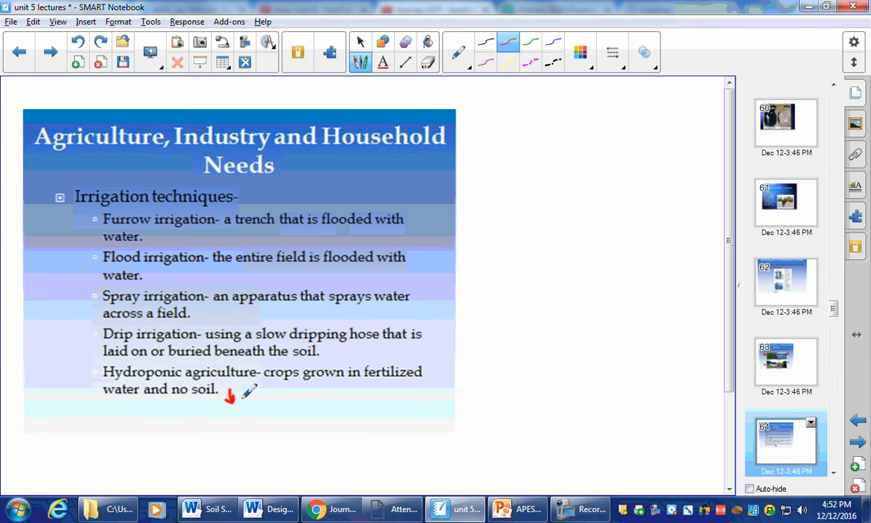
Step: Draw a short red arrow beside the Hydroponic agriculture bullet
left_click_drag(244, 403, 250, 390)
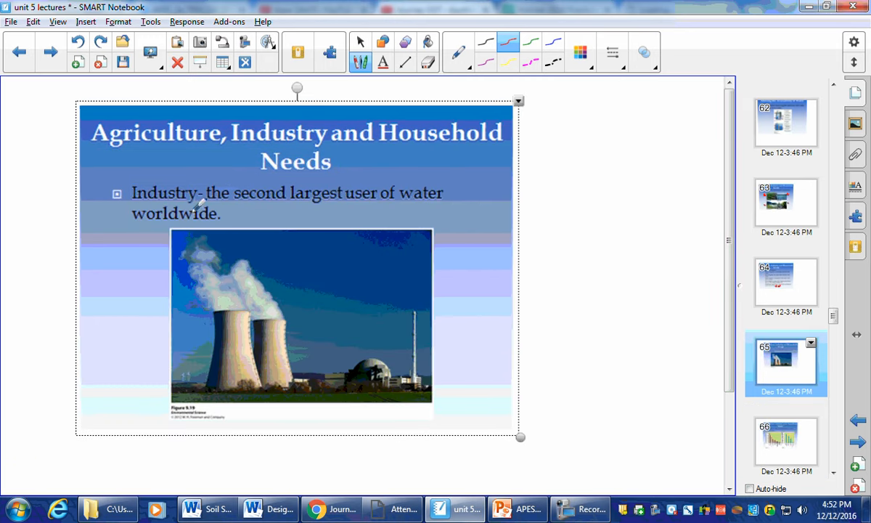
mouse_move(352, 253)
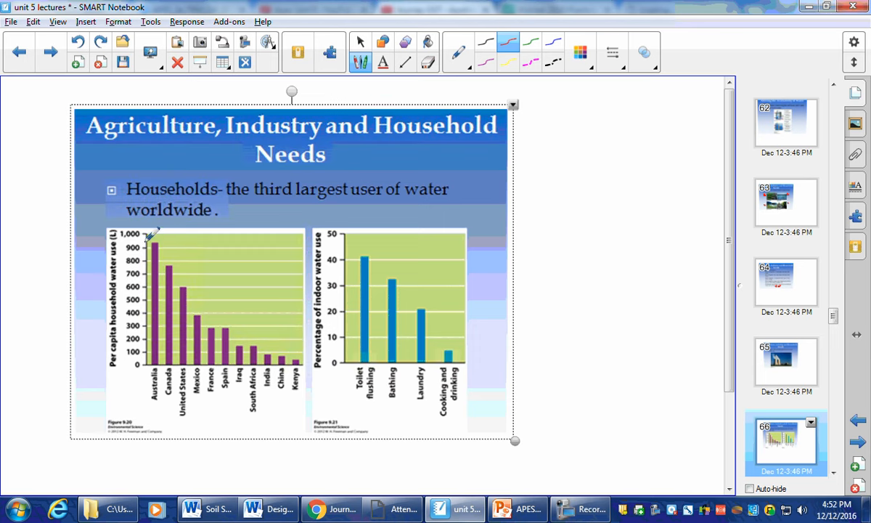
mouse_move(206, 281)
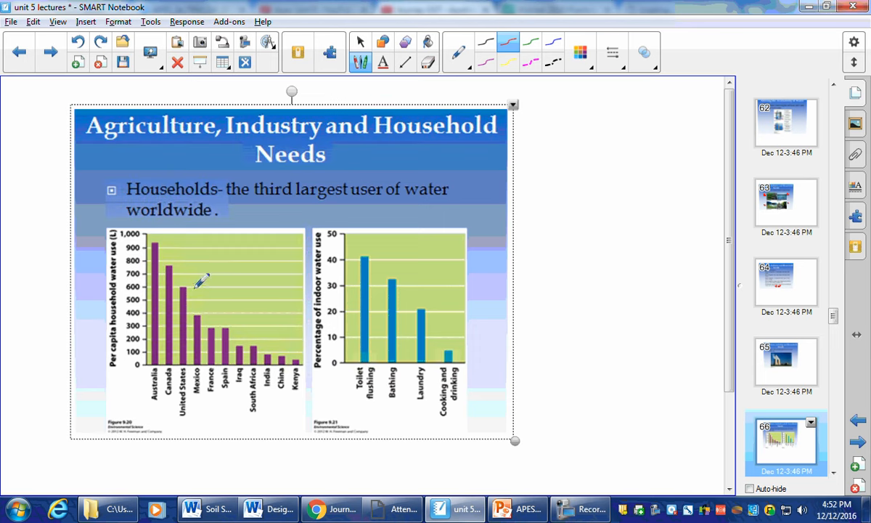
mouse_move(264, 227)
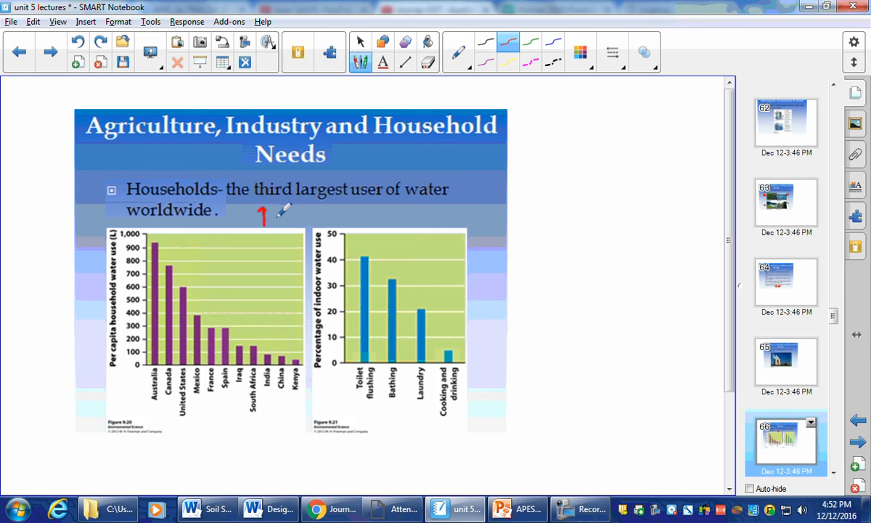
Step: Write a red '1 AFF' note beside the Households bullet
left_click_drag(261, 218, 317, 211)
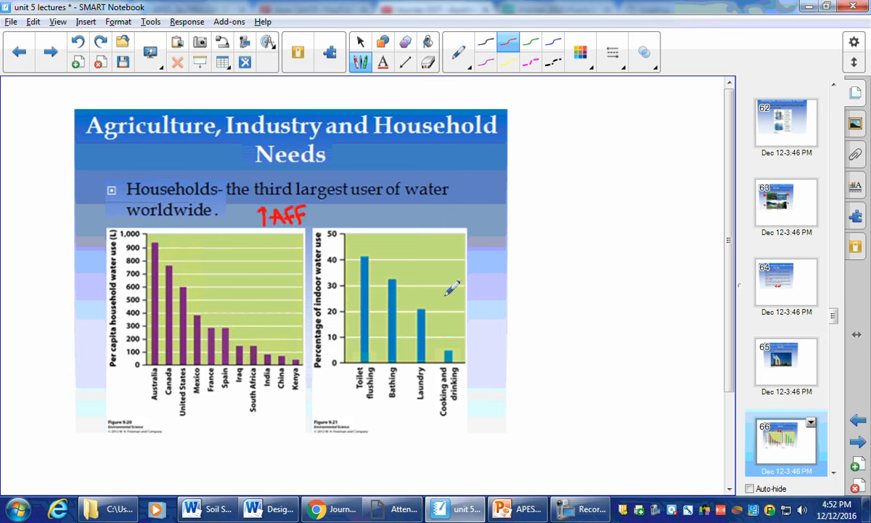
mouse_move(484, 373)
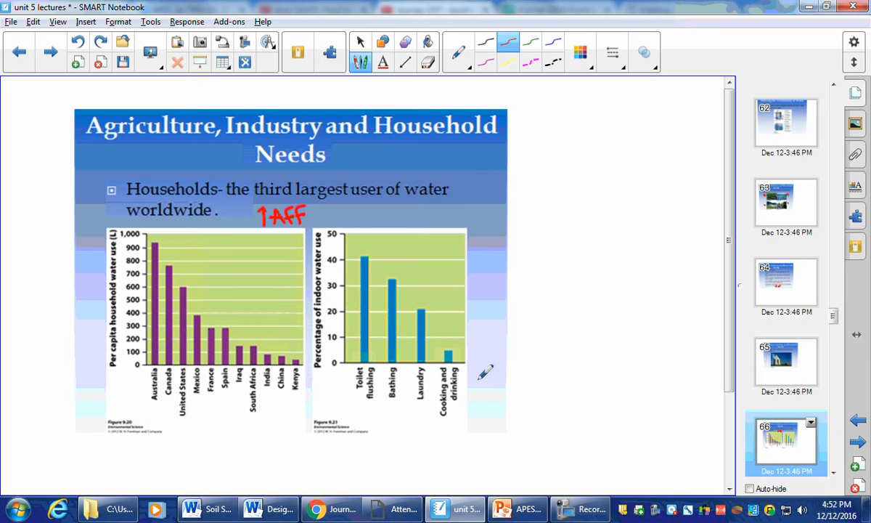
mouse_move(372, 276)
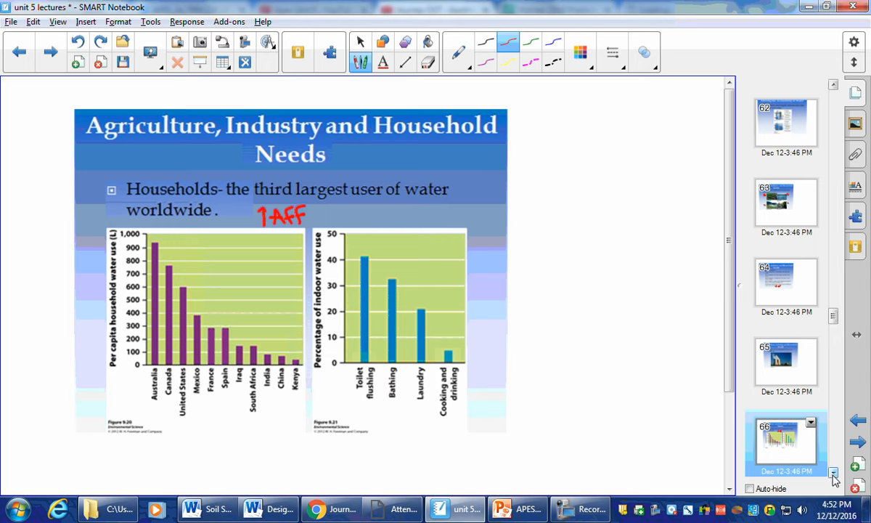
scroll("down", 3)
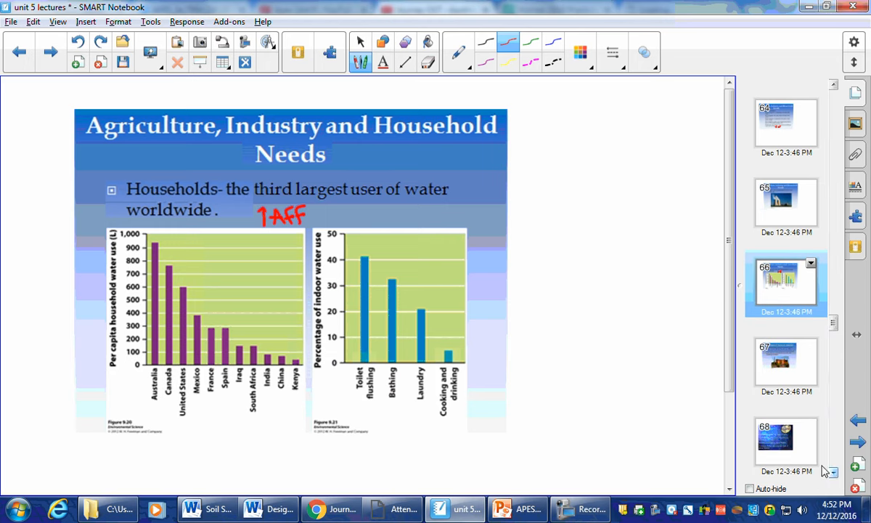
Step: Open the Future of Water Availability slide and draw a red arrow at Water ownership
left_click(785, 363)
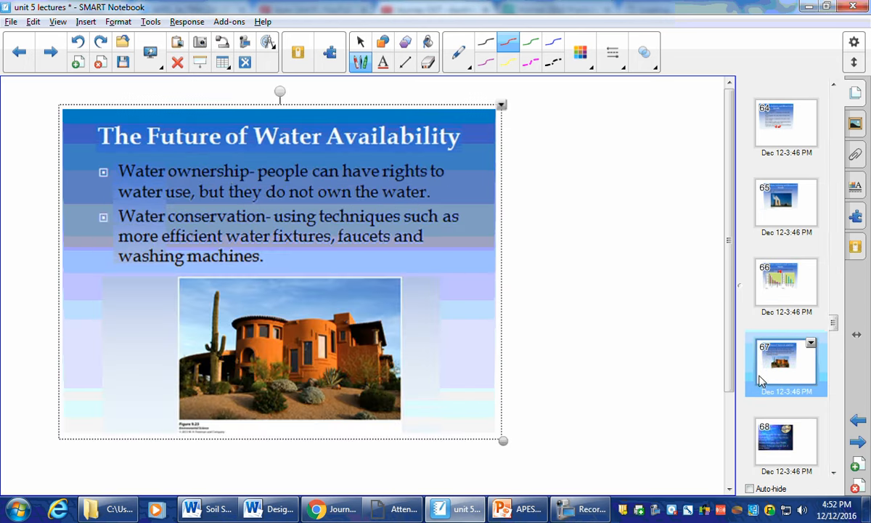
mouse_move(225, 161)
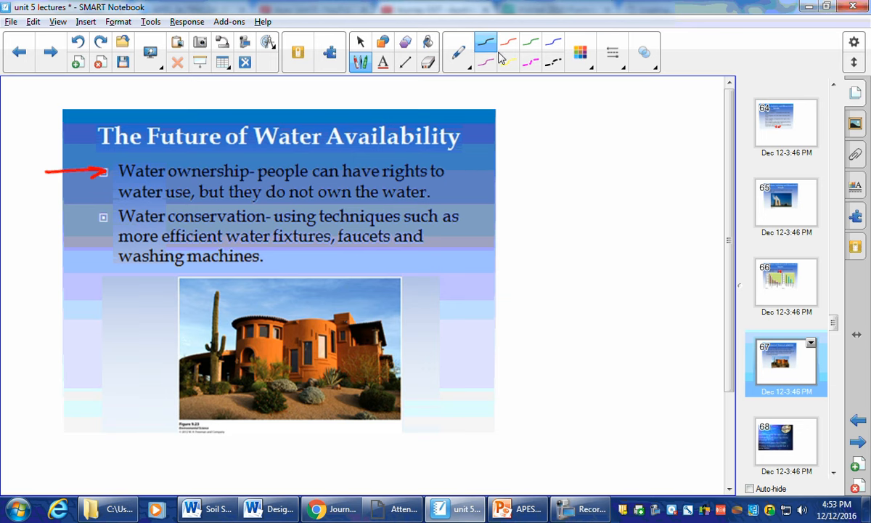
left_click_drag(486, 206, 574, 189)
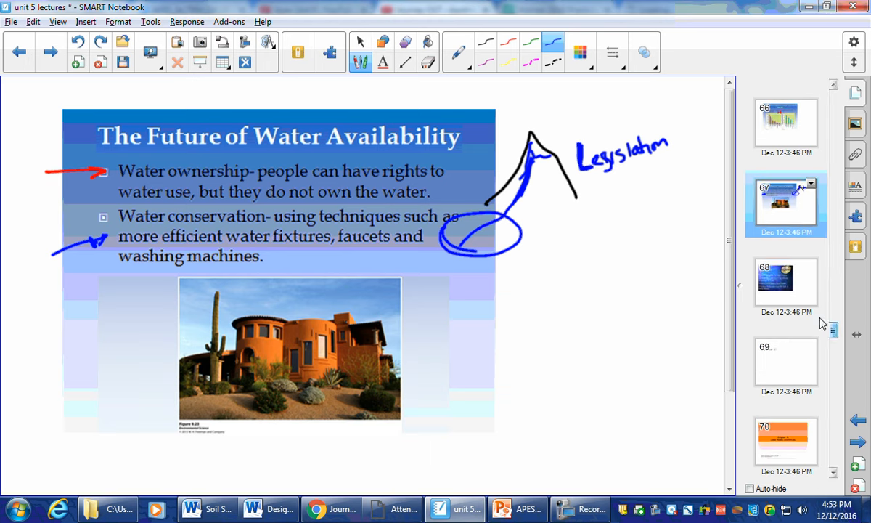
Step: Open the Conservation slide and handwrite 'Gray water' in red beside fix leaks
left_click(786, 283)
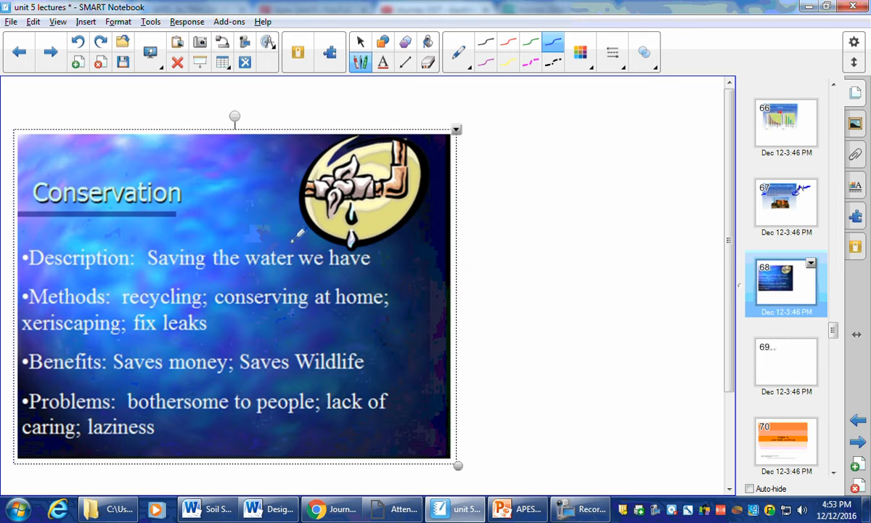
mouse_move(200, 279)
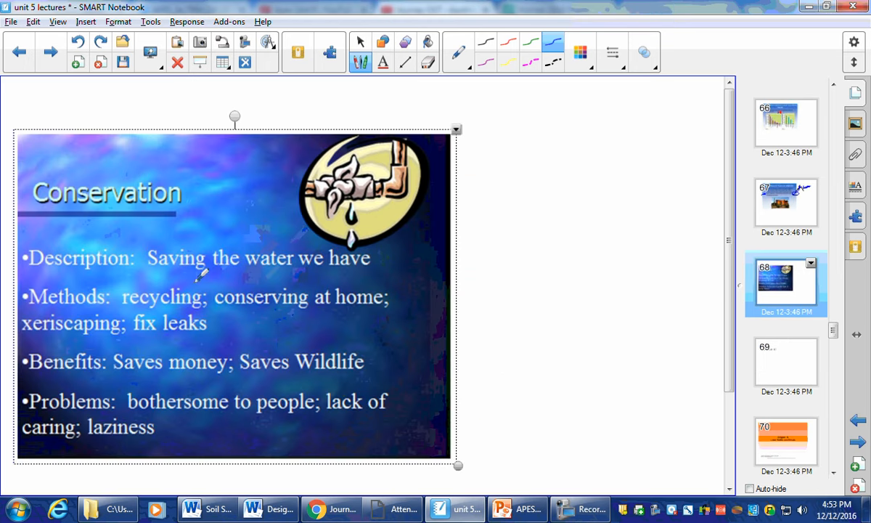
mouse_move(212, 308)
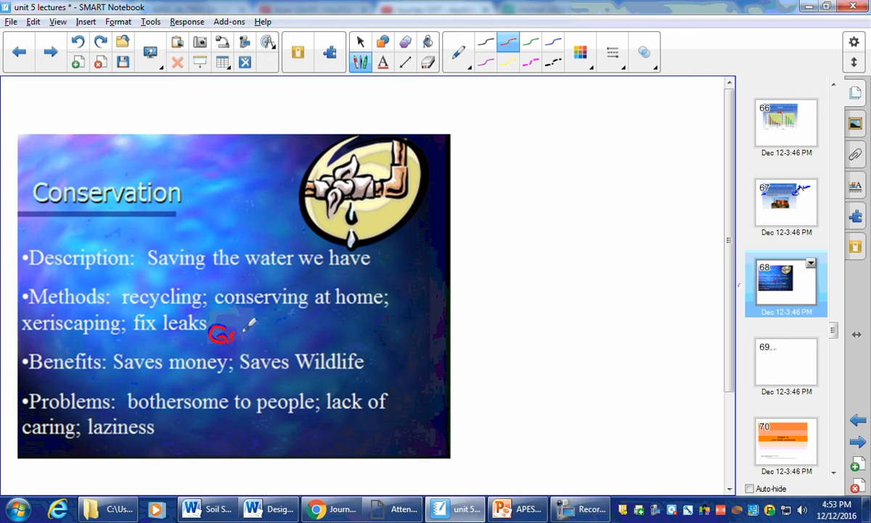
left_click_drag(215, 334, 268, 337)
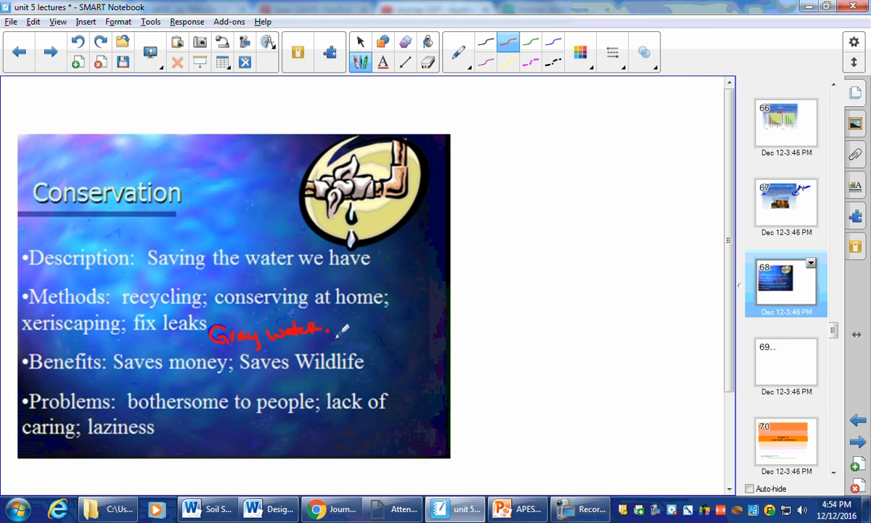
mouse_move(391, 330)
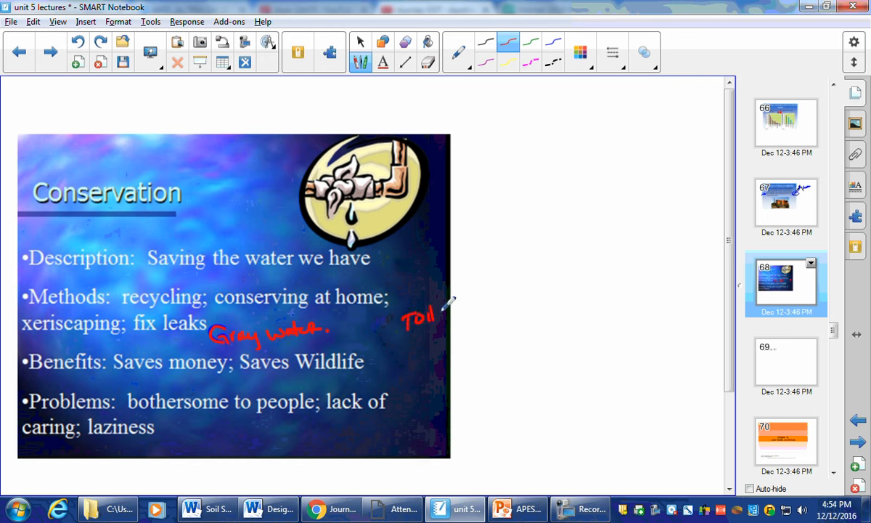
Step: List toilet, sink and dish-washing uses in red and arrow them to 'Gray water'
left_click_drag(433, 317, 450, 332)
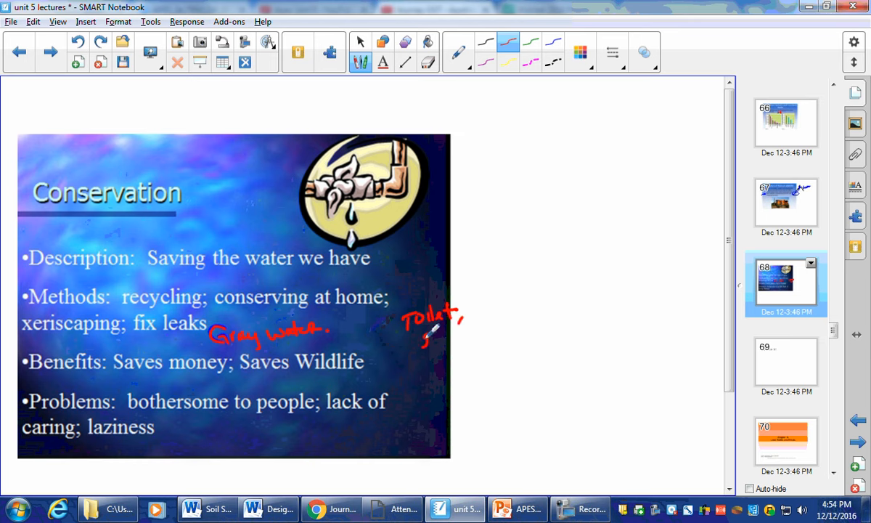
left_click_drag(424, 337, 462, 341)
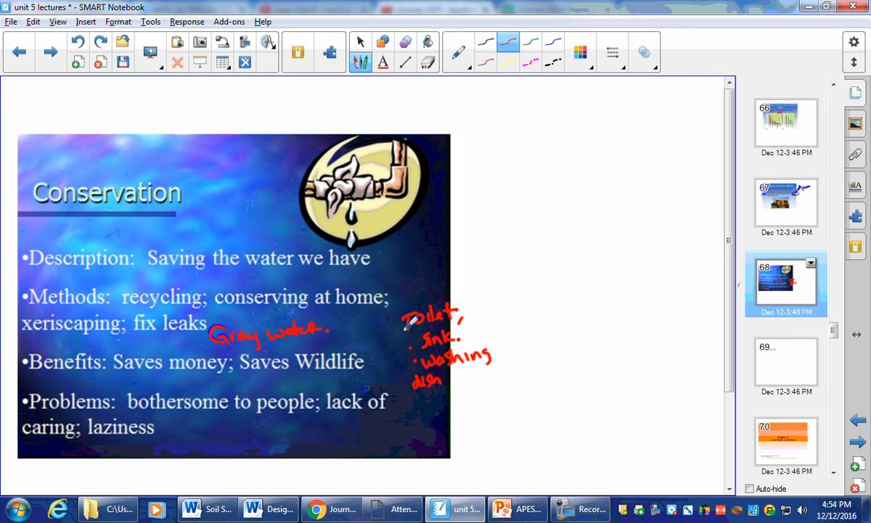
left_click_drag(327, 332, 392, 320)
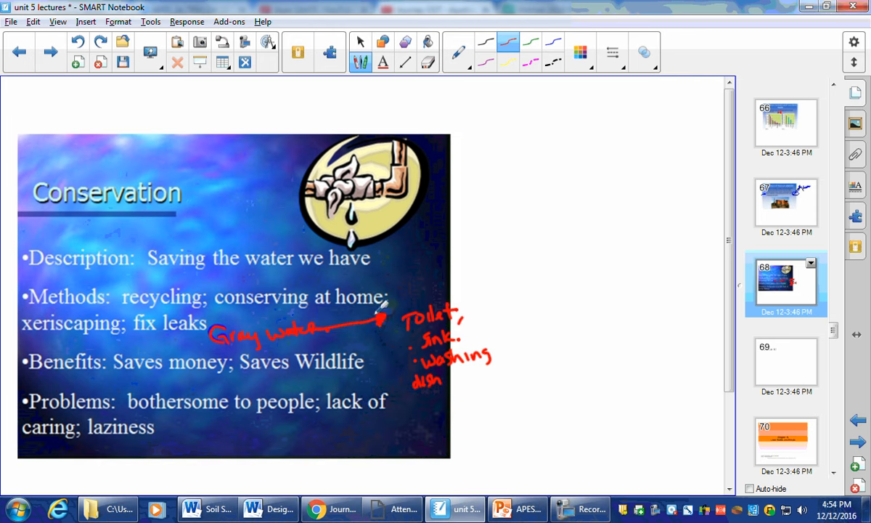
mouse_move(443, 230)
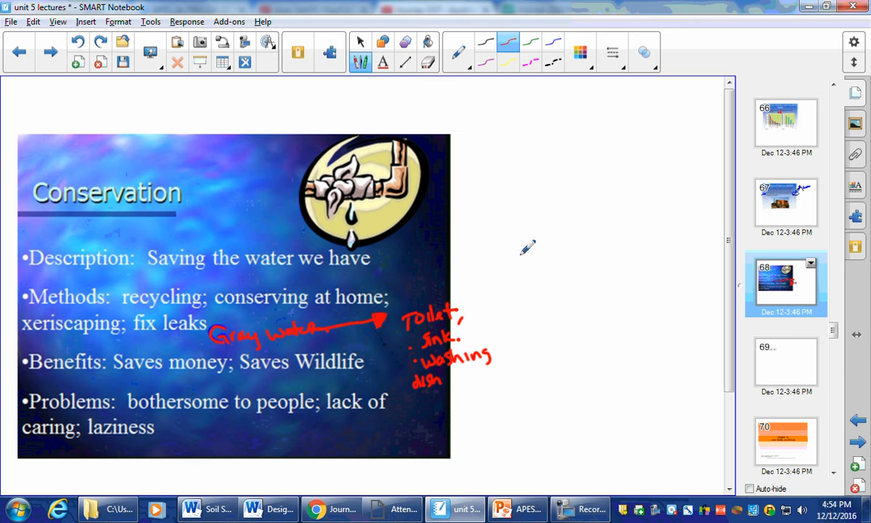
mouse_move(435, 167)
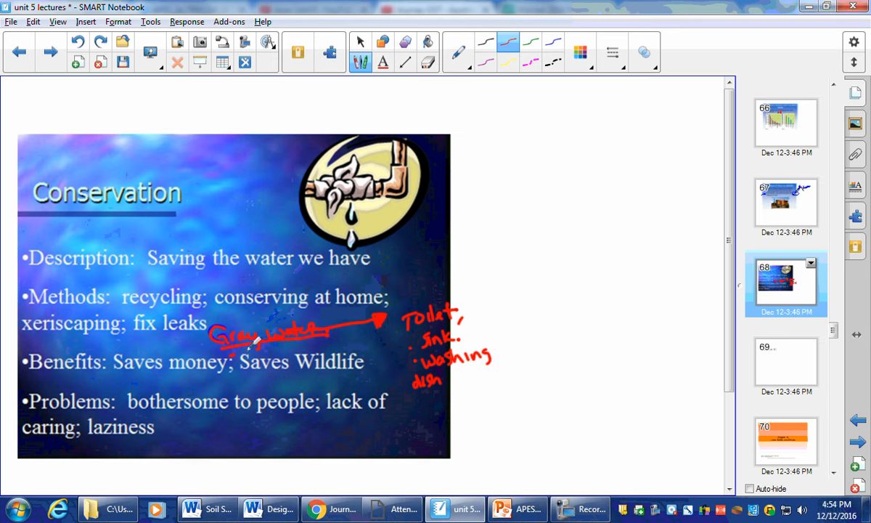
mouse_move(531, 212)
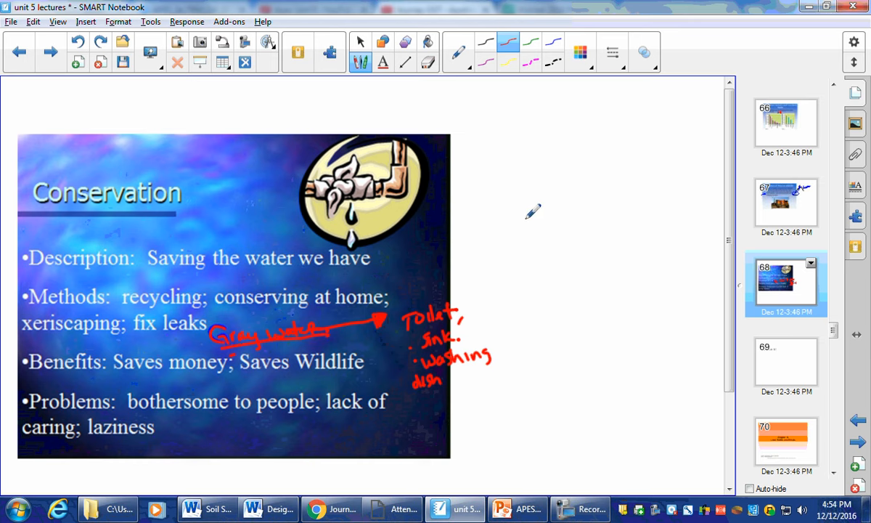
mouse_move(149, 195)
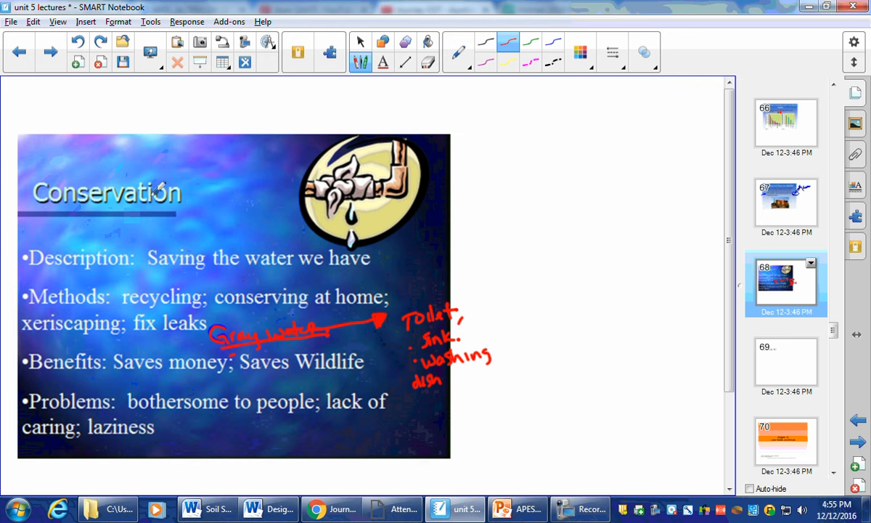
mouse_move(161, 190)
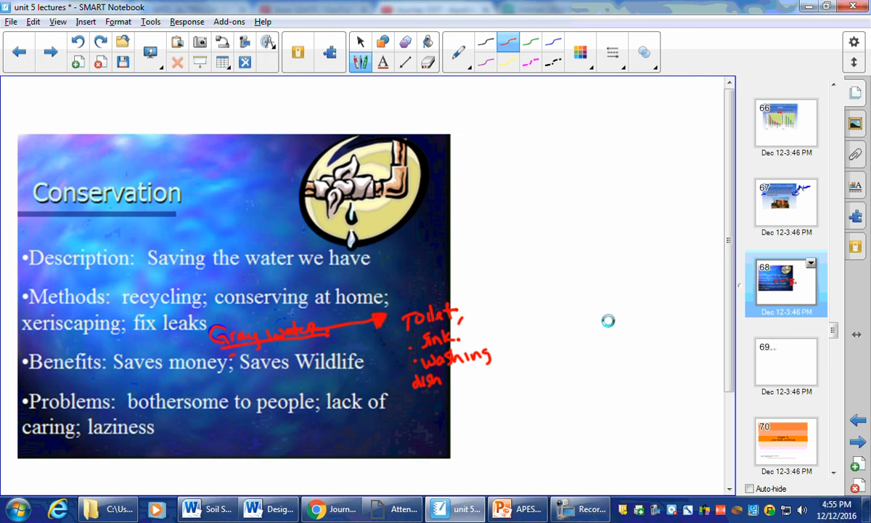
mouse_move(578, 470)
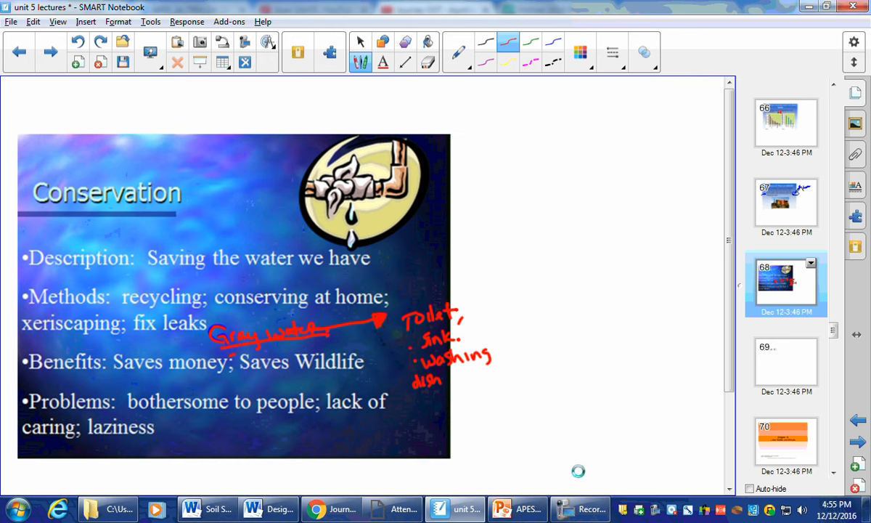